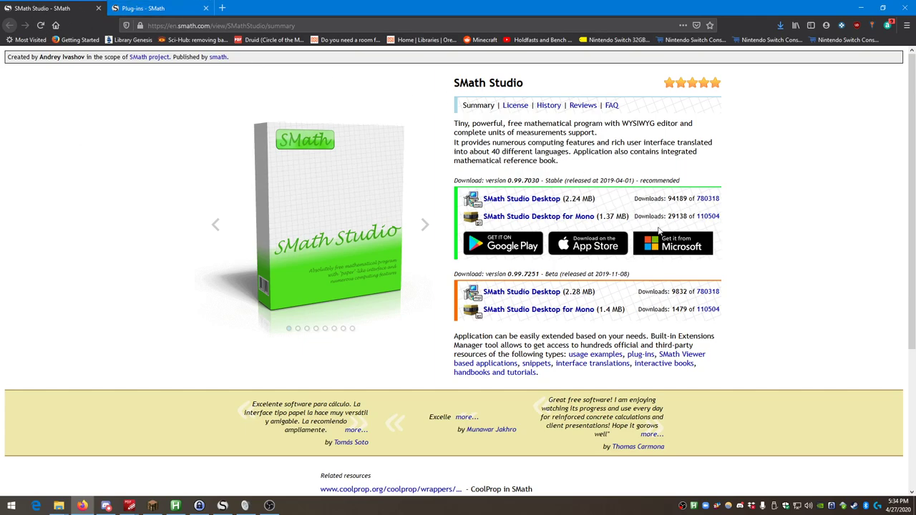
{"action": "mouse_move", "coordinate": [121, 146]}
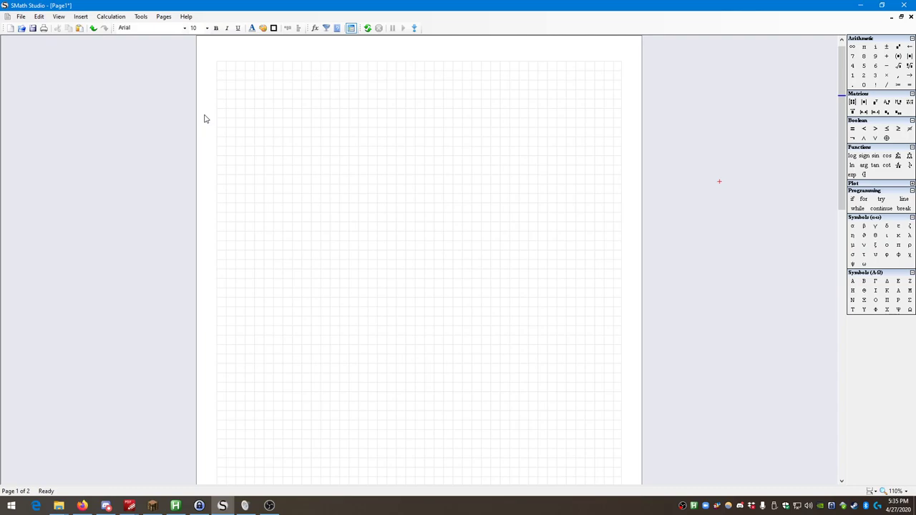
Start a blank Excel workbook and label X, Y and Z in column A.
{"action": "left_click", "coordinate": [10, 506]}
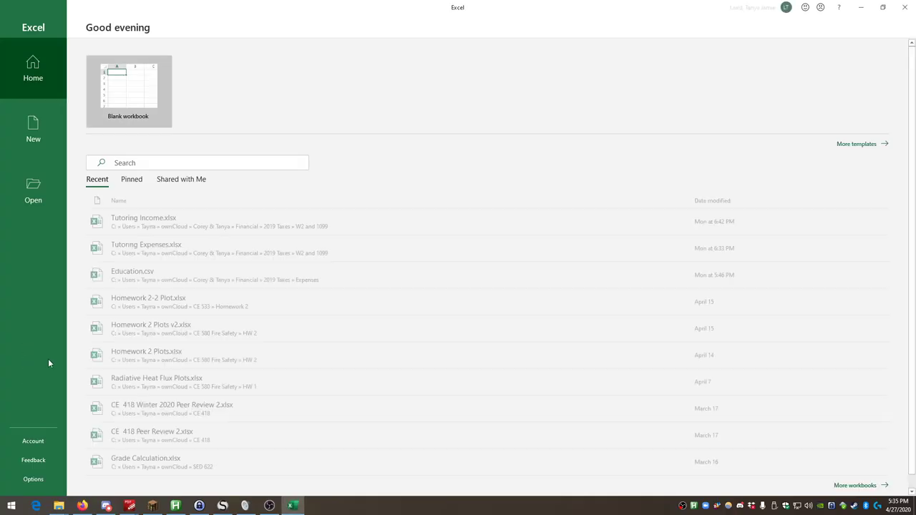
{"action": "left_click", "coordinate": [128, 86]}
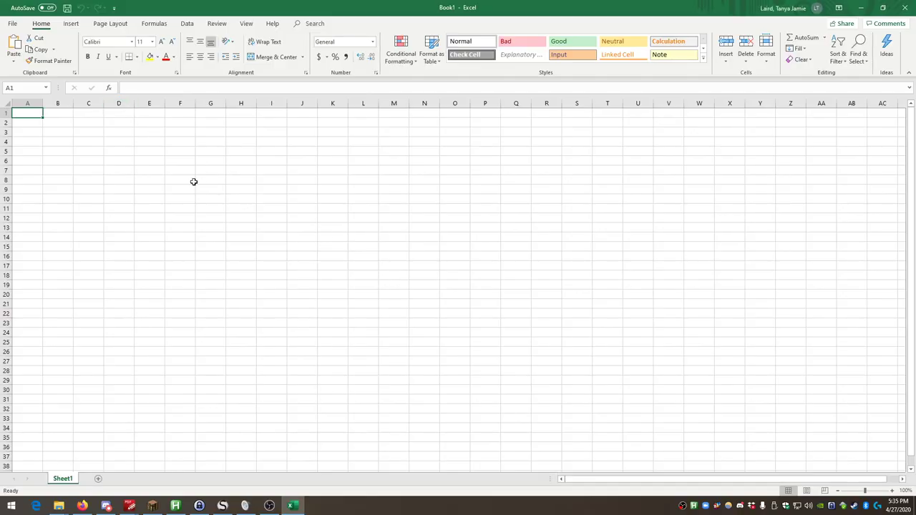
{"action": "left_click", "coordinate": [58, 131]}
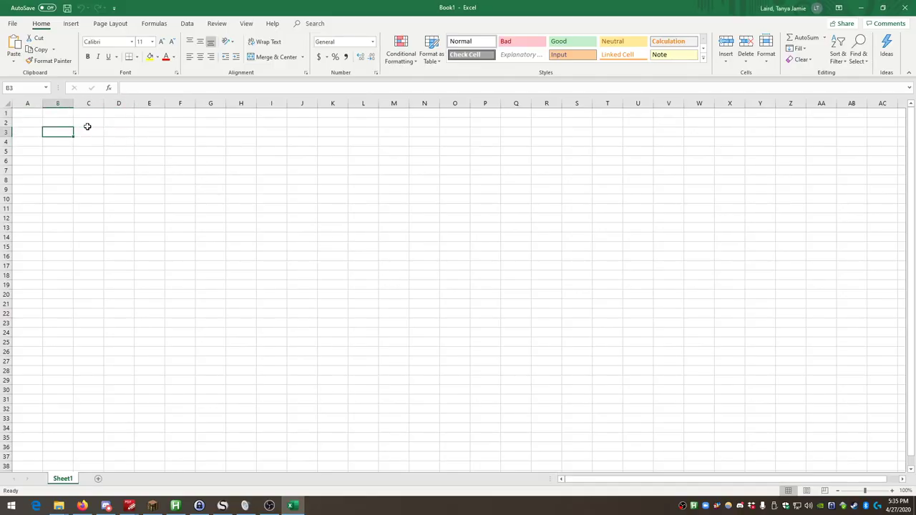
{"action": "left_click", "coordinate": [27, 113]}
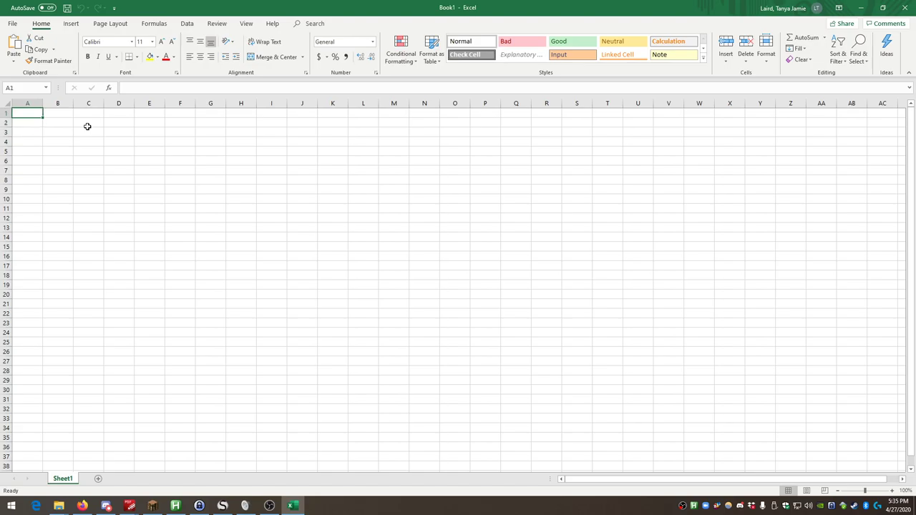
{"action": "type", "text": "x"}
{"action": "left_click", "coordinate": [27, 123]}
{"action": "type", "text": "Y"}
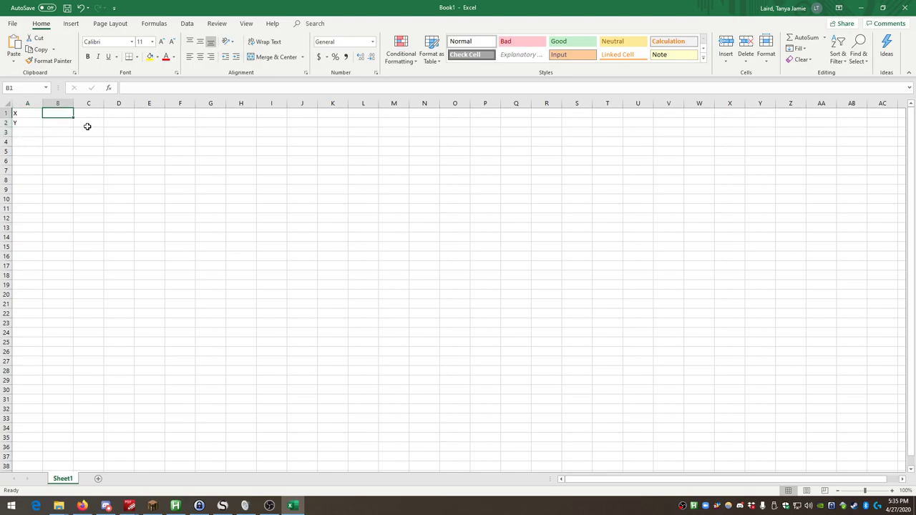
{"action": "left_click", "coordinate": [27, 132]}
{"action": "type", "text": "Z"}
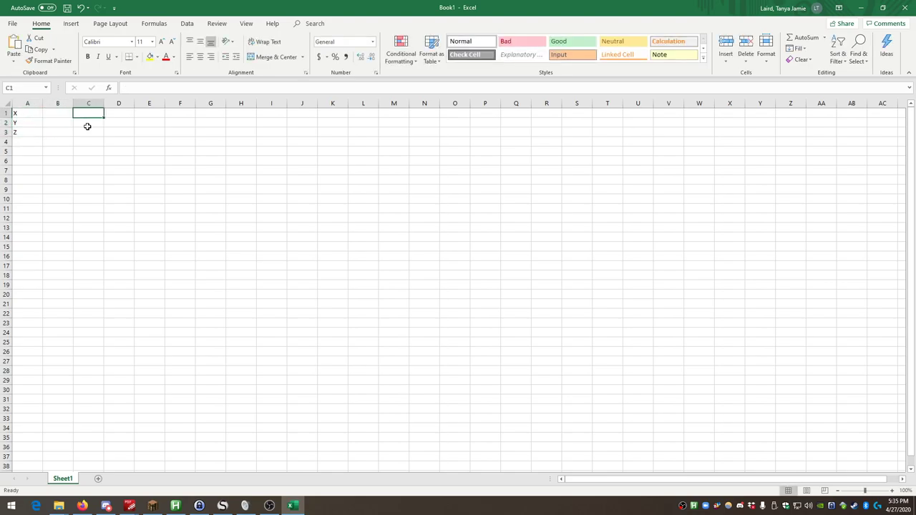
Enter X as 5, Y as 2 and Z's formula =B1+2*B2^2 in column B.
{"action": "left_click", "coordinate": [58, 113]}
{"action": "type", "text": "5"}
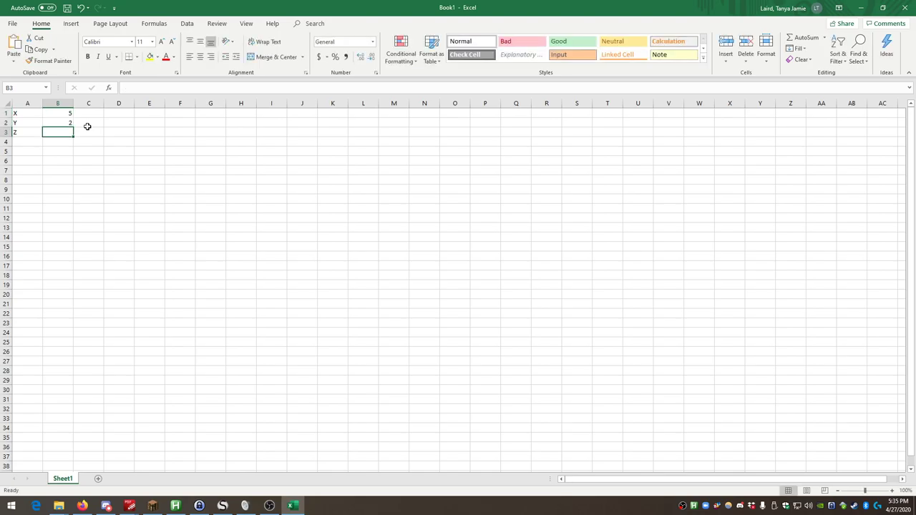
{"action": "type", "text": "="}
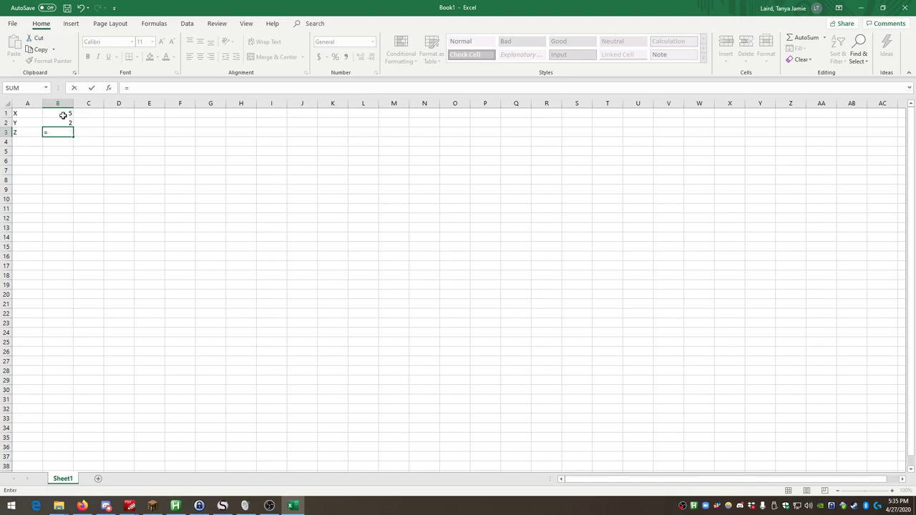
{"action": "left_click", "coordinate": [58, 113]}
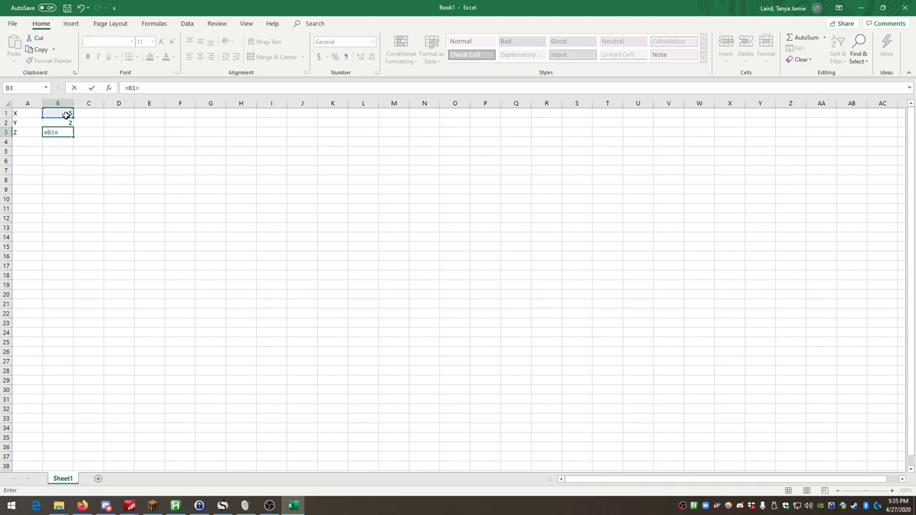
{"action": "key", "text": "Backspace"}
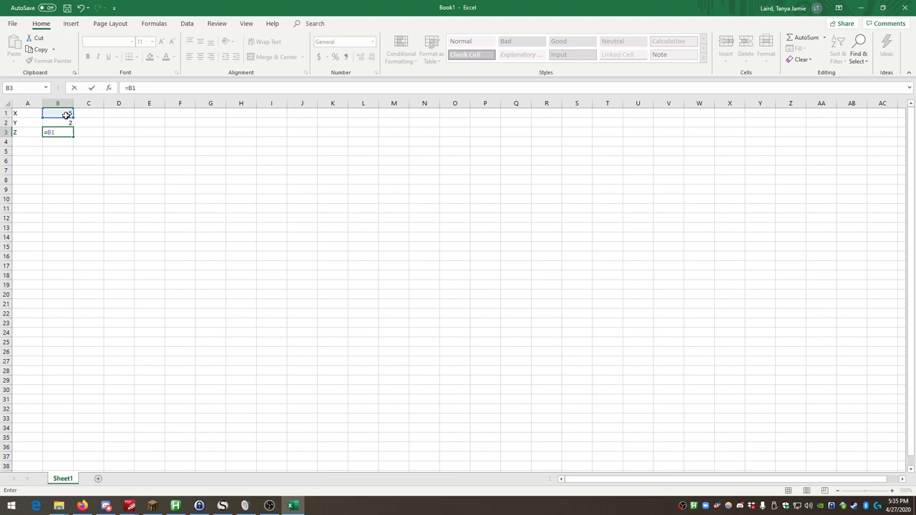
{"action": "type", "text": "+2"}
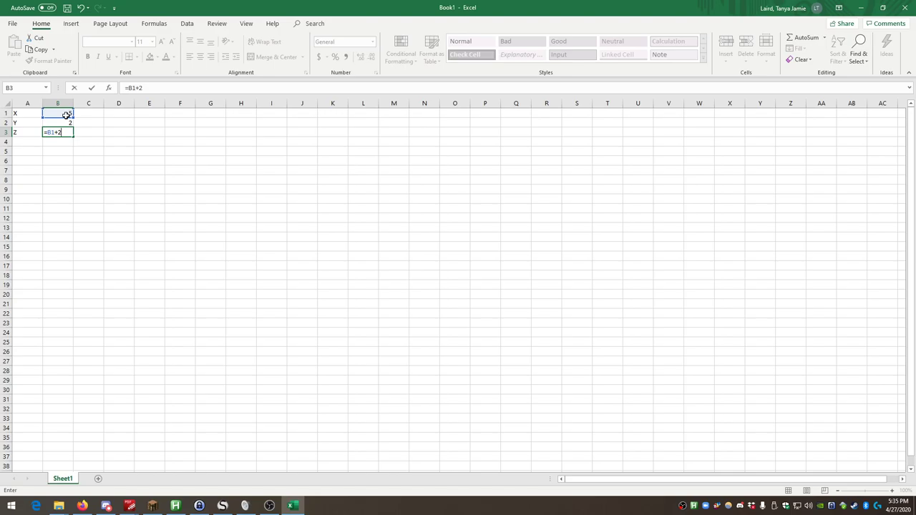
{"action": "left_click", "coordinate": [58, 122]}
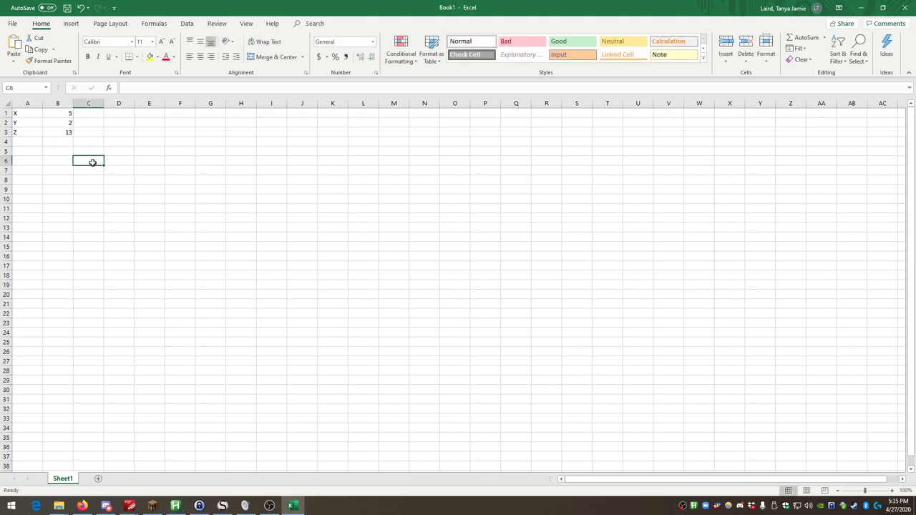
{"action": "left_click", "coordinate": [58, 132]}
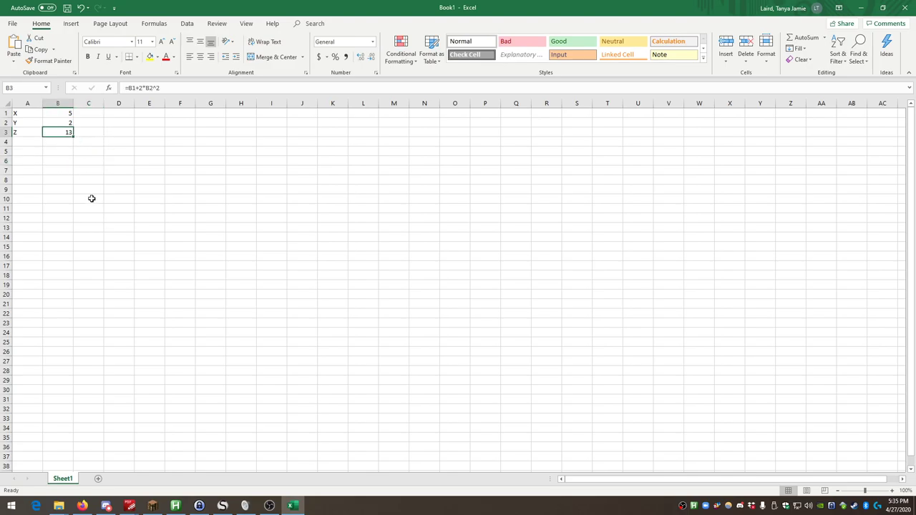
{"action": "left_click", "coordinate": [88, 151]}
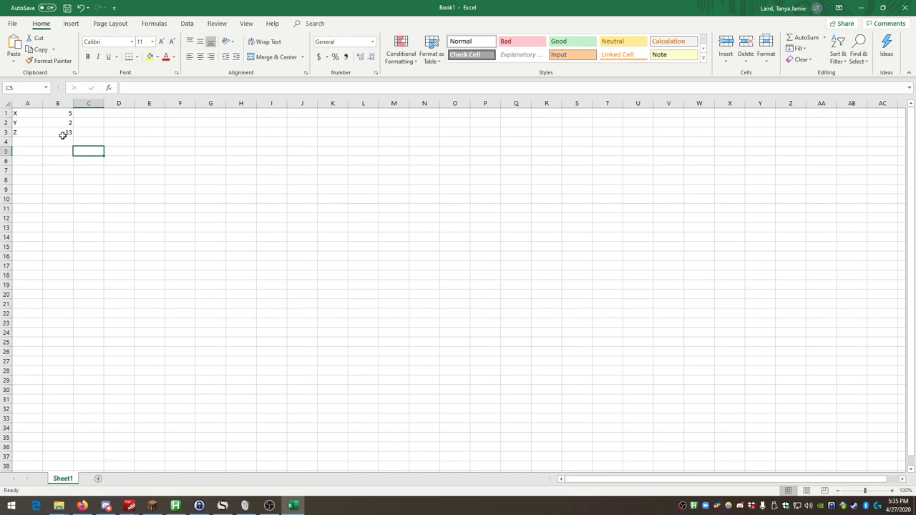
{"action": "mouse_move", "coordinate": [53, 136]}
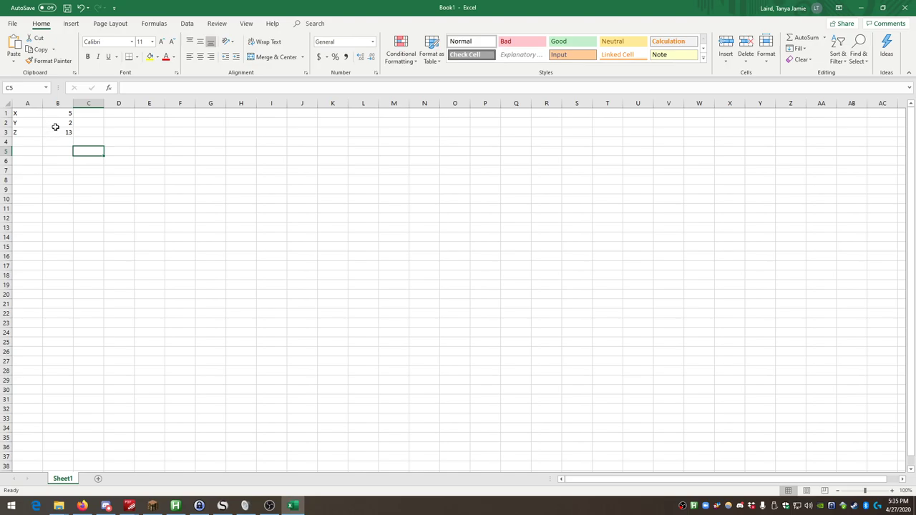
{"action": "left_click", "coordinate": [58, 132]}
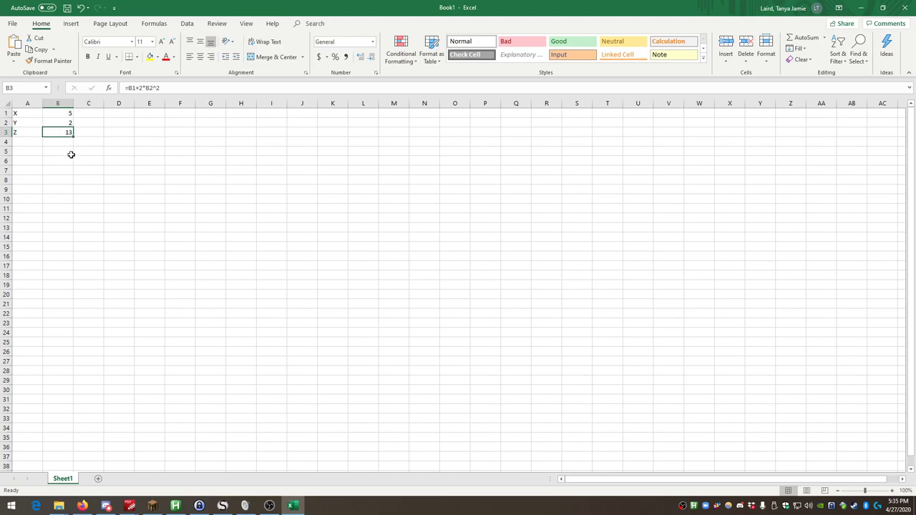
{"action": "mouse_move", "coordinate": [82, 177]}
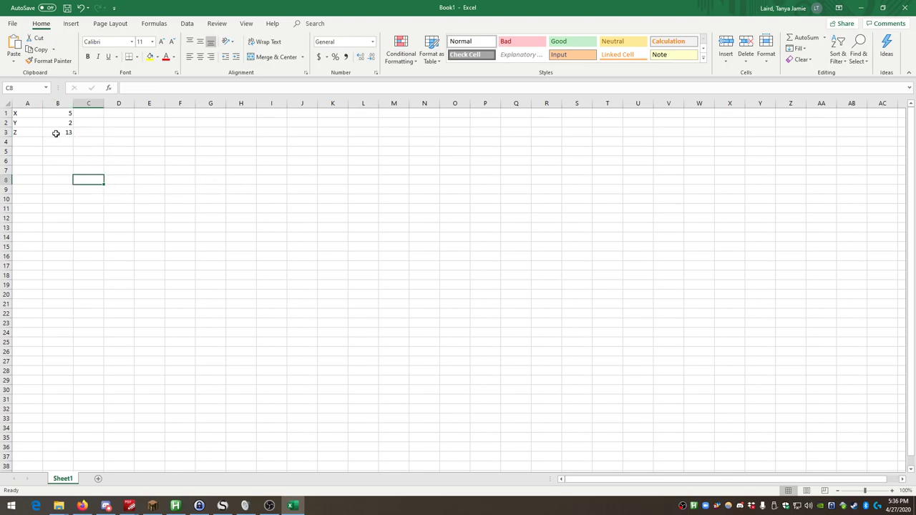
{"action": "left_click", "coordinate": [58, 132]}
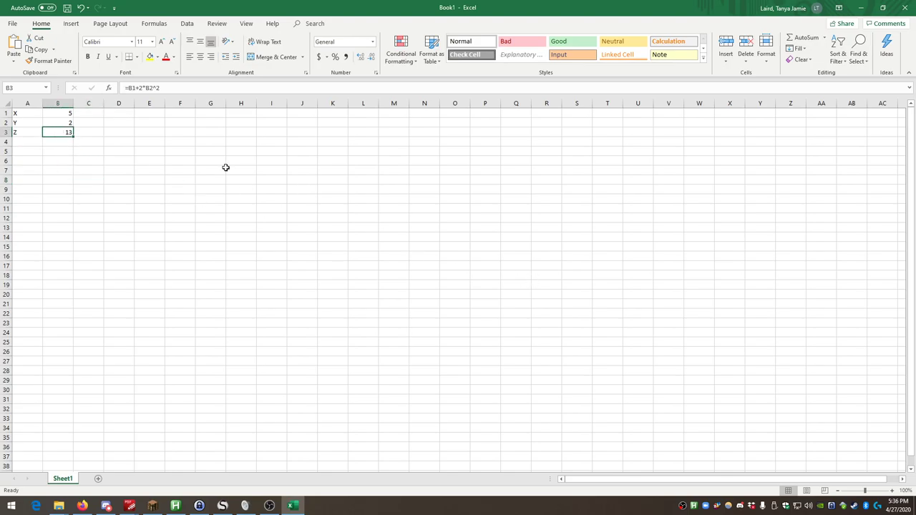
{"action": "left_click", "coordinate": [88, 132]}
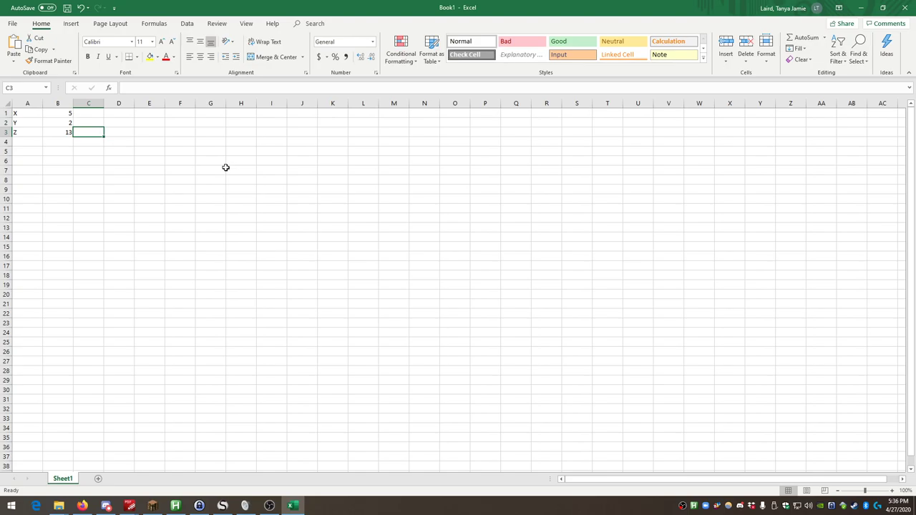
{"action": "left_click", "coordinate": [58, 132]}
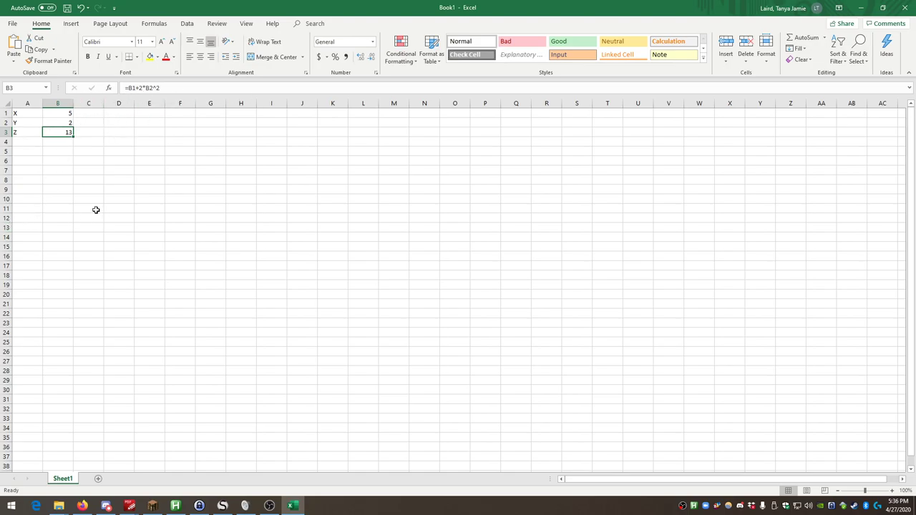
{"action": "left_click", "coordinate": [118, 180]}
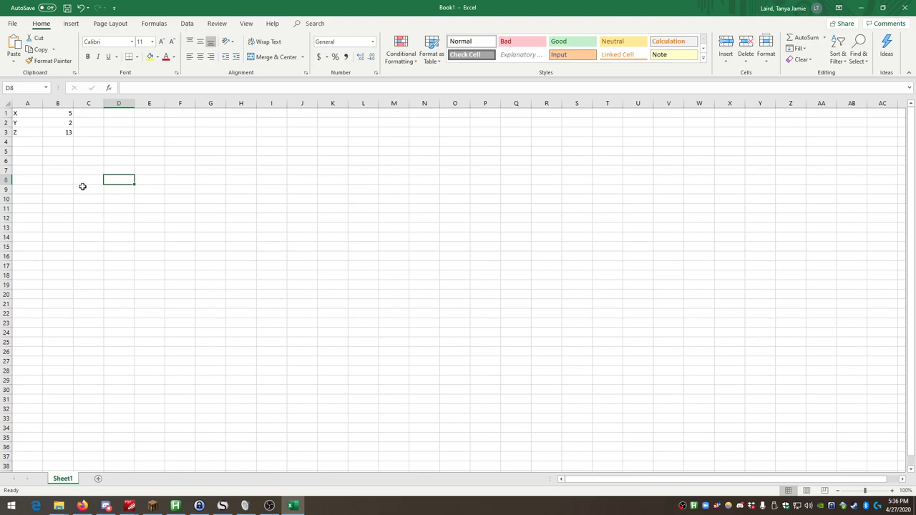
{"action": "mouse_move", "coordinate": [57, 136]}
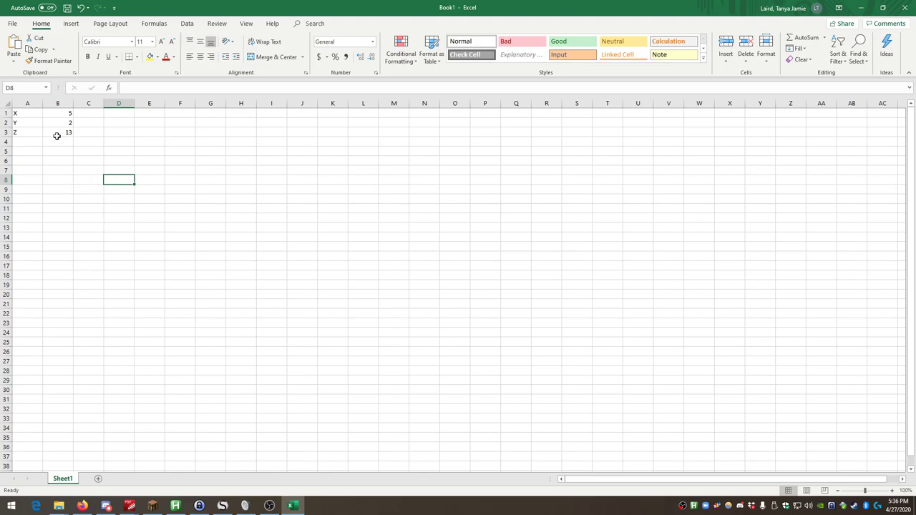
{"action": "mouse_move", "coordinate": [45, 154]}
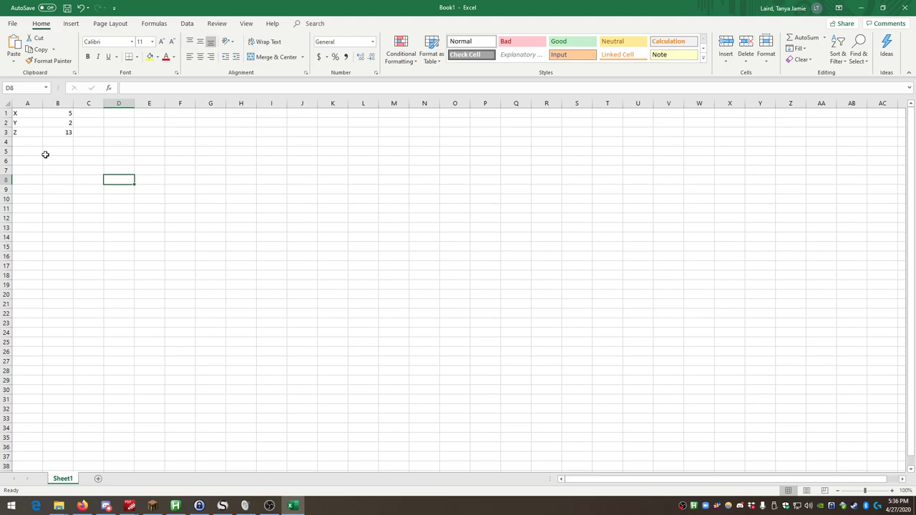
{"action": "mouse_move", "coordinate": [224, 207]}
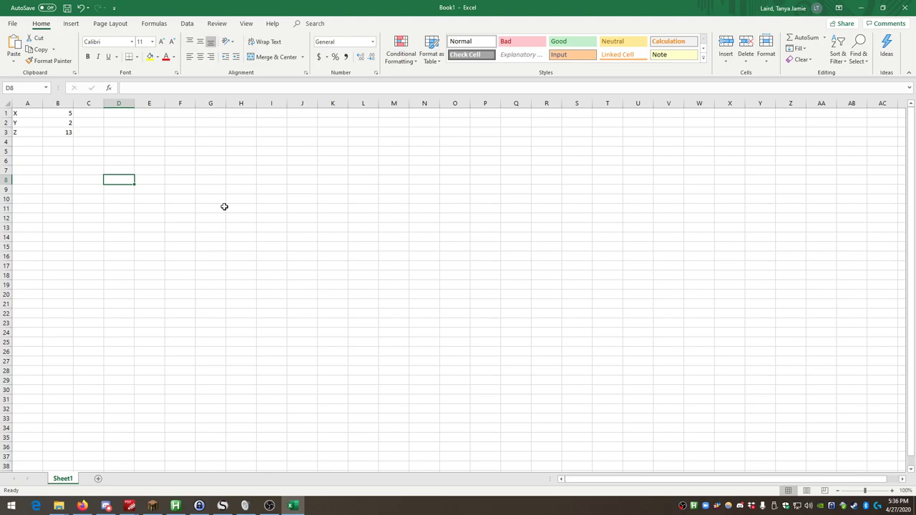
{"action": "scroll", "scroll_direction": "down", "scroll_amount": 3}
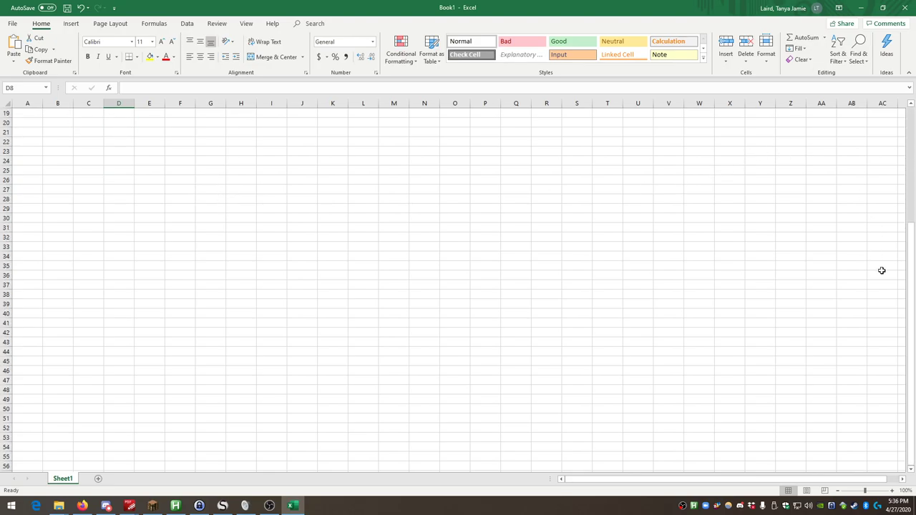
{"action": "scroll", "scroll_direction": "down", "scroll_amount": 3}
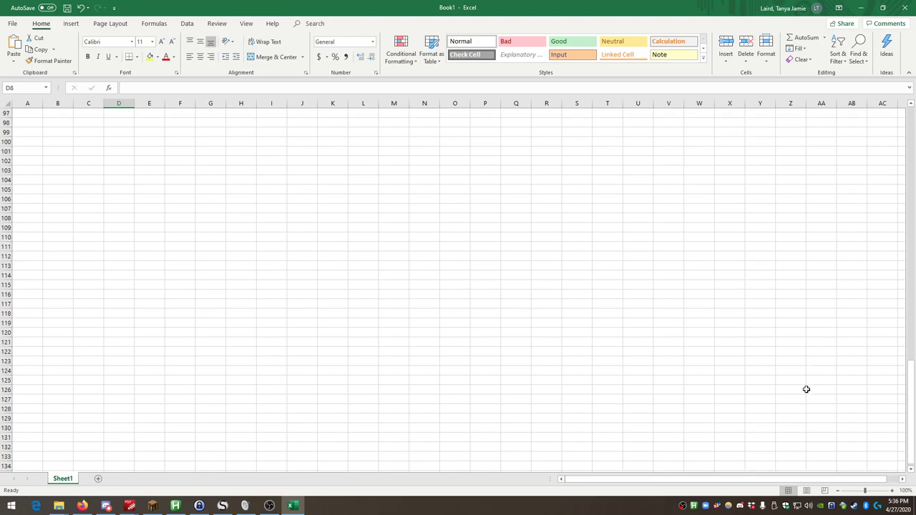
{"action": "scroll", "scroll_direction": "down", "scroll_amount": 3}
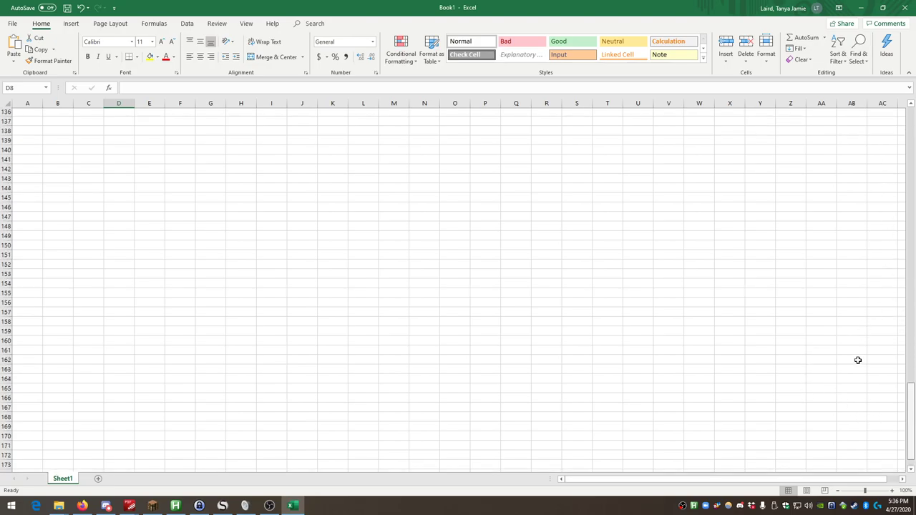
{"action": "scroll", "scroll_direction": "up", "scroll_amount": 3}
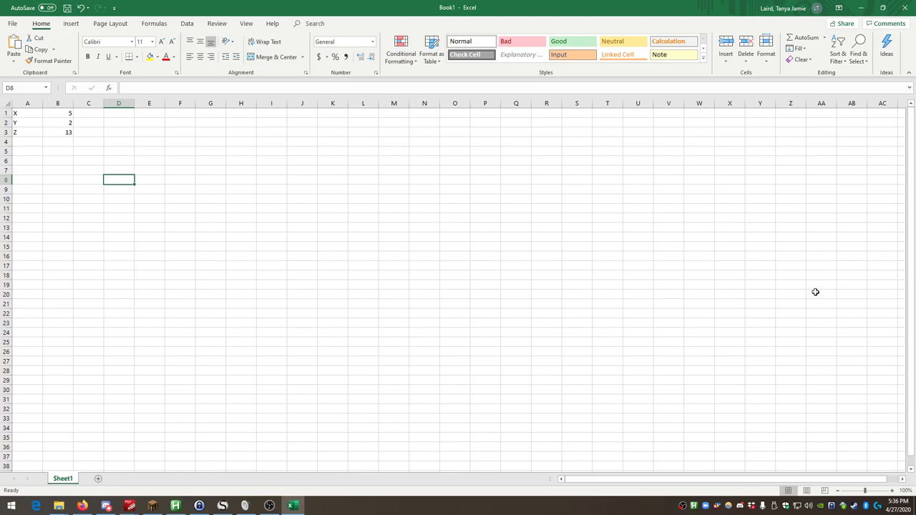
{"action": "mouse_move", "coordinate": [579, 232]}
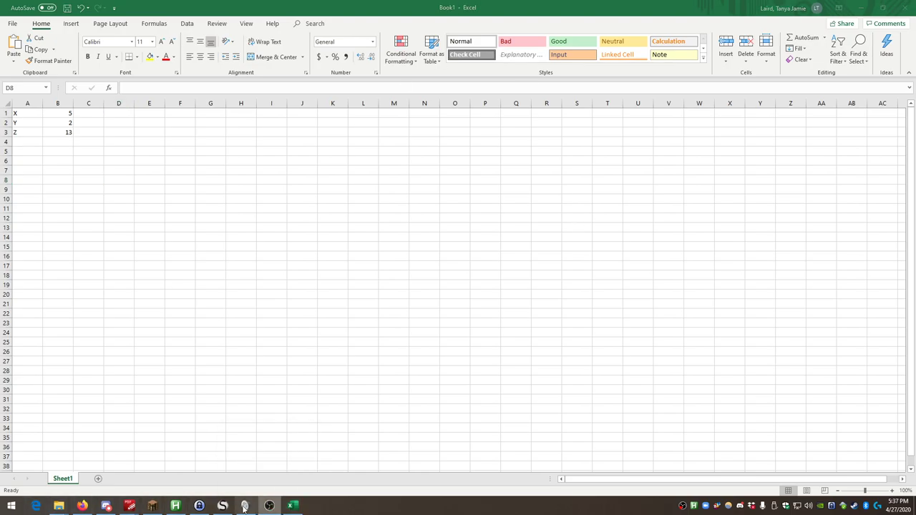
Define Z := X + 2·Y² on the SMath worksheet, evaluating to 13.
{"action": "left_click", "coordinate": [223, 506]}
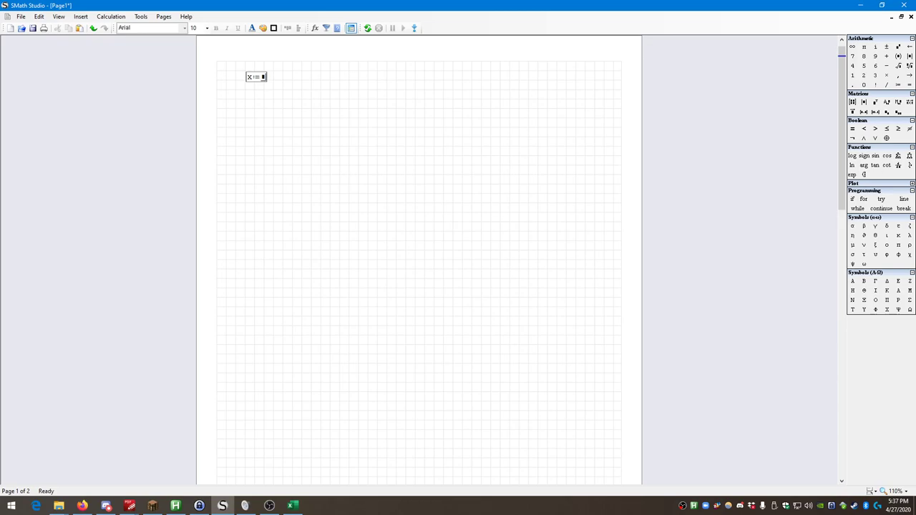
{"action": "mouse_move", "coordinate": [322, 189]}
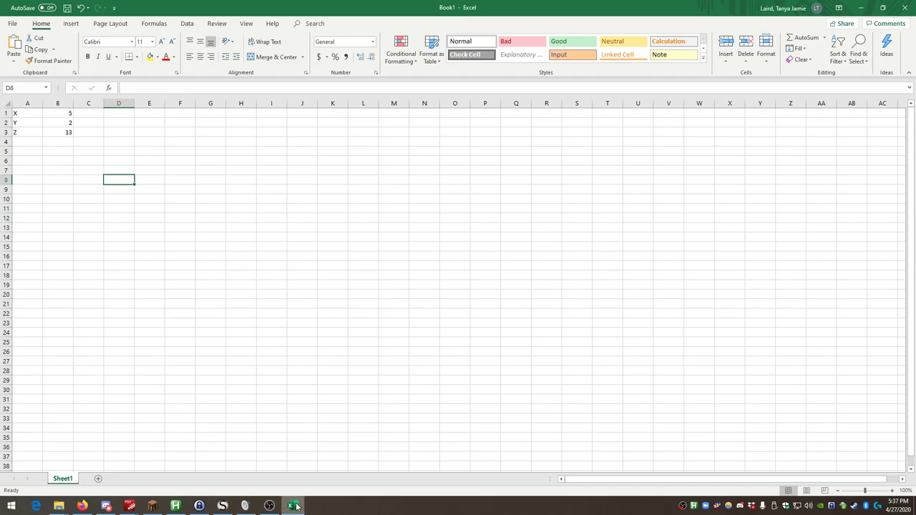
{"action": "left_click", "coordinate": [222, 507]}
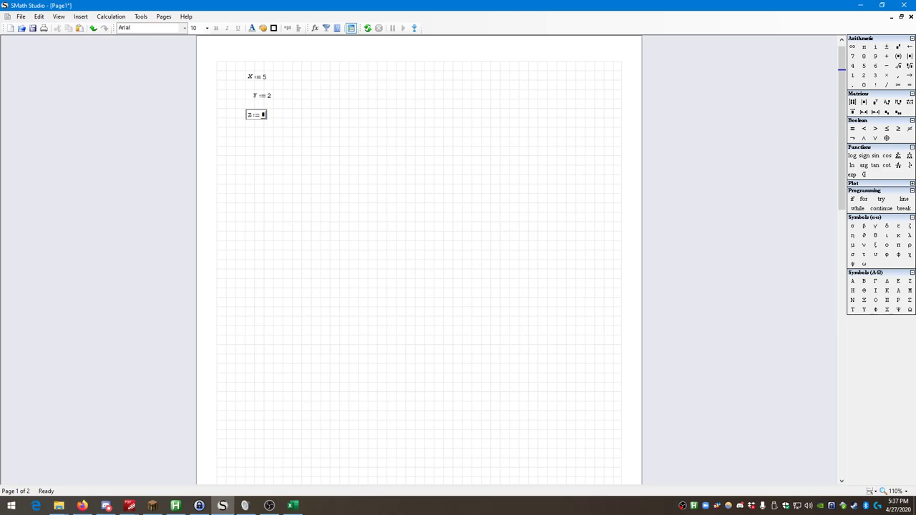
{"action": "type", "text": "X + 2 ·"}
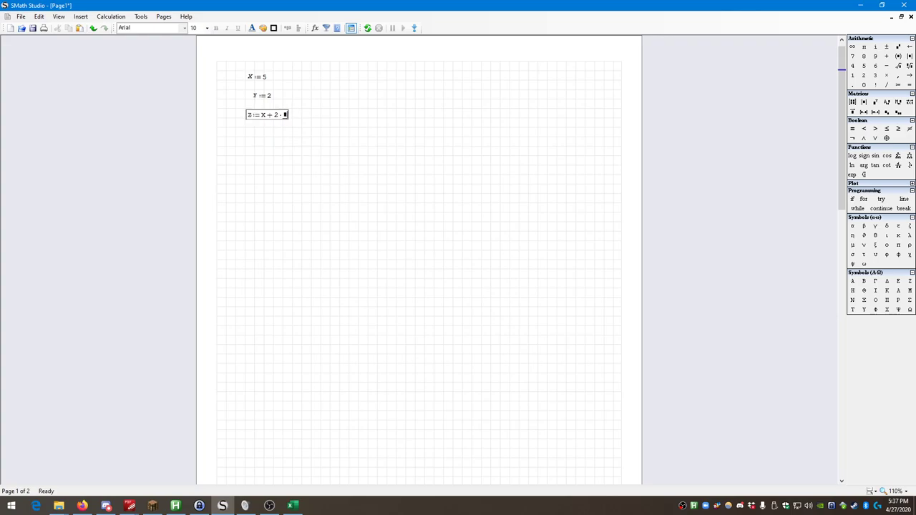
{"action": "type", "text": "Y^2 = 13"}
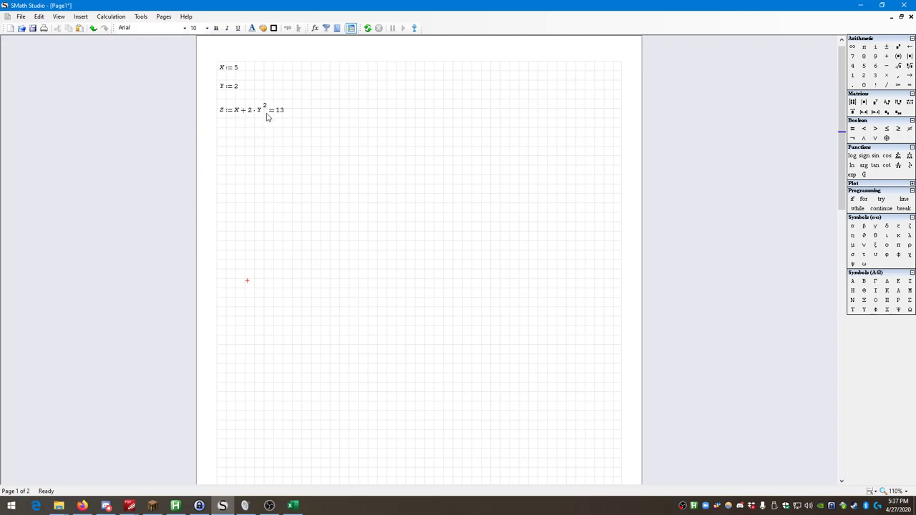
Set Excel cell B1 to 1 so Z recalculates to 9.
{"action": "left_click", "coordinate": [292, 505]}
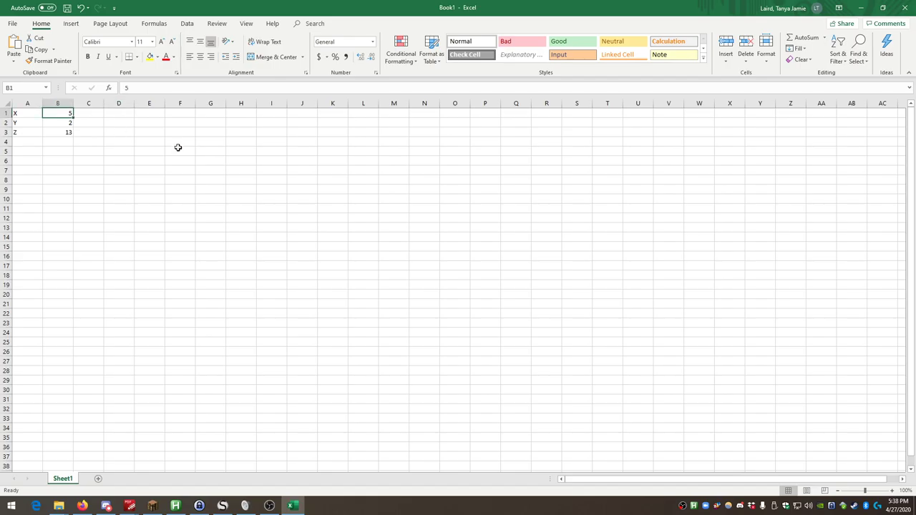
{"action": "mouse_move", "coordinate": [224, 163]}
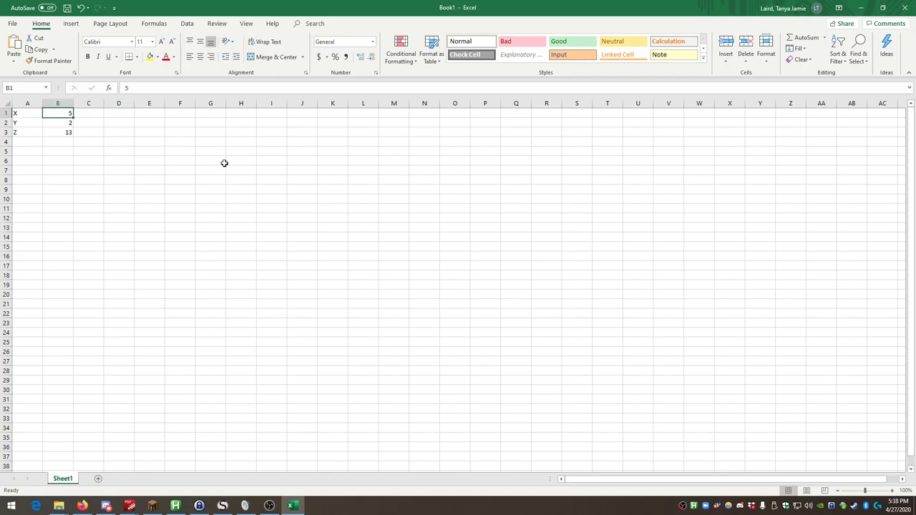
{"action": "type", "text": "1"}
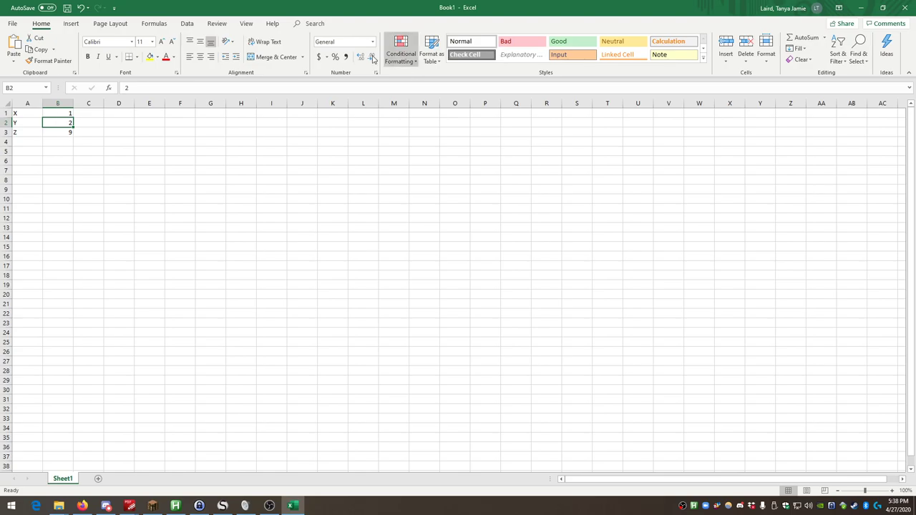
{"action": "mouse_move", "coordinate": [861, 8]}
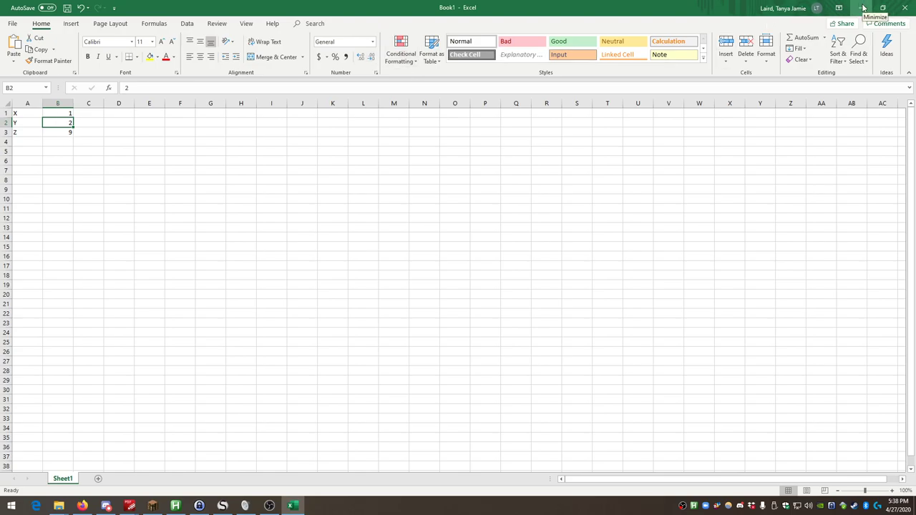
Replace X's value 5 with 1 in SMath so Z re-evaluates to 9.
{"action": "left_click", "coordinate": [222, 506]}
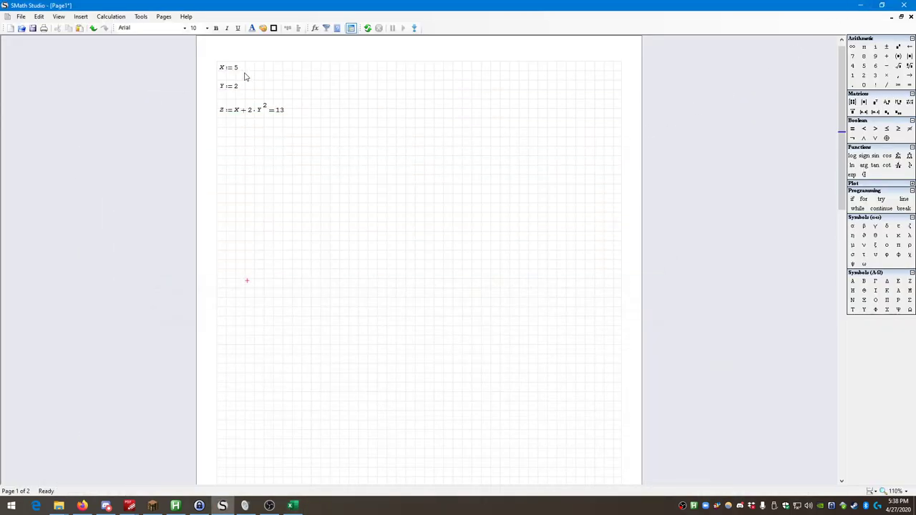
{"action": "left_click", "coordinate": [292, 506]}
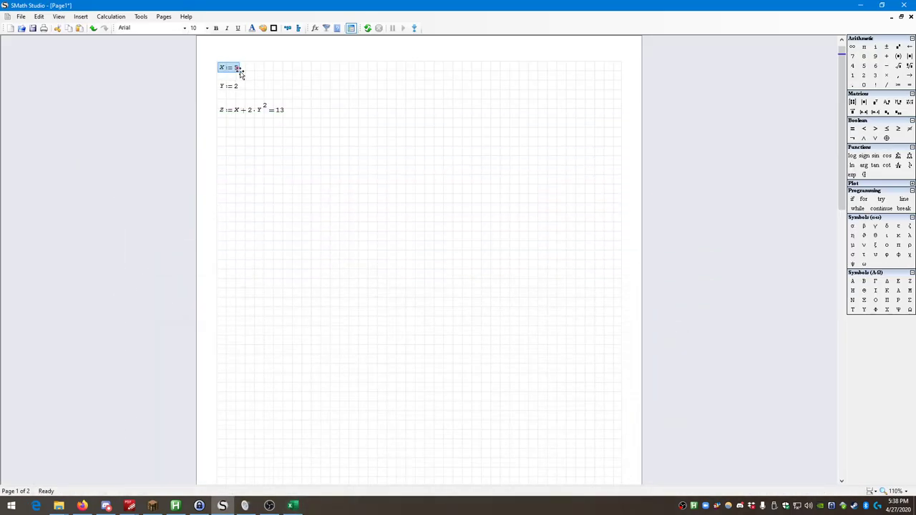
{"action": "type", "text": "1"}
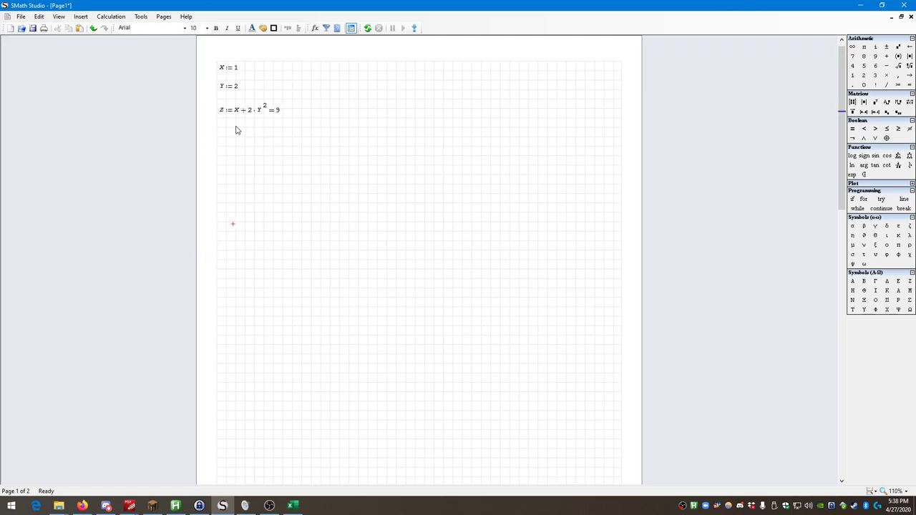
{"action": "left_click", "coordinate": [249, 109]}
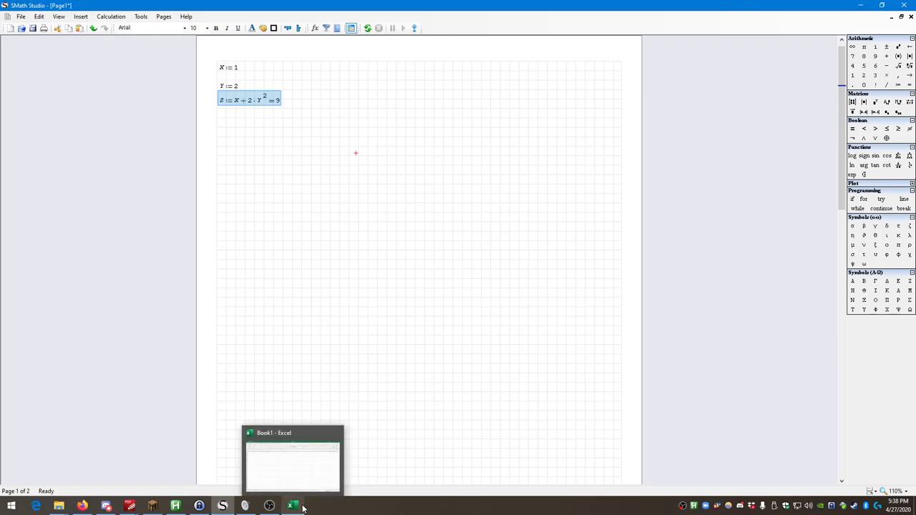
Show Excel's print preview with Microsoft Print to PDF as the printer.
{"action": "left_click", "coordinate": [292, 506]}
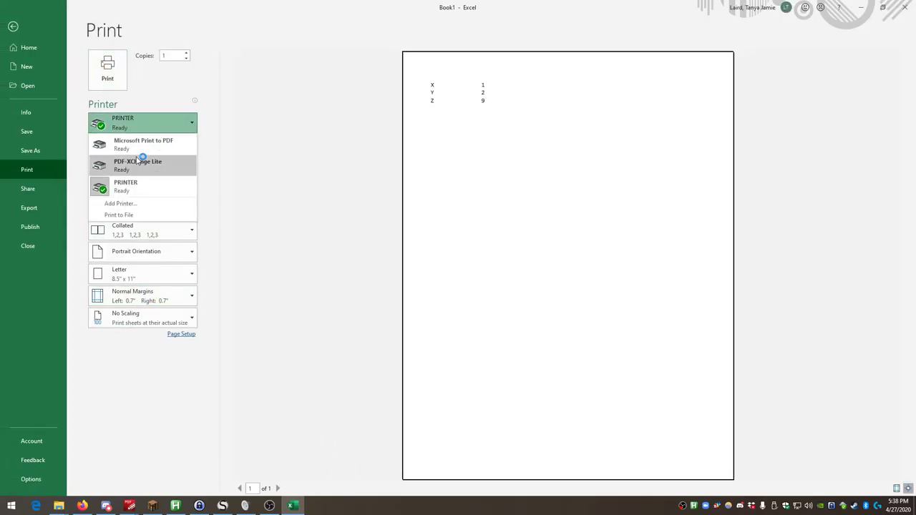
{"action": "left_click", "coordinate": [143, 144]}
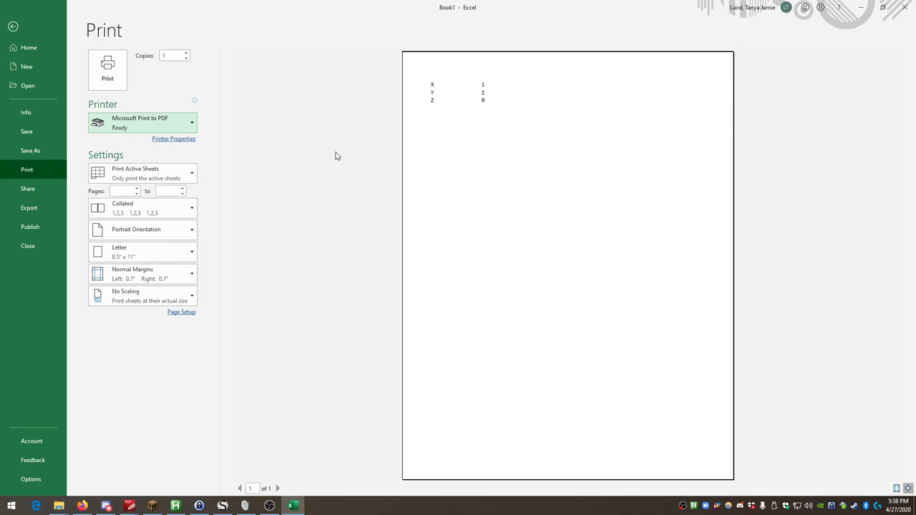
{"action": "mouse_move", "coordinate": [389, 109]}
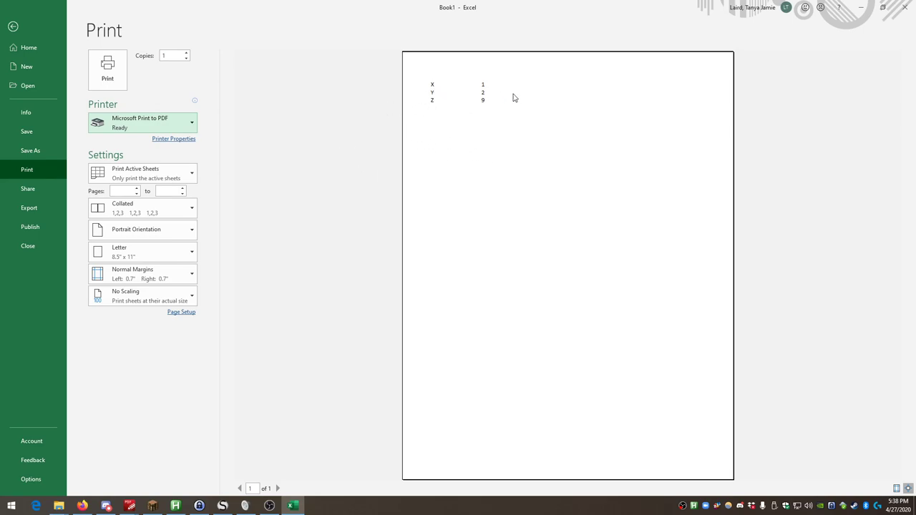
{"action": "mouse_move", "coordinate": [487, 109]}
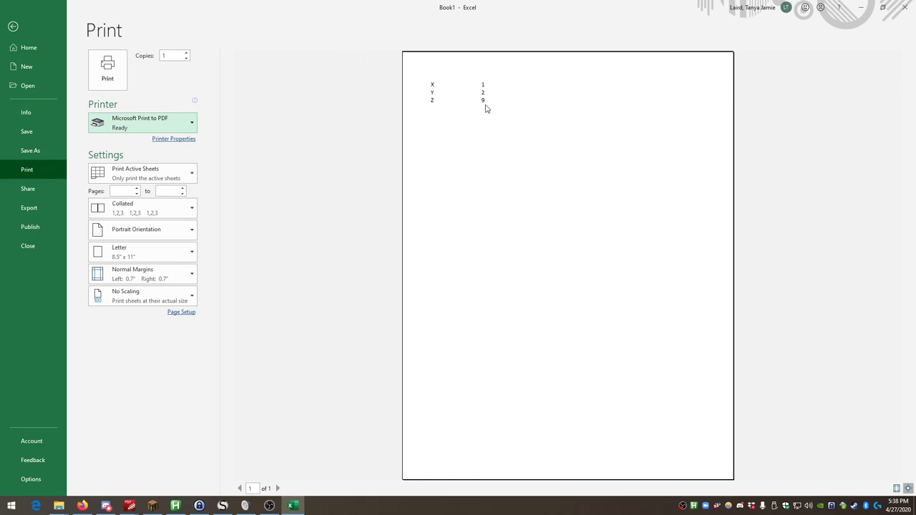
{"action": "mouse_move", "coordinate": [404, 83]}
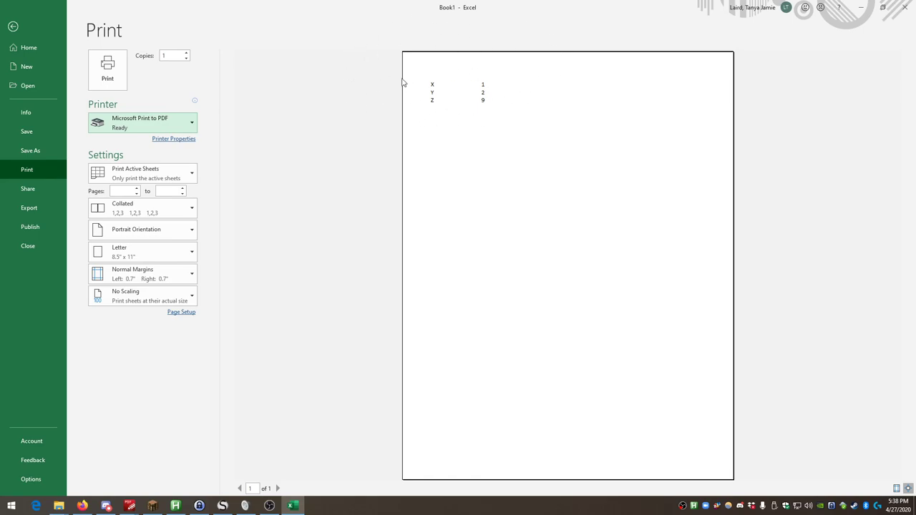
{"action": "mouse_move", "coordinate": [333, 96]}
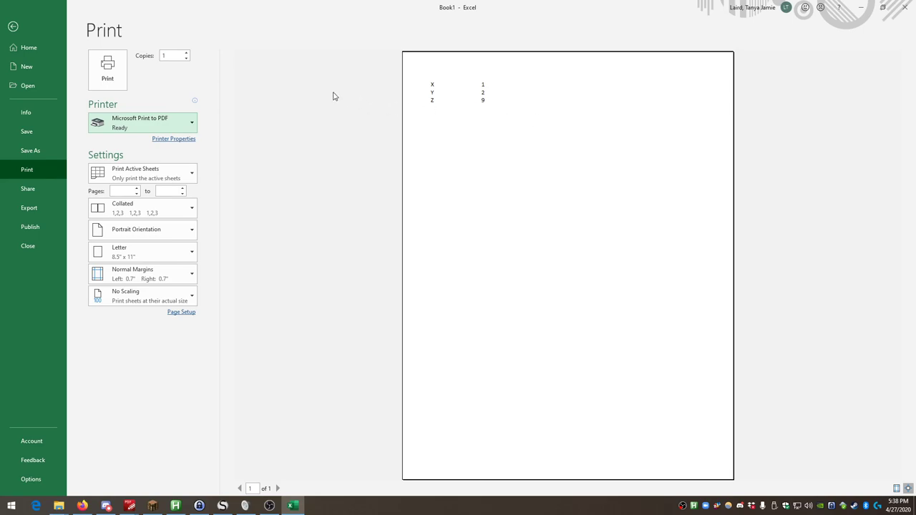
{"action": "mouse_move", "coordinate": [413, 119]}
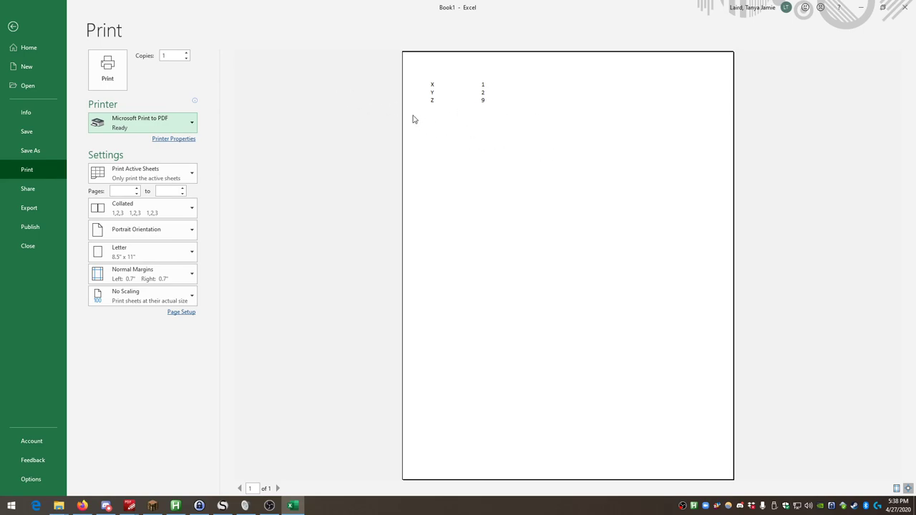
Leave print preview and inspect cell B3's formula =B1+2*B2^2.
{"action": "left_click", "coordinate": [13, 26]}
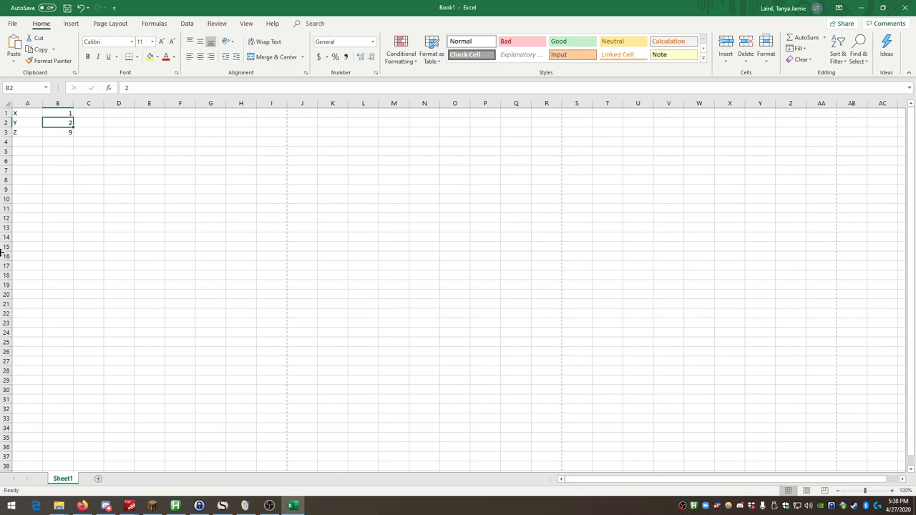
{"action": "mouse_move", "coordinate": [68, 265]}
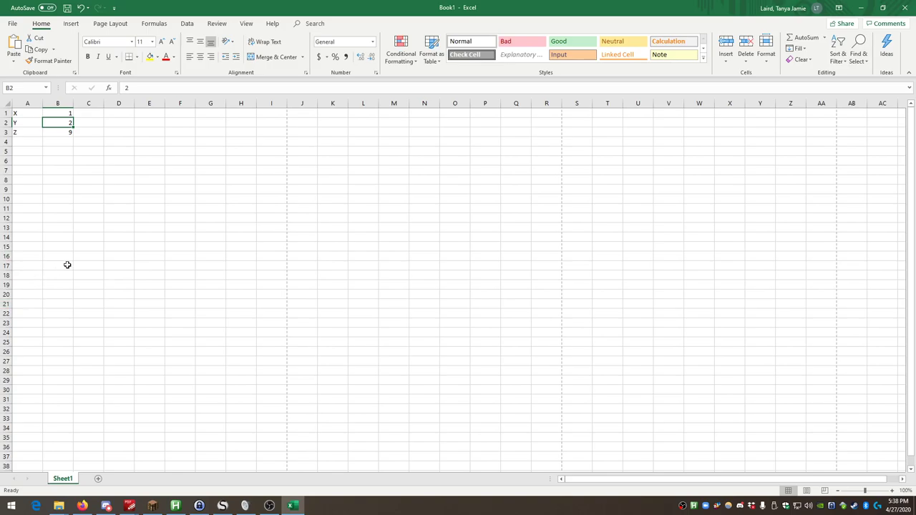
{"action": "left_click", "coordinate": [58, 265]}
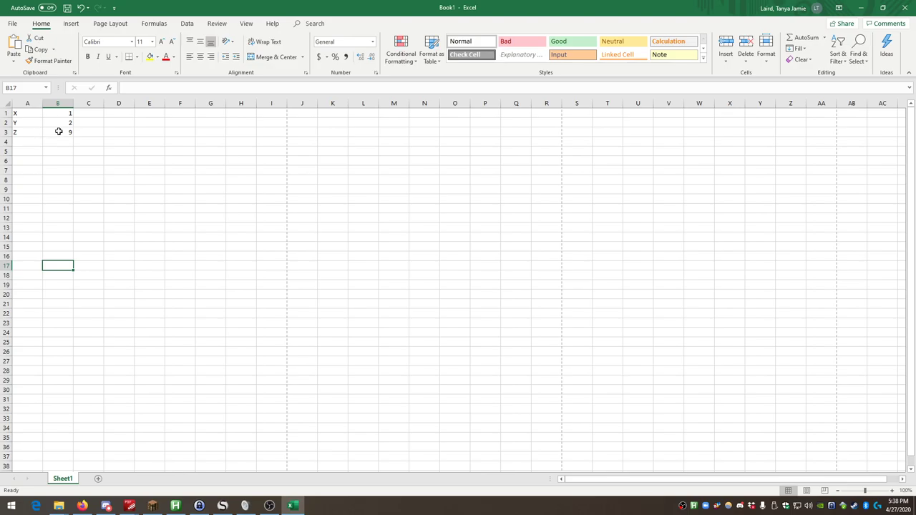
{"action": "mouse_move", "coordinate": [53, 136]}
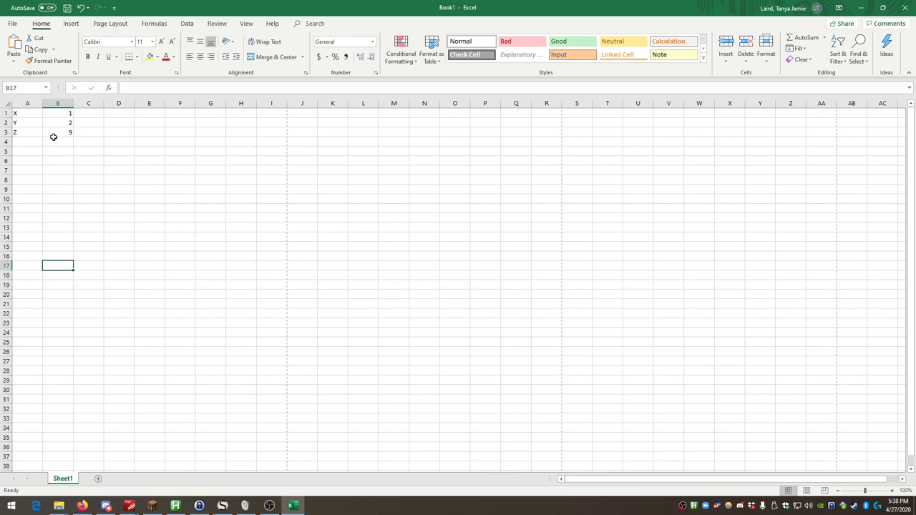
{"action": "left_click", "coordinate": [89, 170]}
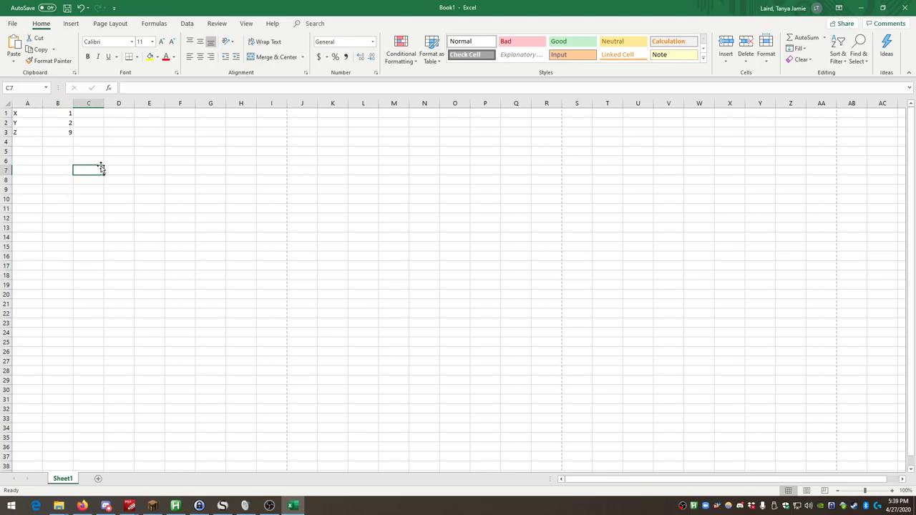
{"action": "mouse_move", "coordinate": [66, 133]}
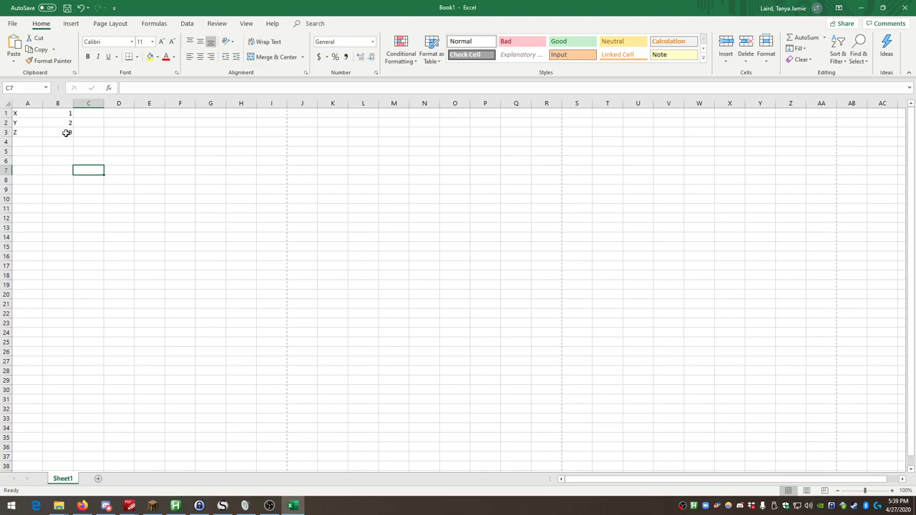
{"action": "left_click", "coordinate": [58, 122]}
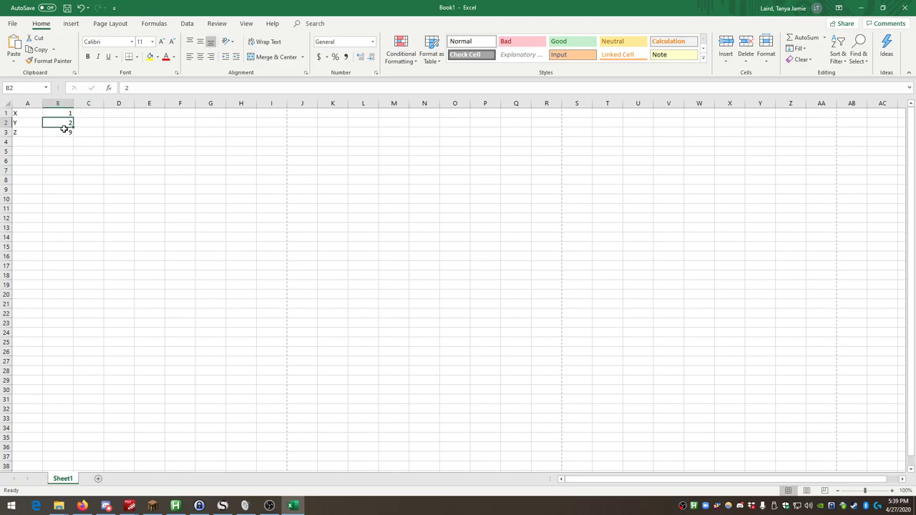
{"action": "left_click", "coordinate": [58, 132]}
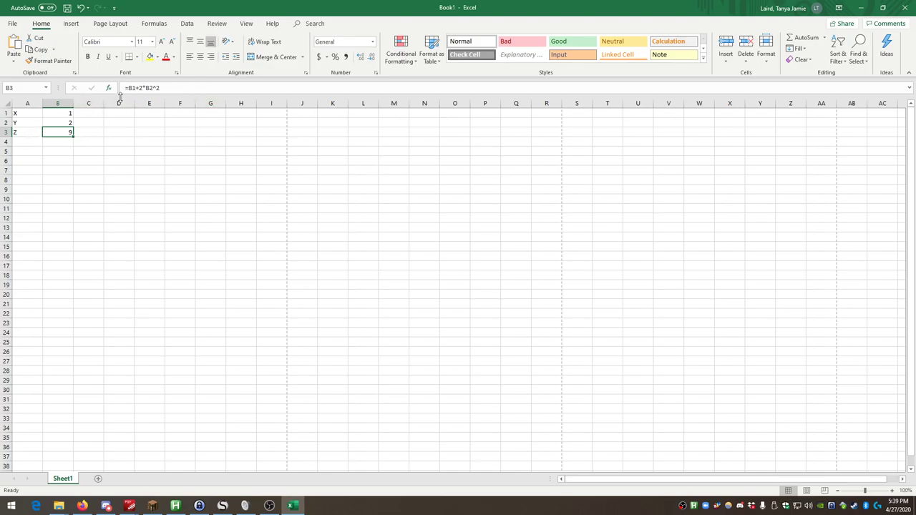
{"action": "double_click", "coordinate": [58, 131]}
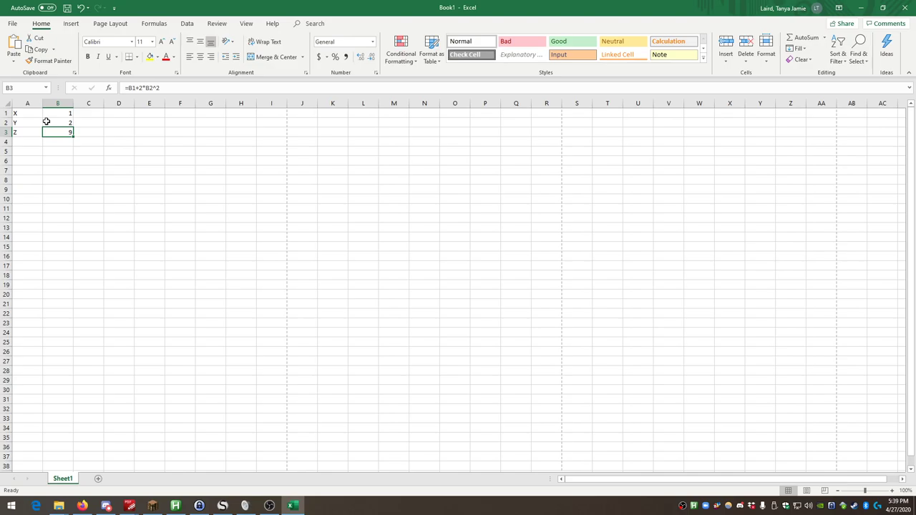
{"action": "mouse_move", "coordinate": [52, 131]}
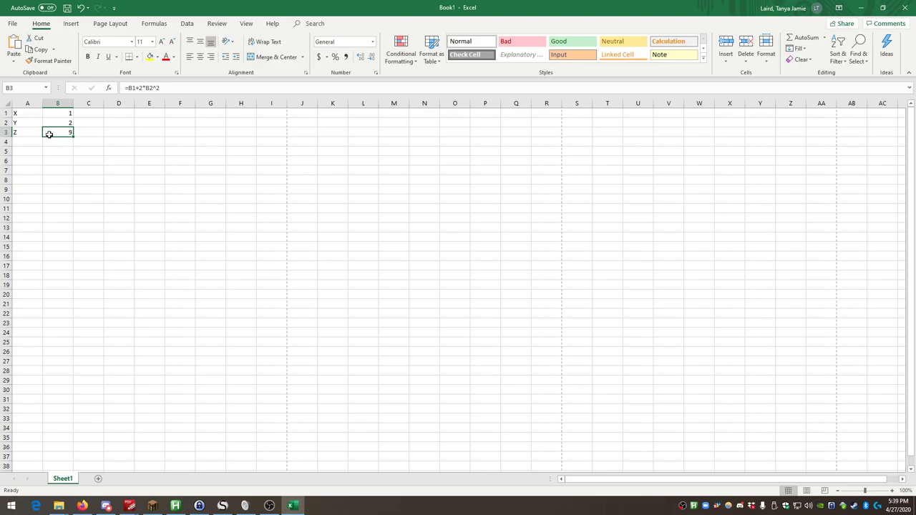
{"action": "mouse_move", "coordinate": [114, 380]}
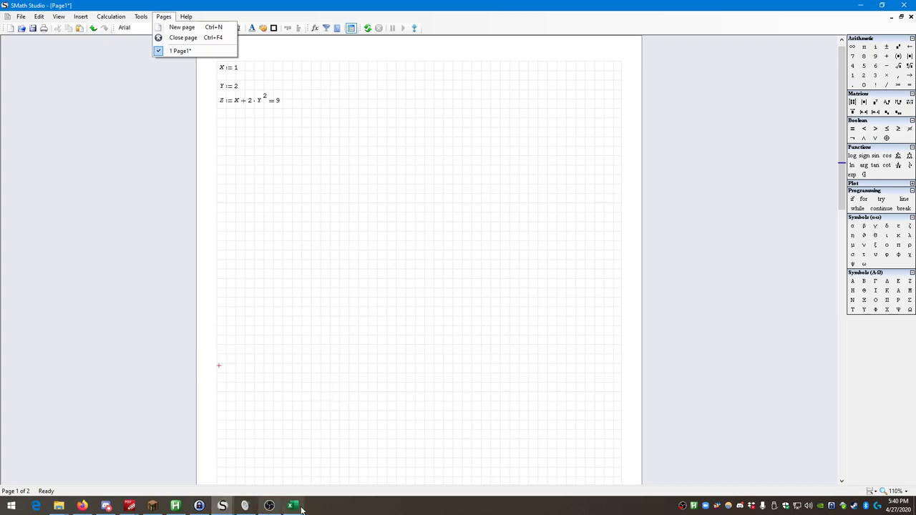
Bring Excel's X 1, Y 2, Z 9 sheet back to the front.
{"action": "left_click", "coordinate": [290, 506]}
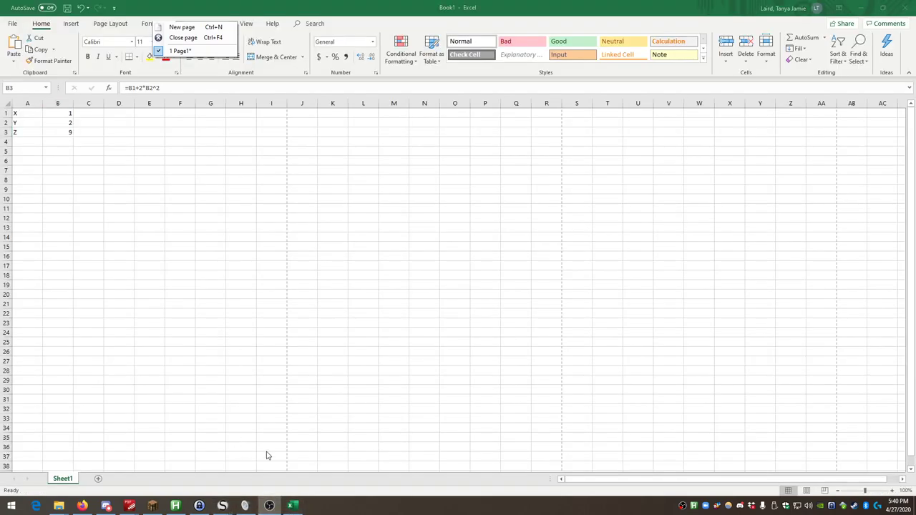
{"action": "mouse_move", "coordinate": [269, 505]}
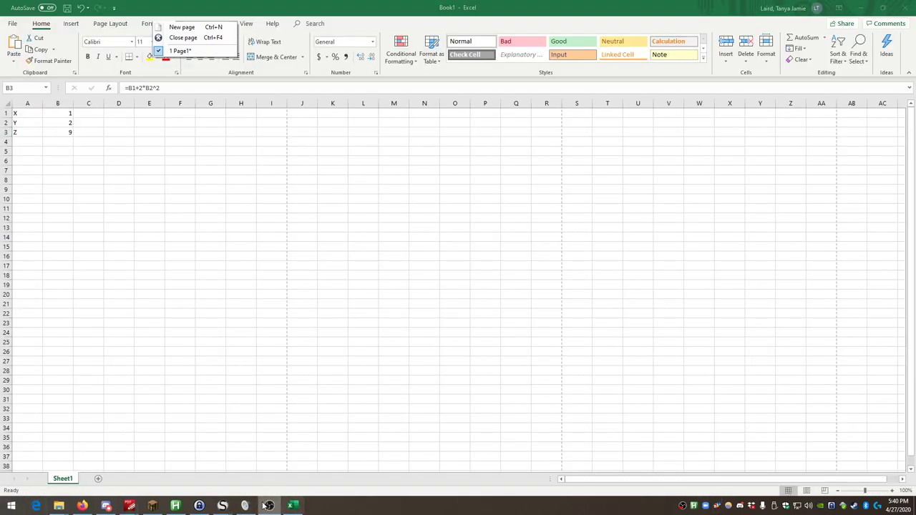
{"action": "mouse_move", "coordinate": [382, 269]}
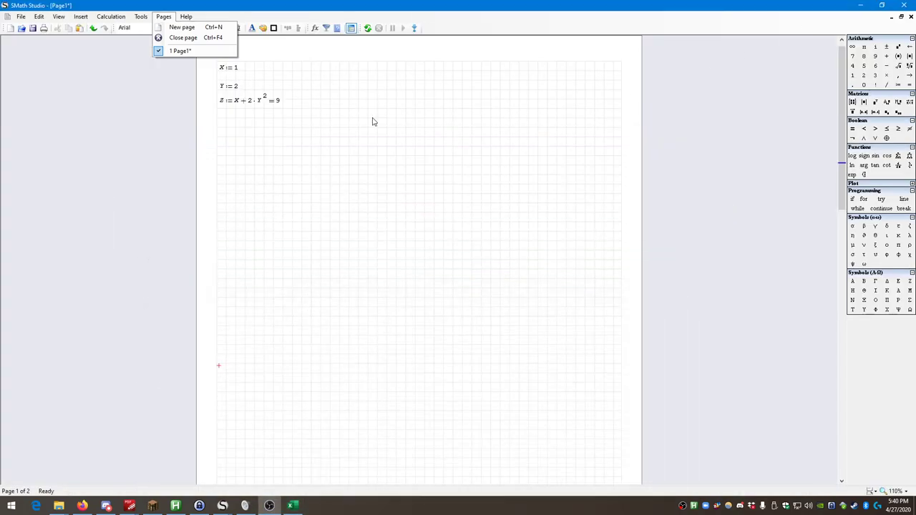
{"action": "mouse_move", "coordinate": [183, 37]}
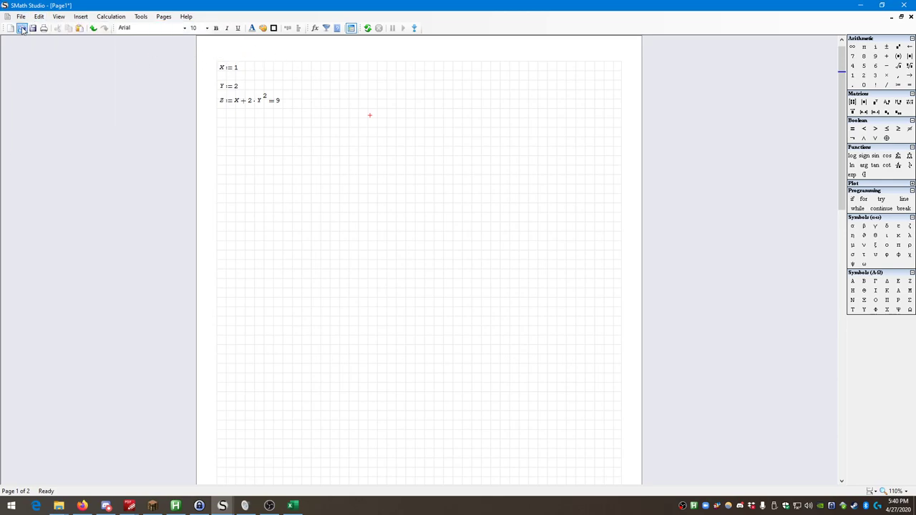
Print the SMath worksheet via Microsoft Print to PDF as 'test' in Downloads.
{"action": "left_click", "coordinate": [43, 28]}
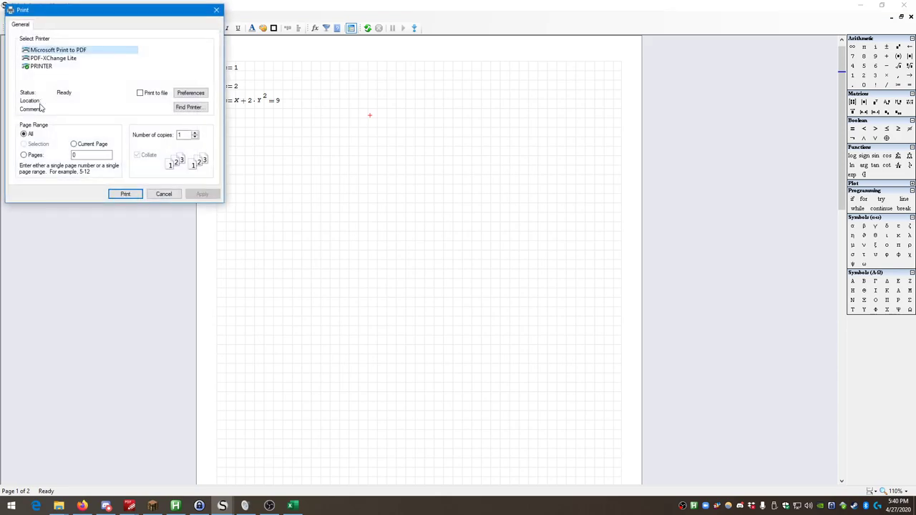
{"action": "left_click", "coordinate": [125, 194]}
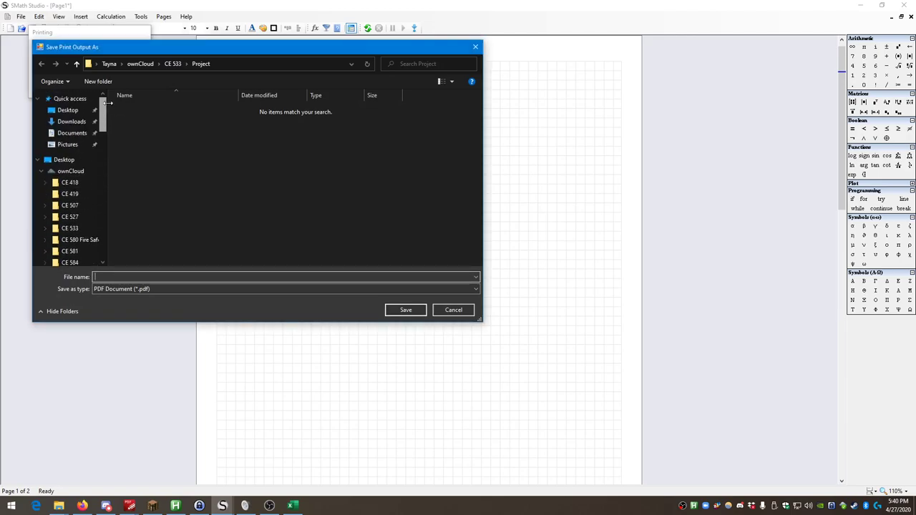
{"action": "left_click", "coordinate": [68, 109]}
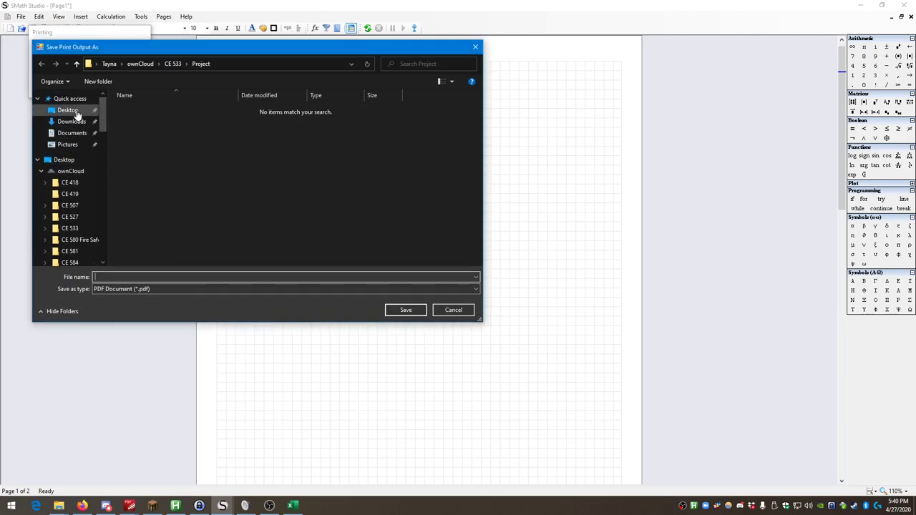
{"action": "left_click", "coordinate": [72, 121]}
{"action": "type", "text": "test"}
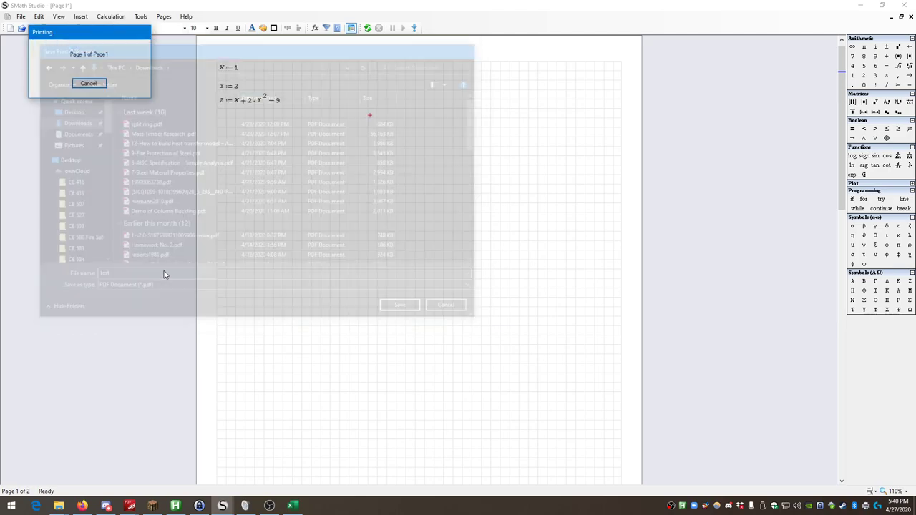
{"action": "left_click", "coordinate": [9, 506]}
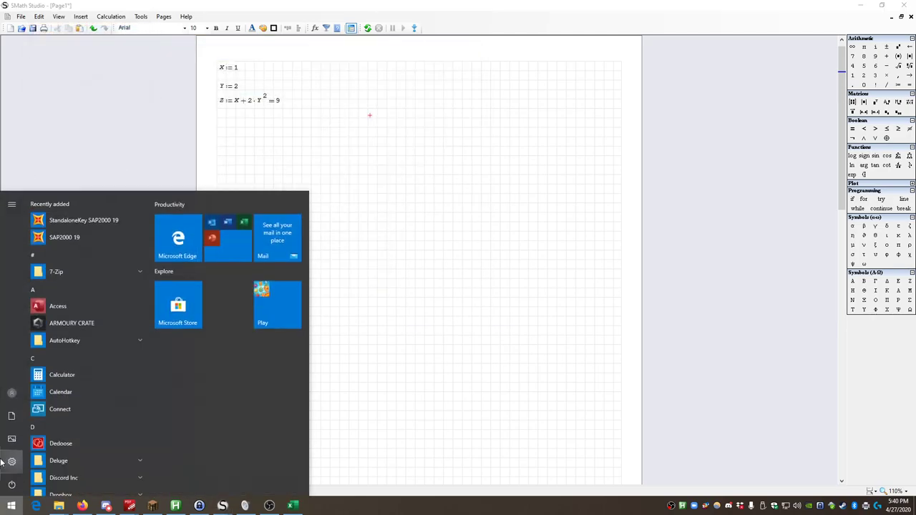
Search Start for Downloads and select the new test.pdf there.
{"action": "type", "text": "down"}
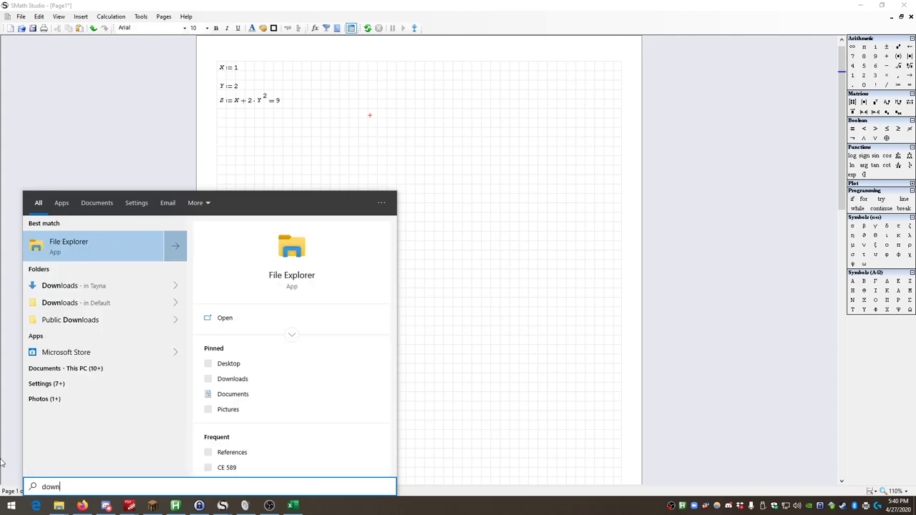
{"action": "left_click", "coordinate": [68, 246]}
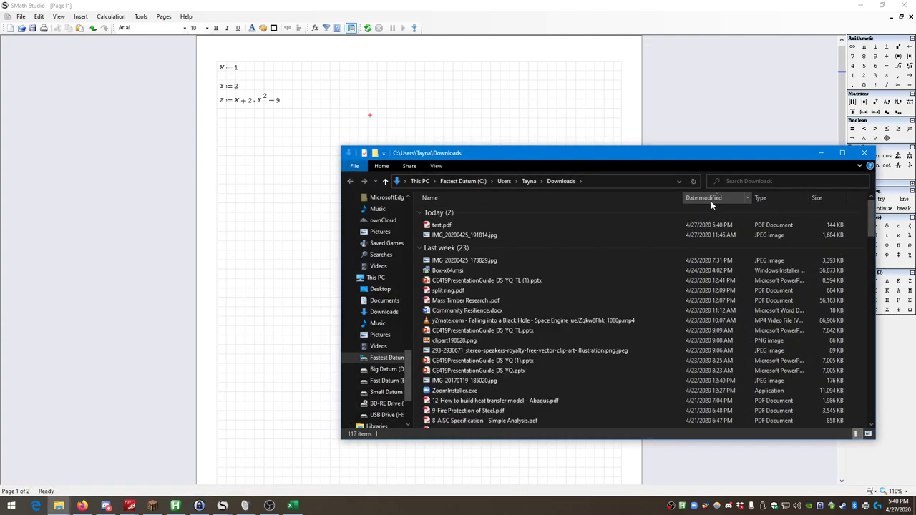
{"action": "left_click", "coordinate": [441, 225]}
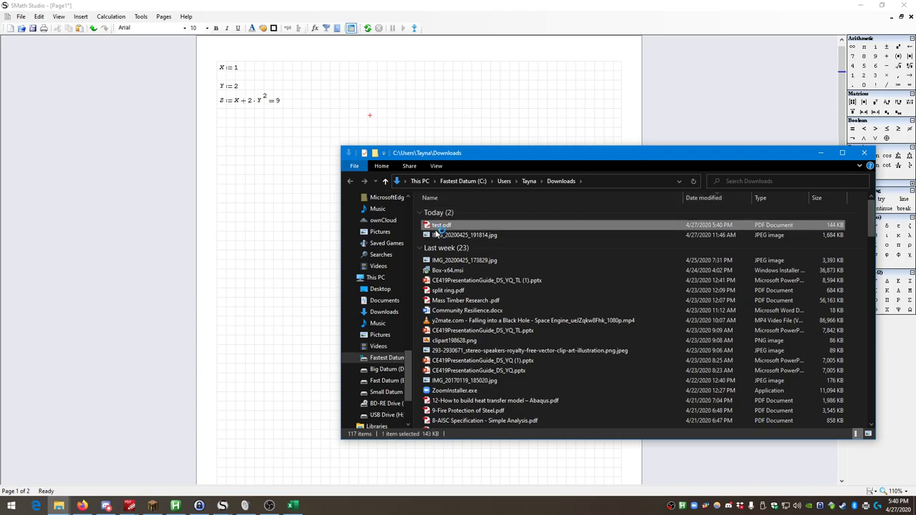
Open test.pdf in PDF-XChange Editor showing X := 1, Y := 2, Z = 9.
{"action": "double_click", "coordinate": [442, 225]}
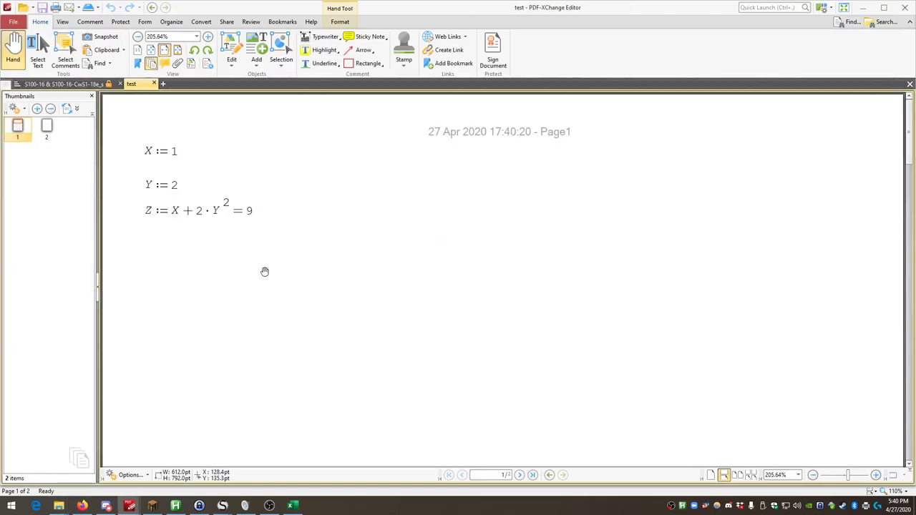
{"action": "mouse_move", "coordinate": [166, 157]}
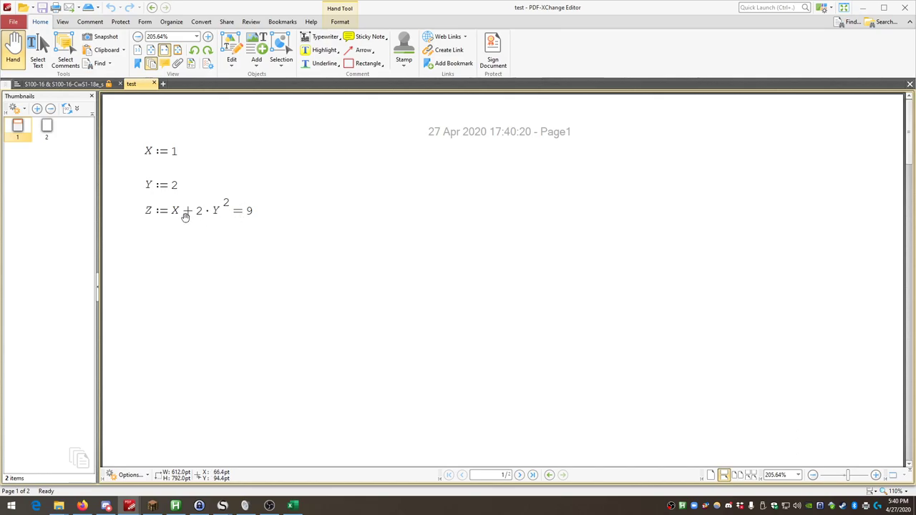
{"action": "mouse_move", "coordinate": [212, 223]}
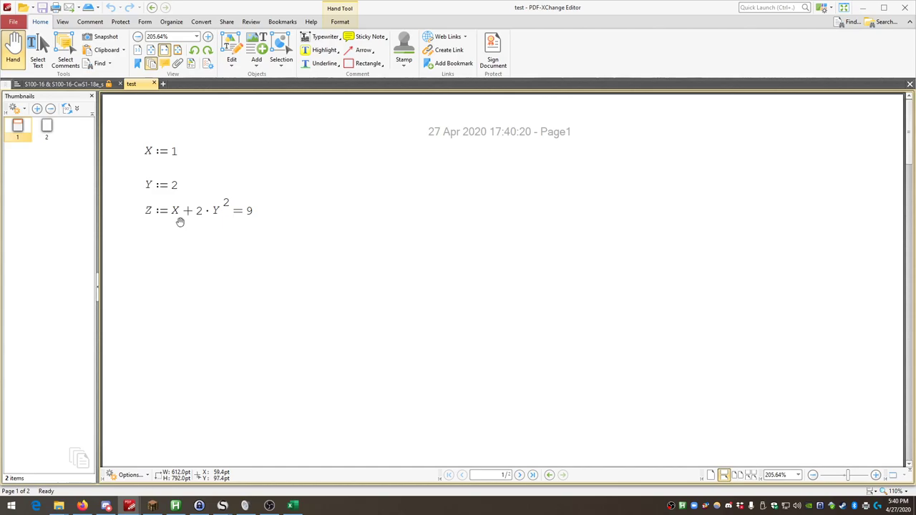
{"action": "mouse_move", "coordinate": [142, 226]}
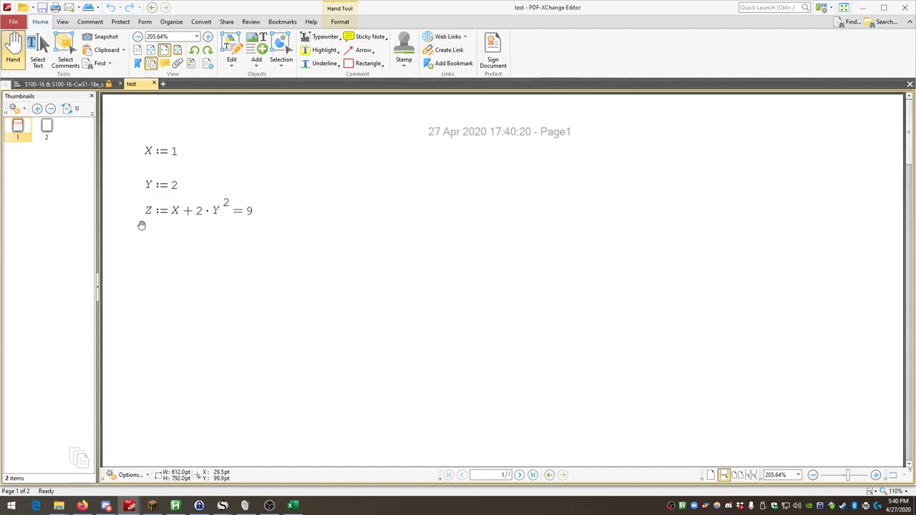
{"action": "mouse_move", "coordinate": [174, 217]}
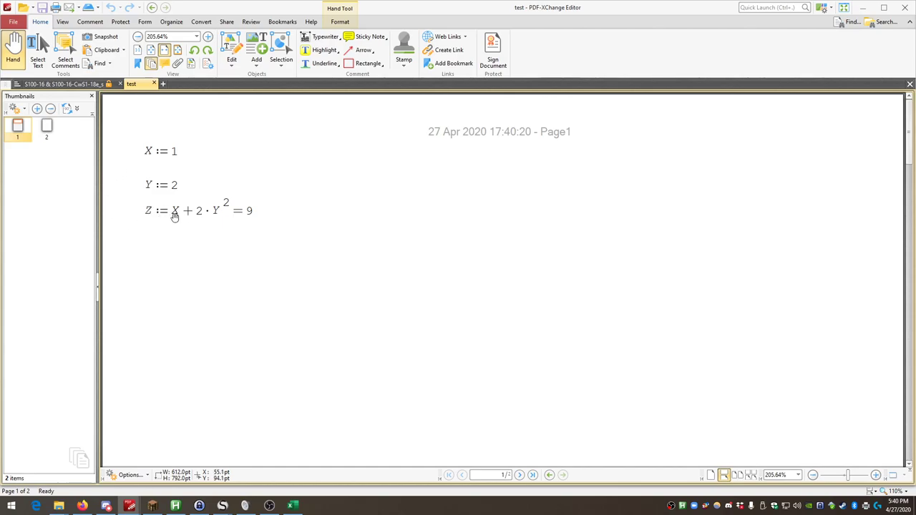
{"action": "mouse_move", "coordinate": [177, 220]}
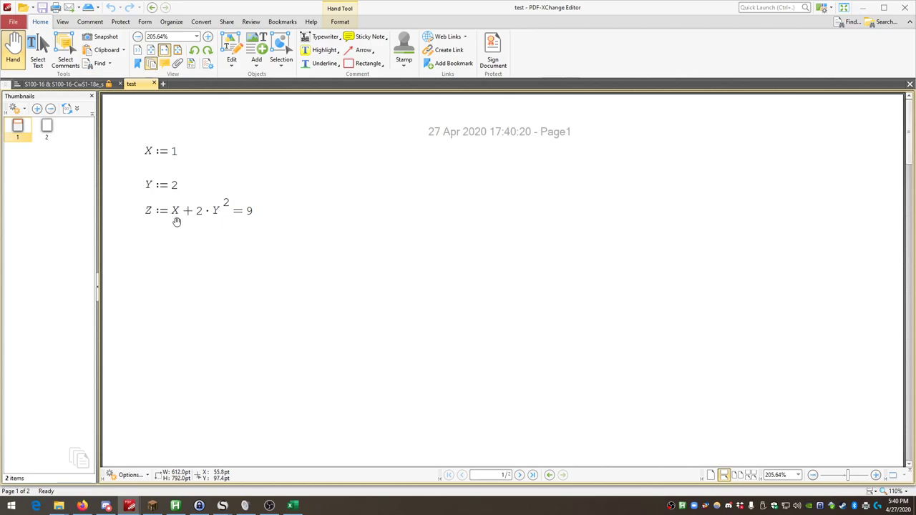
{"action": "mouse_move", "coordinate": [146, 245]}
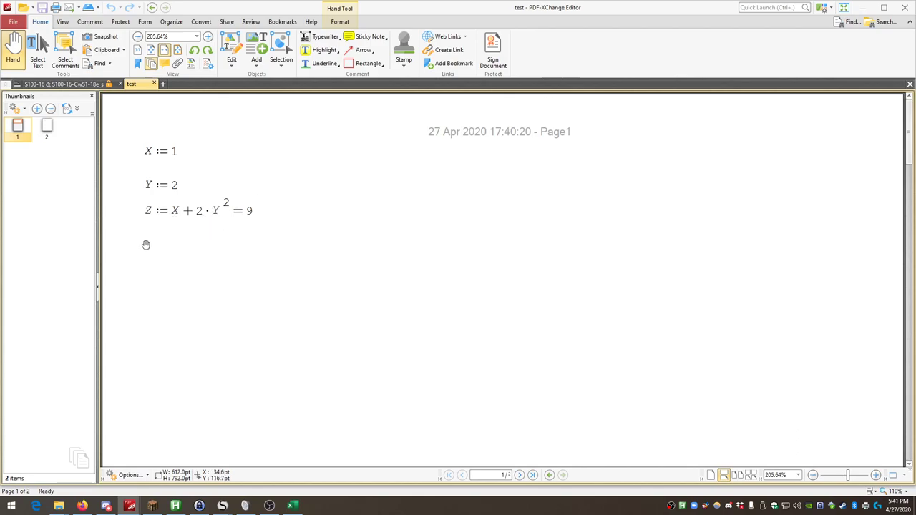
{"action": "mouse_move", "coordinate": [116, 278]}
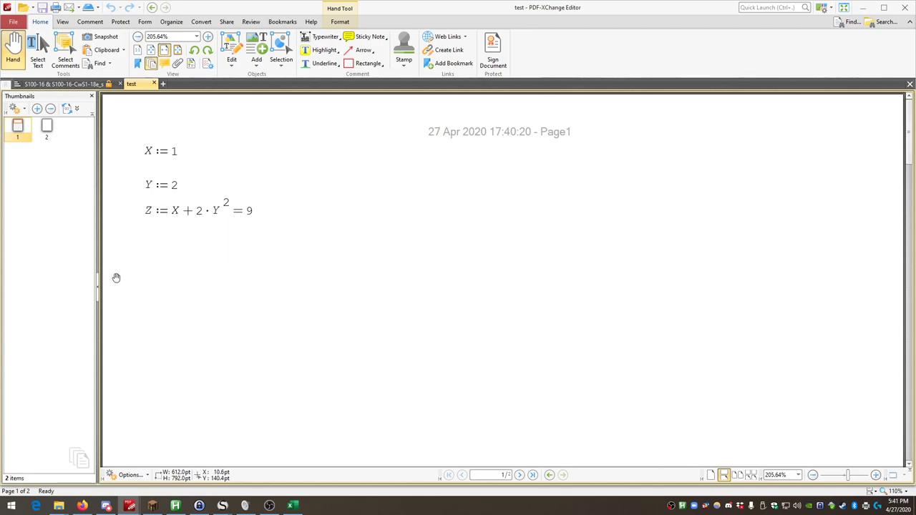
{"action": "mouse_move", "coordinate": [198, 264]}
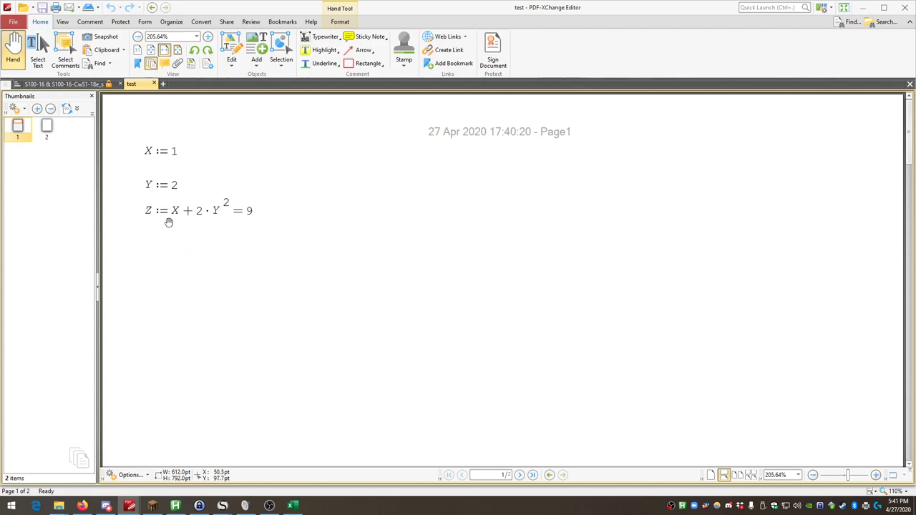
{"action": "mouse_move", "coordinate": [140, 218]}
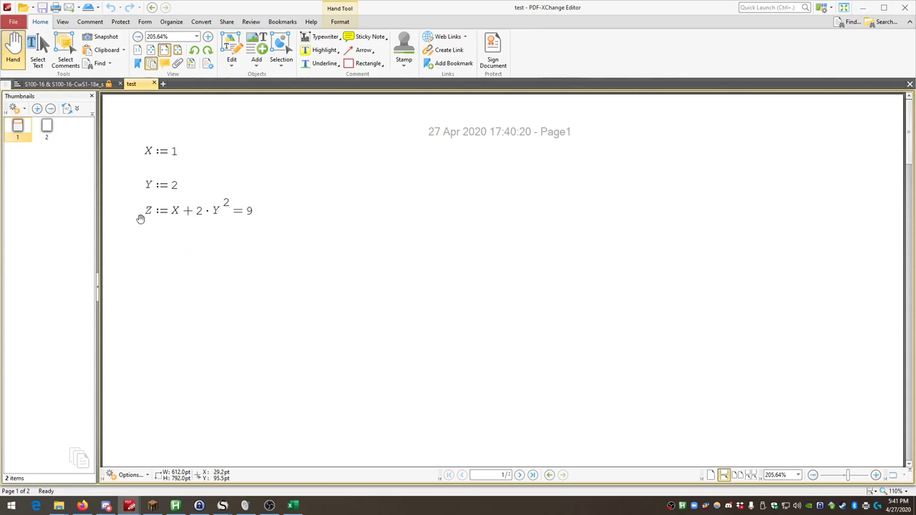
{"action": "mouse_move", "coordinate": [200, 224]}
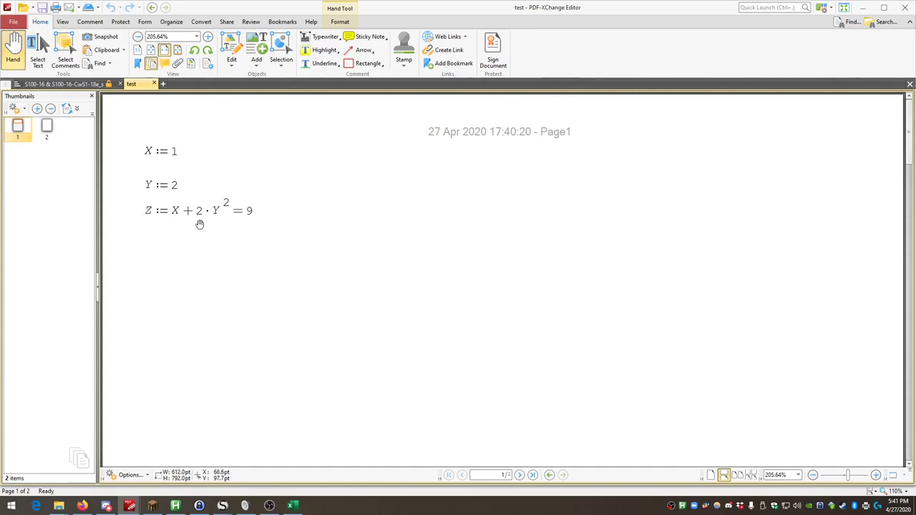
{"action": "mouse_move", "coordinate": [235, 208]}
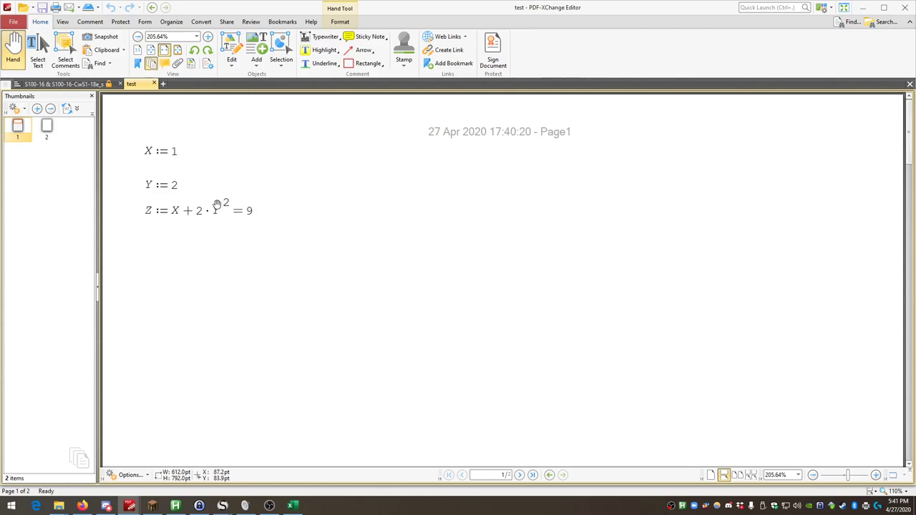
{"action": "mouse_move", "coordinate": [221, 202]}
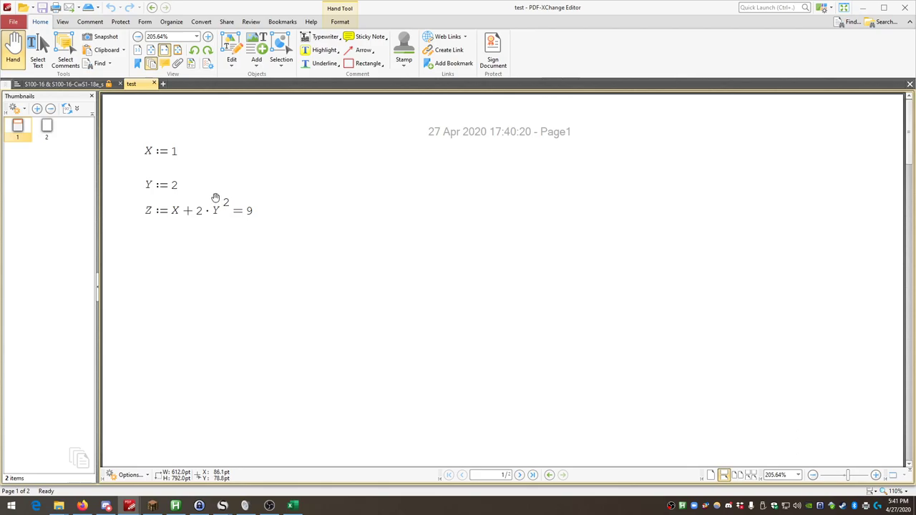
{"action": "mouse_move", "coordinate": [158, 339]}
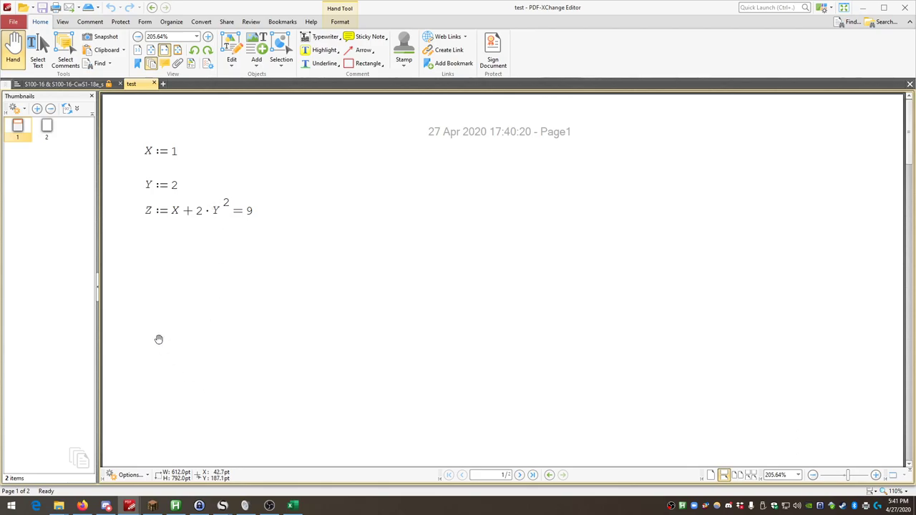
{"action": "mouse_move", "coordinate": [253, 455]}
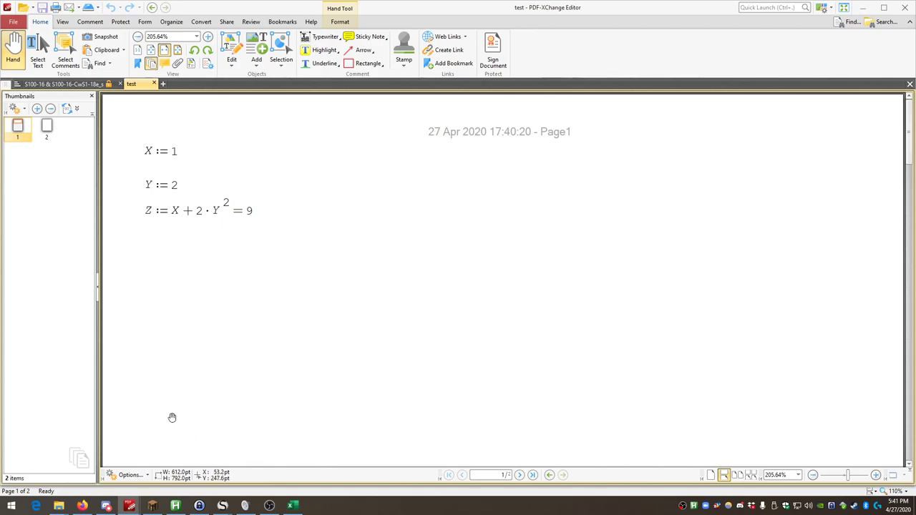
{"action": "mouse_move", "coordinate": [141, 399]}
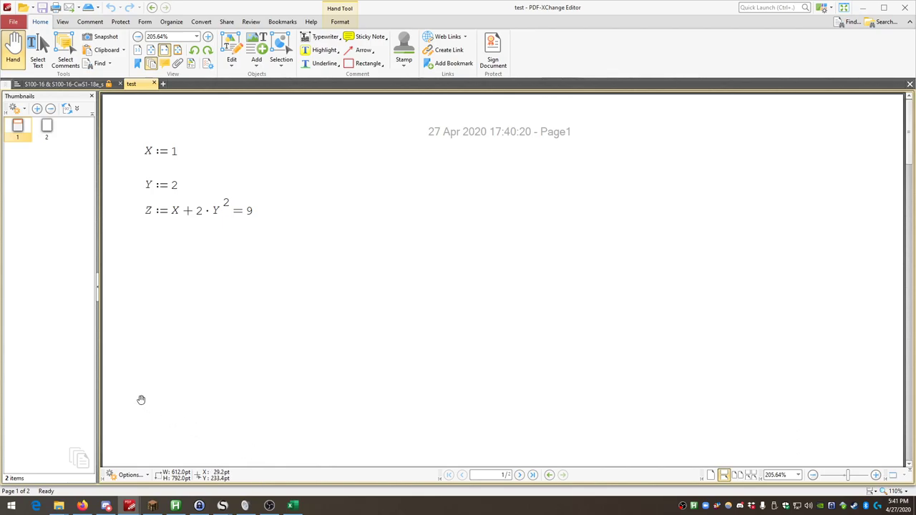
{"action": "mouse_move", "coordinate": [83, 377]}
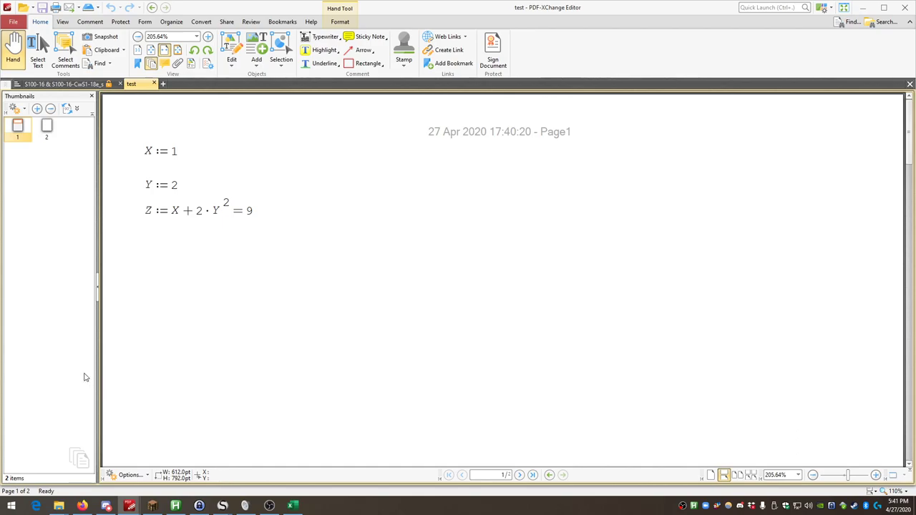
{"action": "mouse_move", "coordinate": [74, 365]}
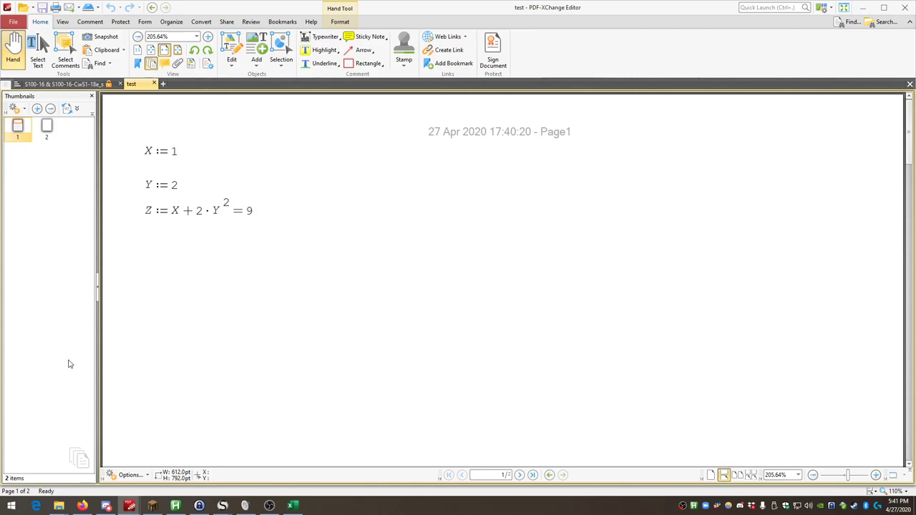
{"action": "mouse_move", "coordinate": [45, 302]}
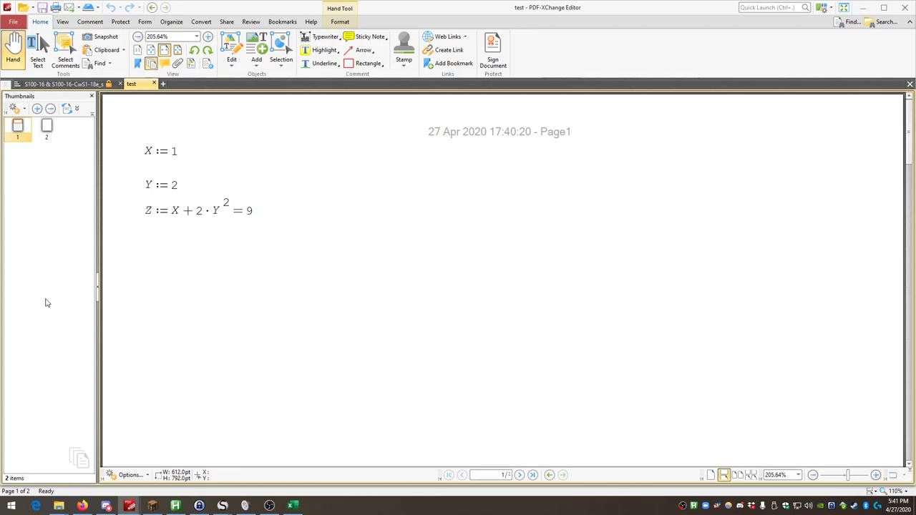
{"action": "mouse_move", "coordinate": [97, 304]}
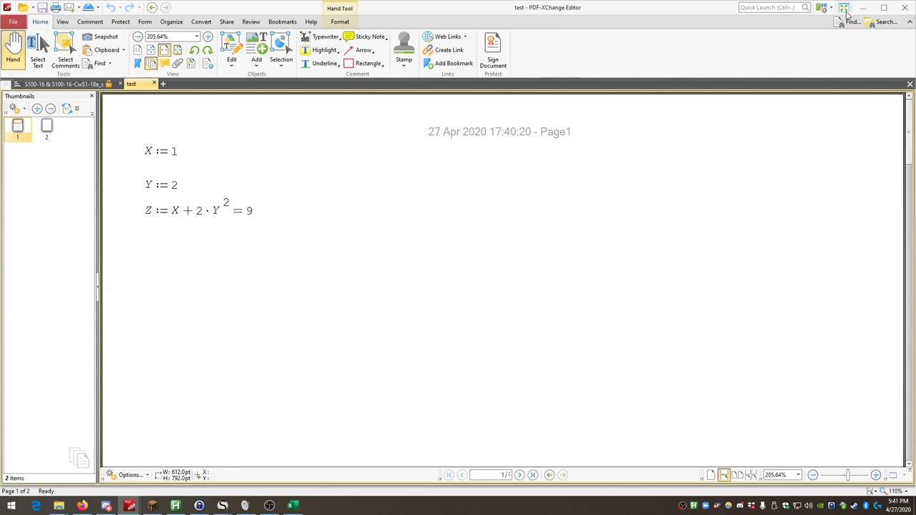
{"action": "mouse_move", "coordinate": [863, 8]}
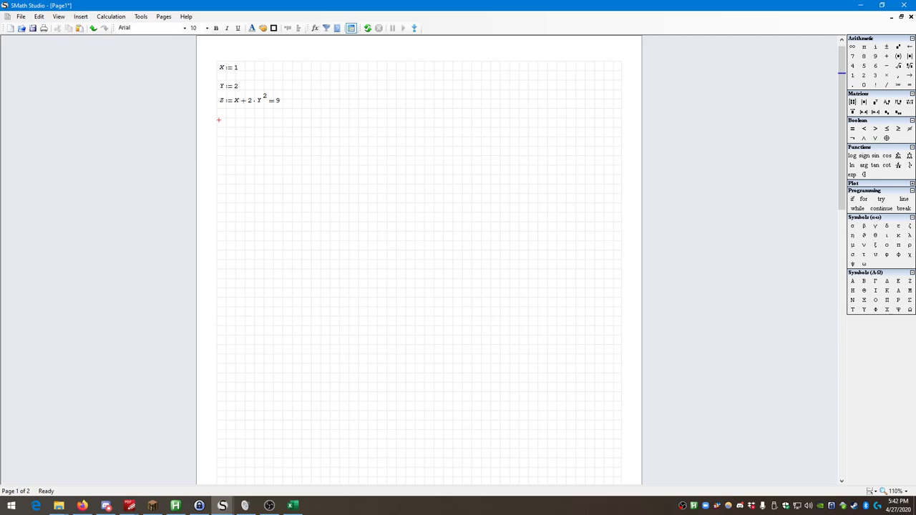
{"action": "mouse_move", "coordinate": [224, 125]}
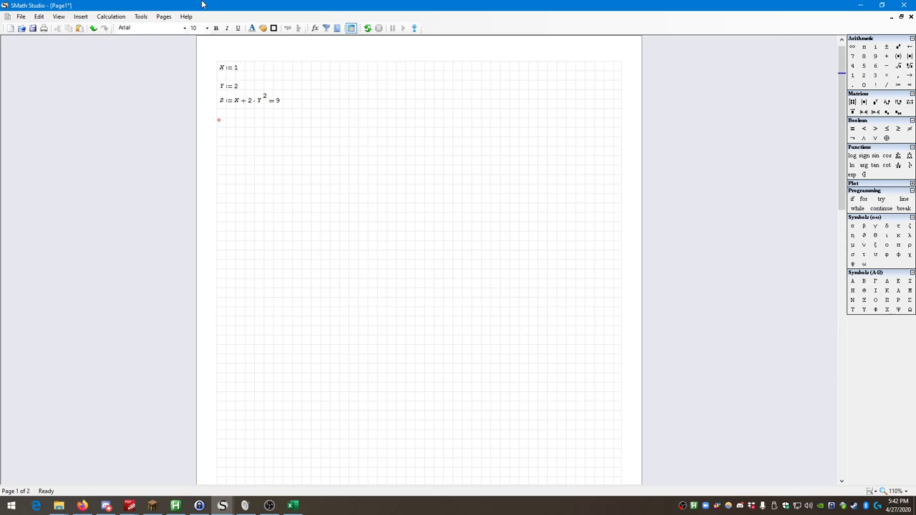
{"action": "mouse_move", "coordinate": [201, 6]}
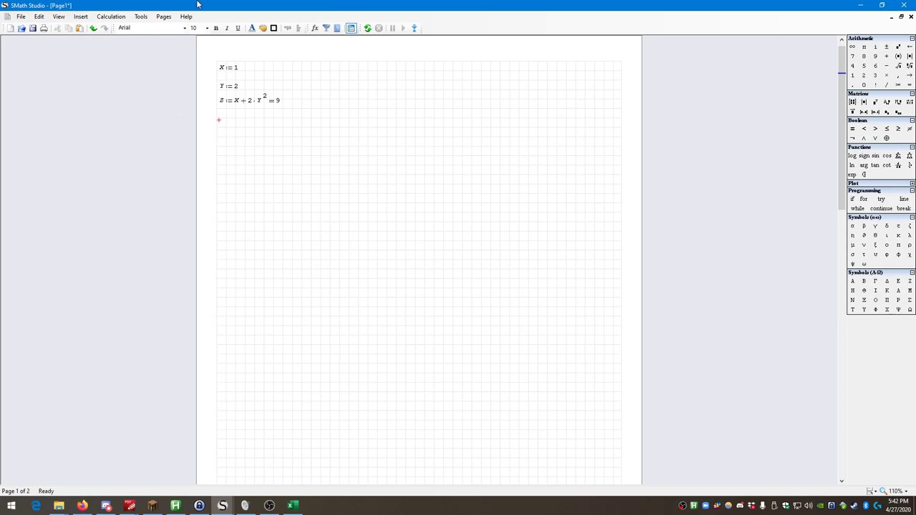
Delete all old expressions, then define X as 5 ft and Y as 7 m.
{"action": "left_click_drag", "start_coordinate": [204, 71], "coordinate": [337, 161]}
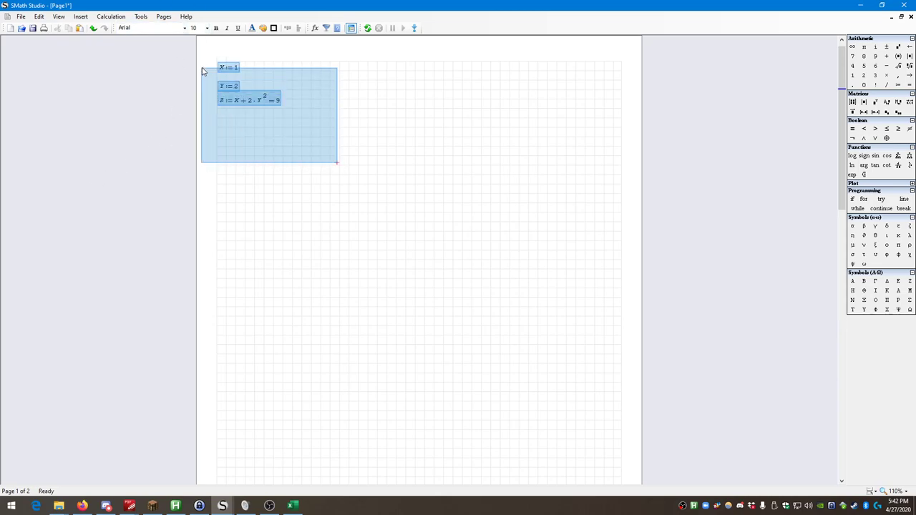
{"action": "key", "text": "Delete"}
{"action": "type", "text": "x := 5 ft"}
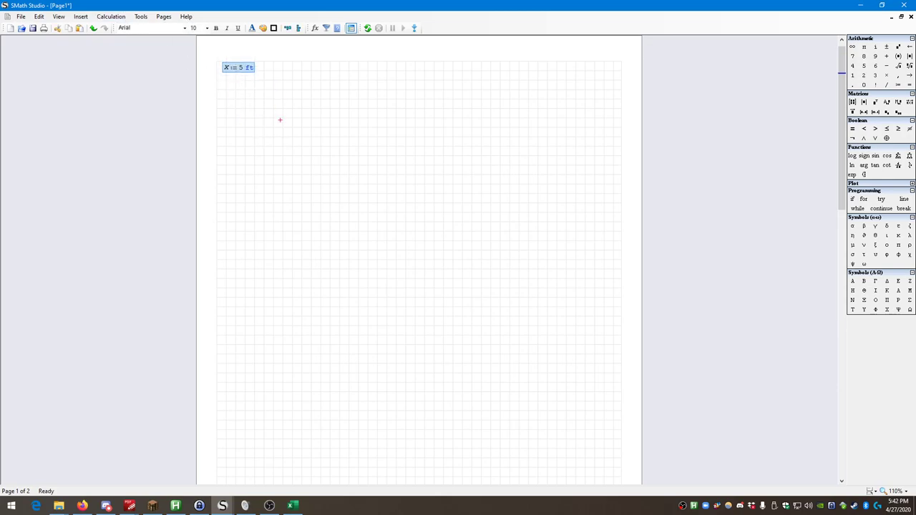
{"action": "left_click", "coordinate": [224, 84]}
{"action": "type", "text": "Y :="}
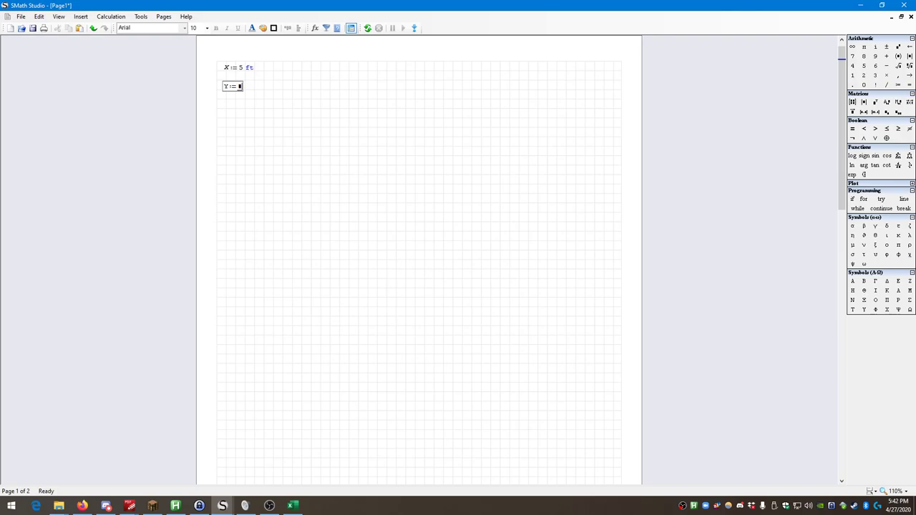
{"action": "type", "text": "7"}
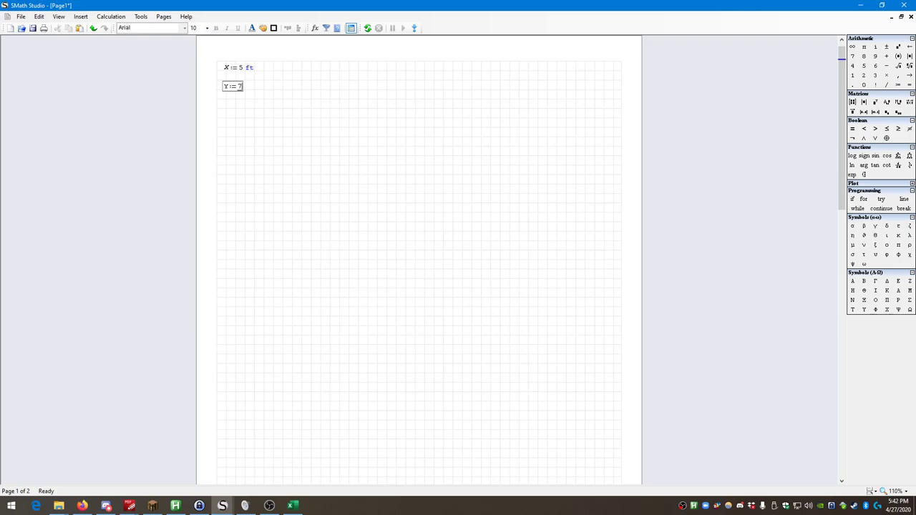
{"action": "type", "text": "m"}
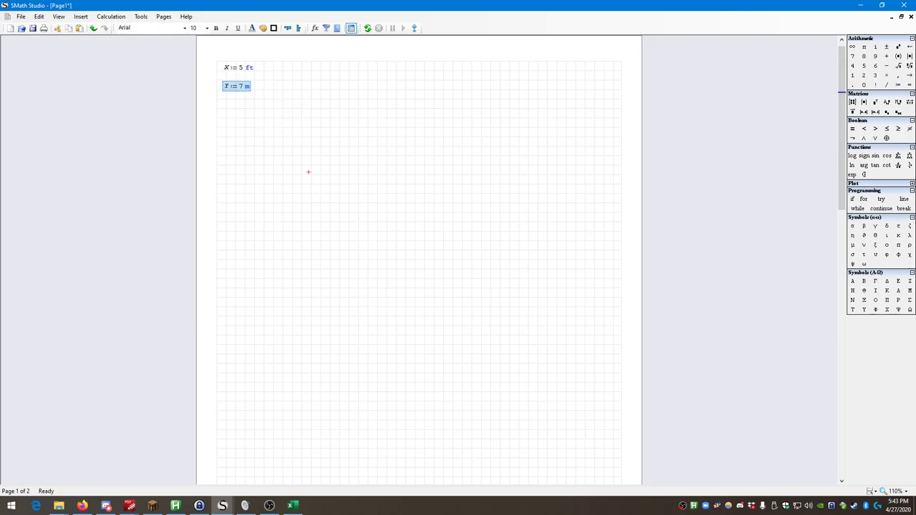
{"action": "left_click", "coordinate": [229, 98]}
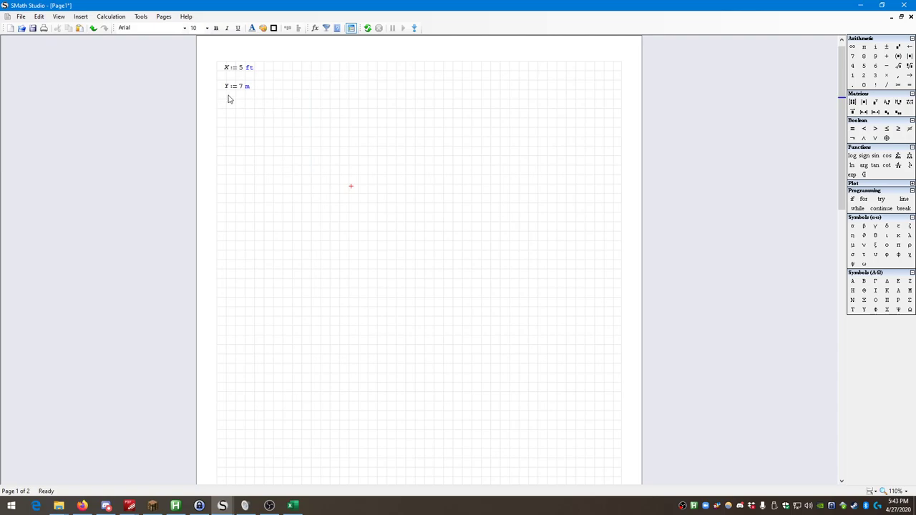
{"action": "mouse_move", "coordinate": [242, 157]}
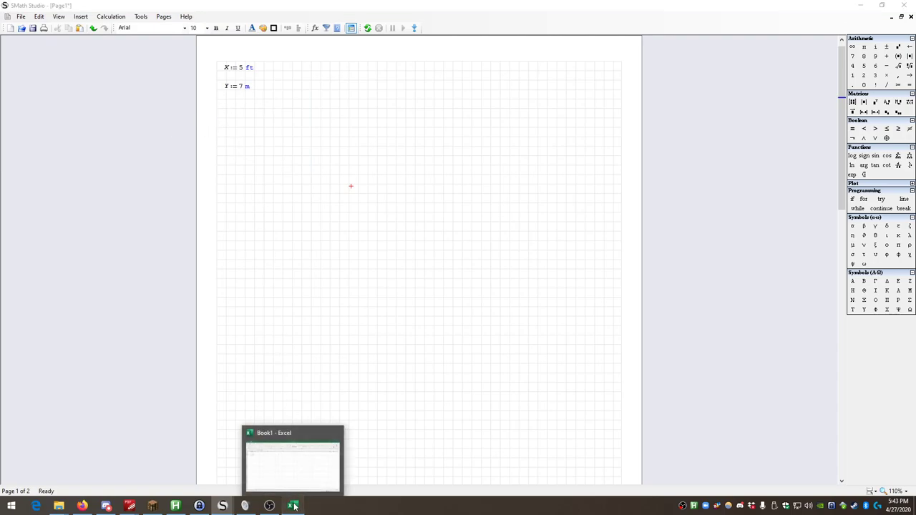
In Excel, enter the x (ft) row with value 5, checking SMath's X definition.
{"action": "left_click", "coordinate": [293, 458]}
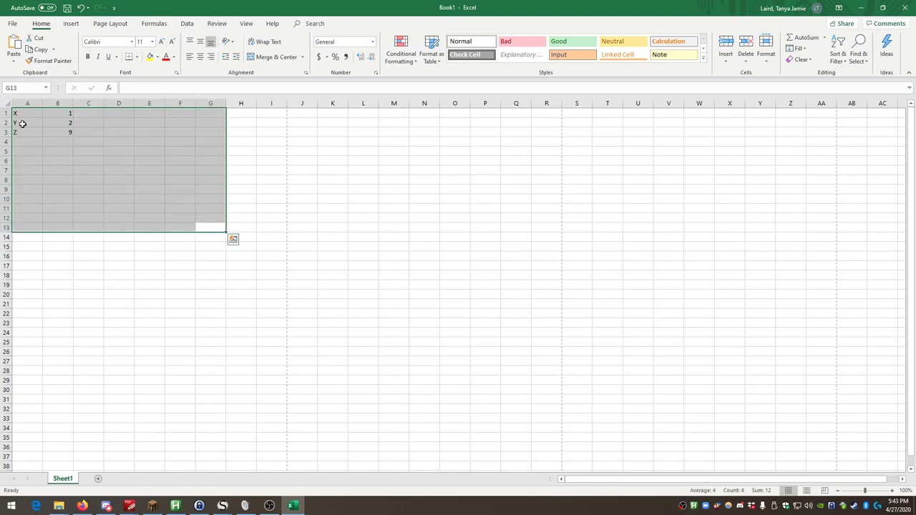
{"action": "left_click", "coordinate": [27, 112]}
{"action": "type", "text": "x (ft)"}
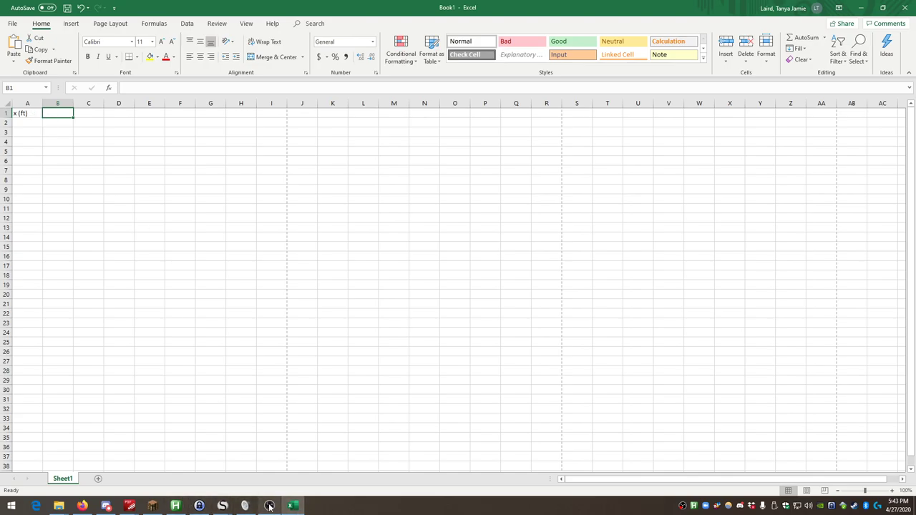
{"action": "left_click", "coordinate": [222, 506]}
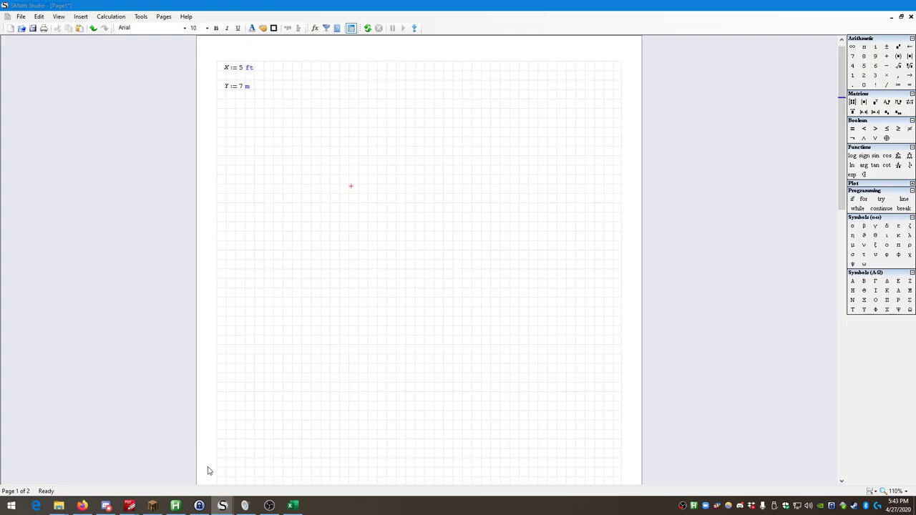
{"action": "left_click", "coordinate": [290, 506]}
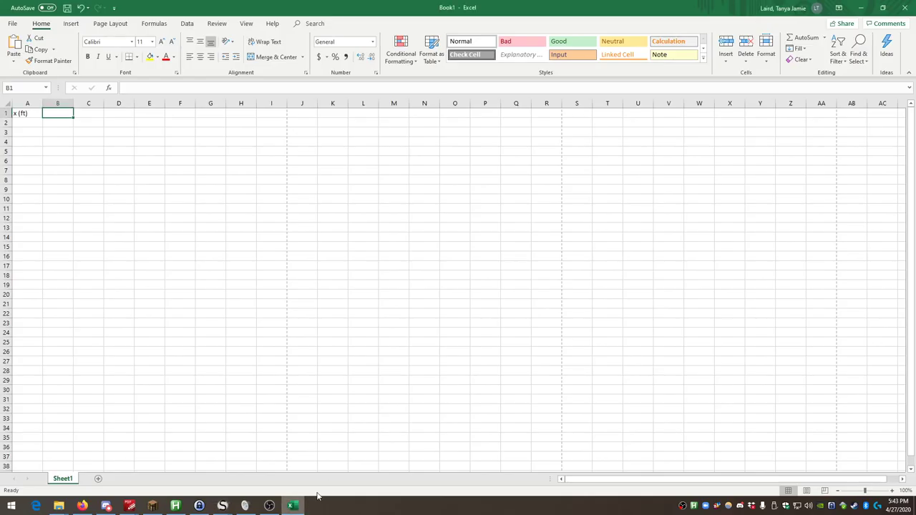
{"action": "type", "text": "5"}
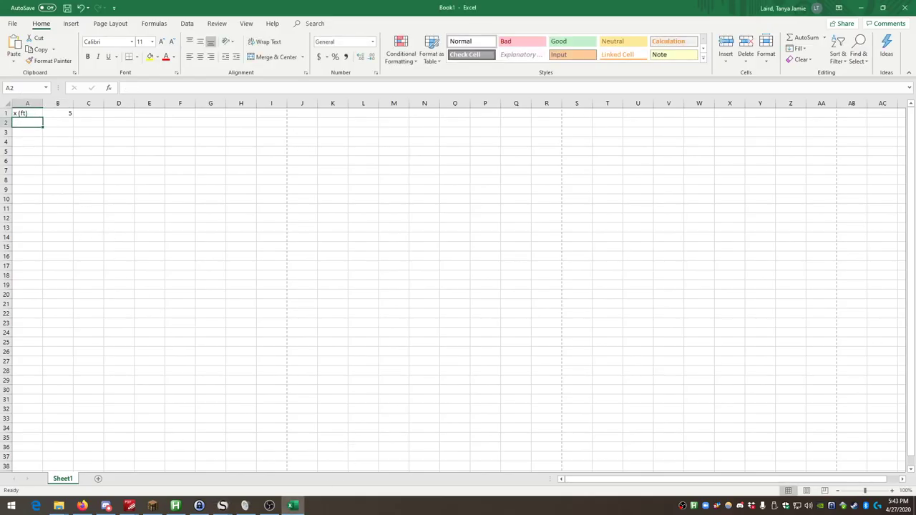
{"action": "mouse_move", "coordinate": [46, 135]}
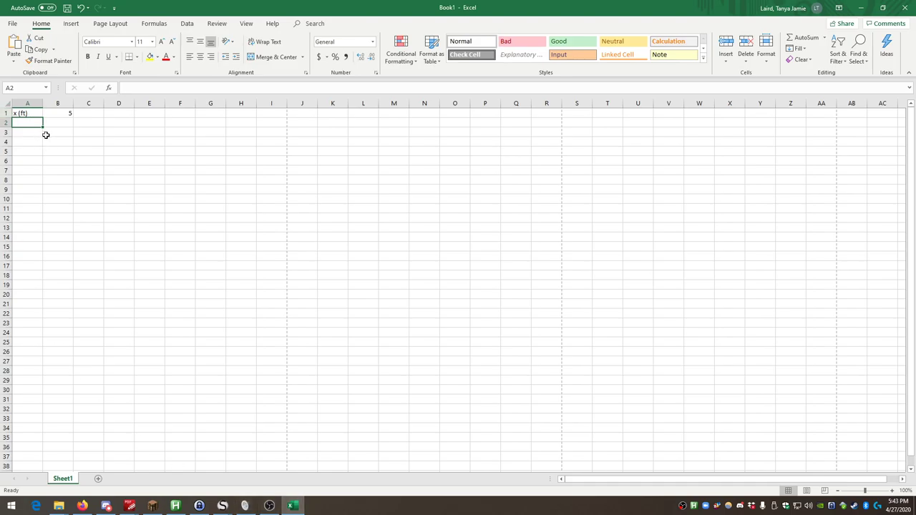
Enter the y (m) row with value 7, matching SMath's Y definition.
{"action": "type", "text": "y ("}
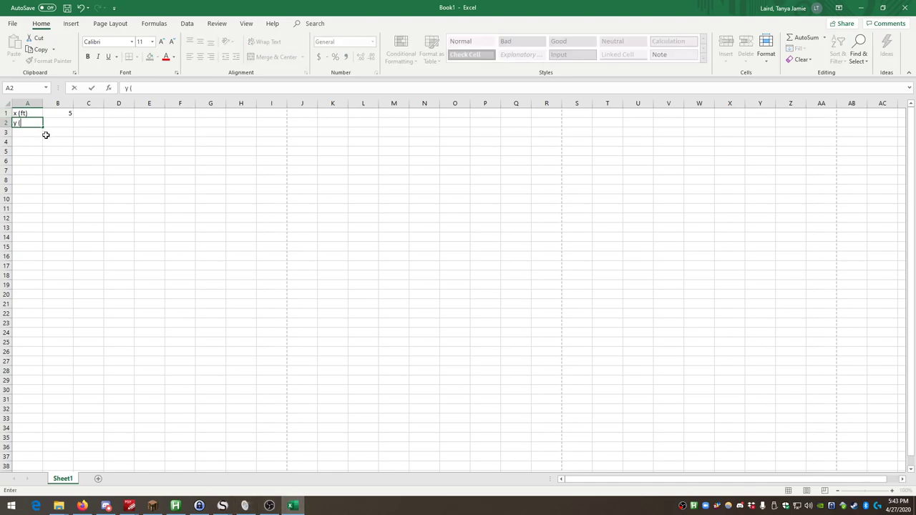
{"action": "mouse_move", "coordinate": [33, 138]}
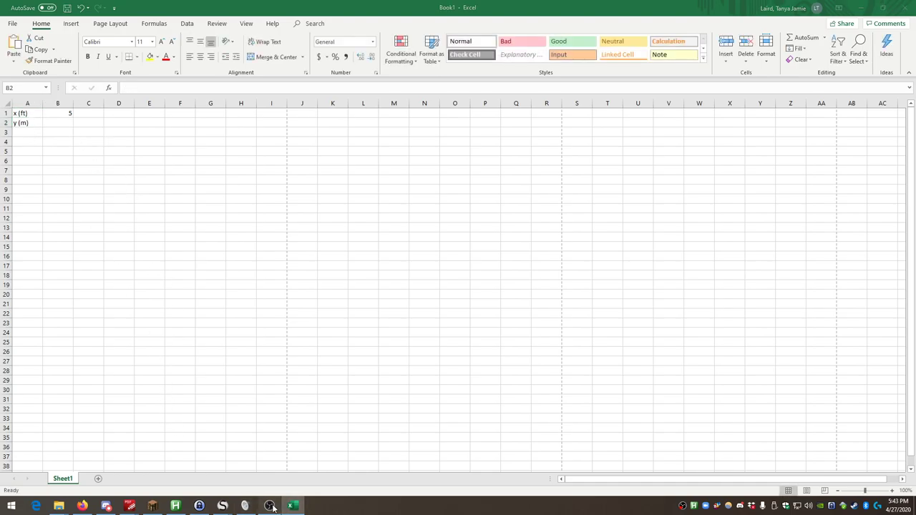
{"action": "left_click", "coordinate": [221, 506]}
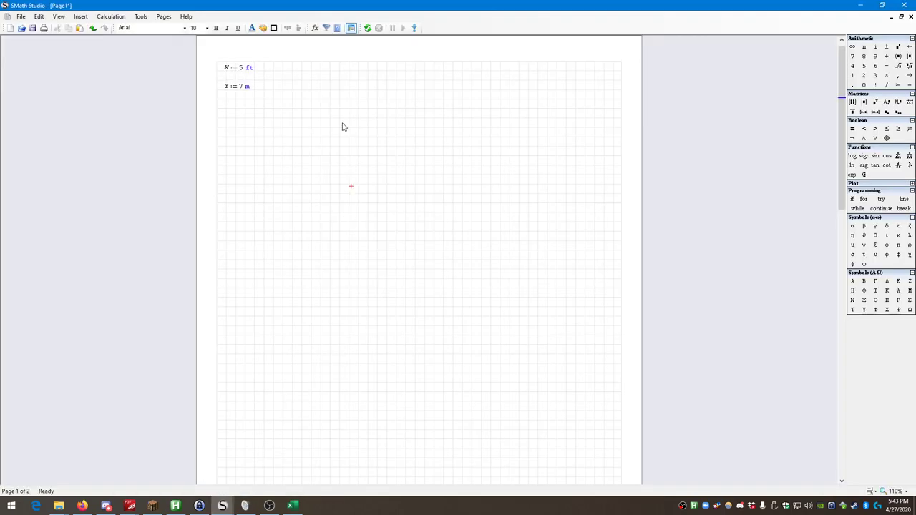
{"action": "left_click", "coordinate": [292, 506]}
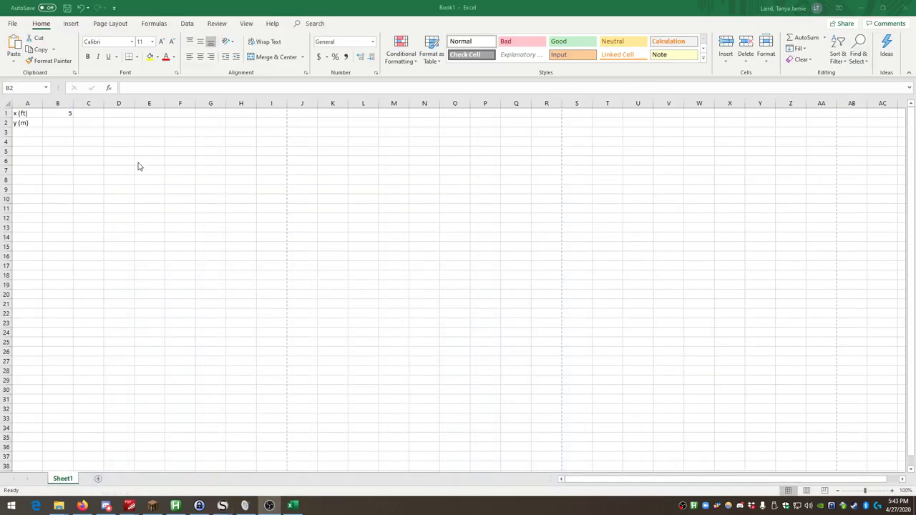
{"action": "type", "text": "7"}
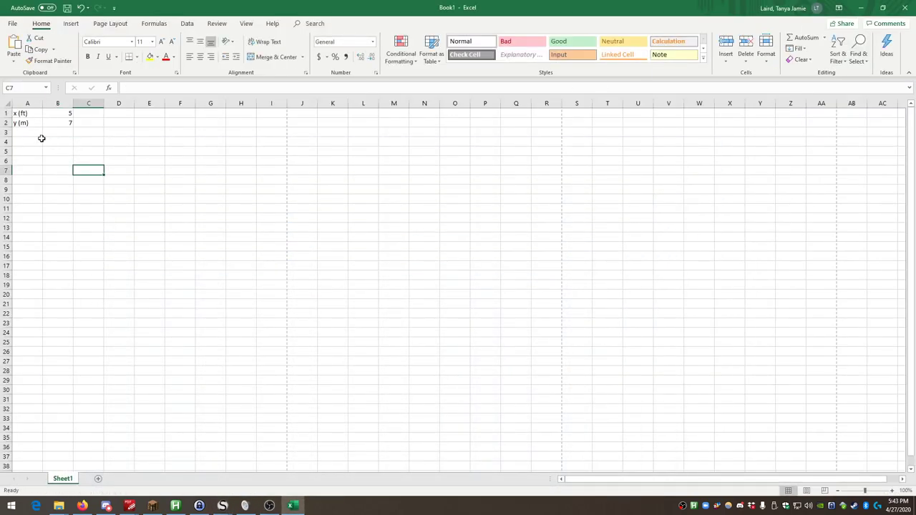
Clear the multi-cell selection and settle on cell A3 for the next label.
{"action": "left_click", "coordinate": [27, 131]}
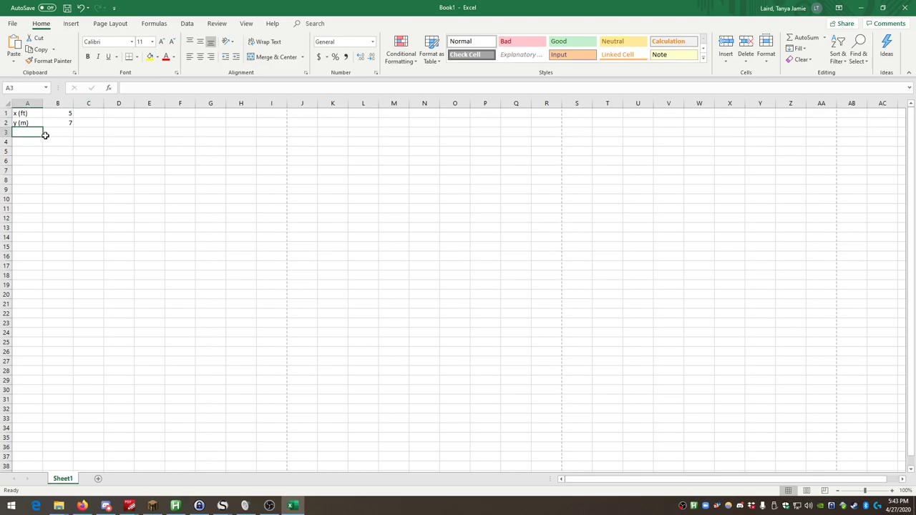
{"action": "mouse_move", "coordinate": [100, 143]}
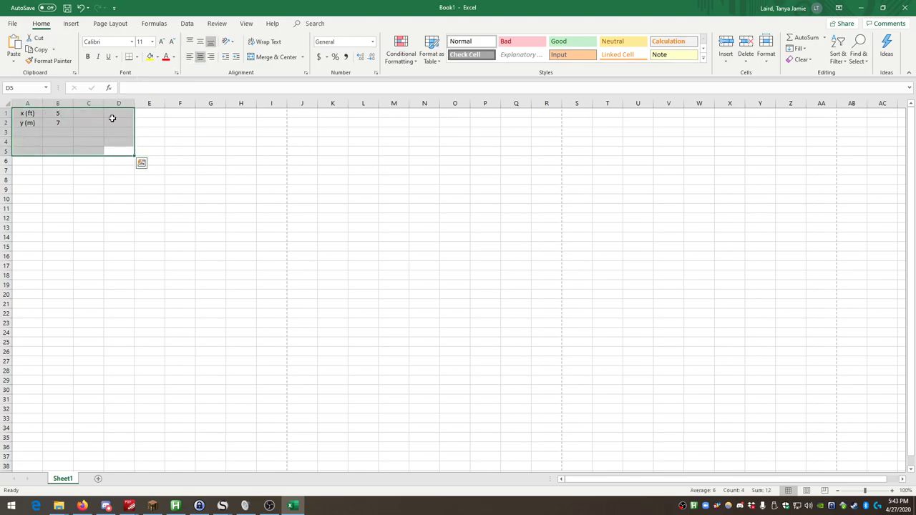
{"action": "left_click", "coordinate": [58, 113]}
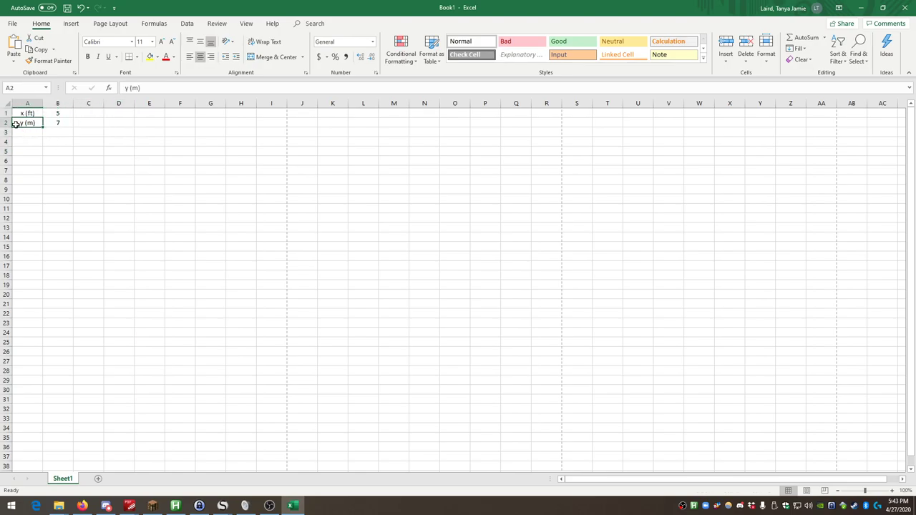
{"action": "left_click", "coordinate": [27, 113]}
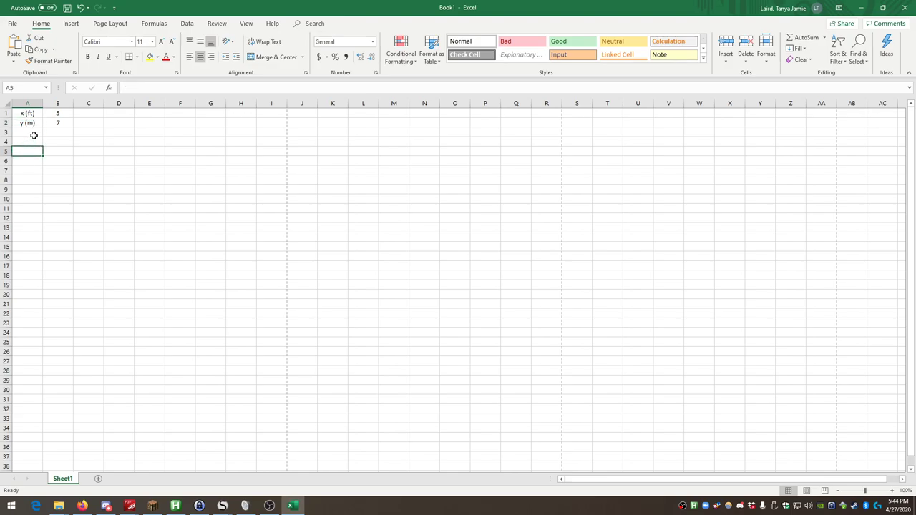
{"action": "left_click", "coordinate": [27, 132]}
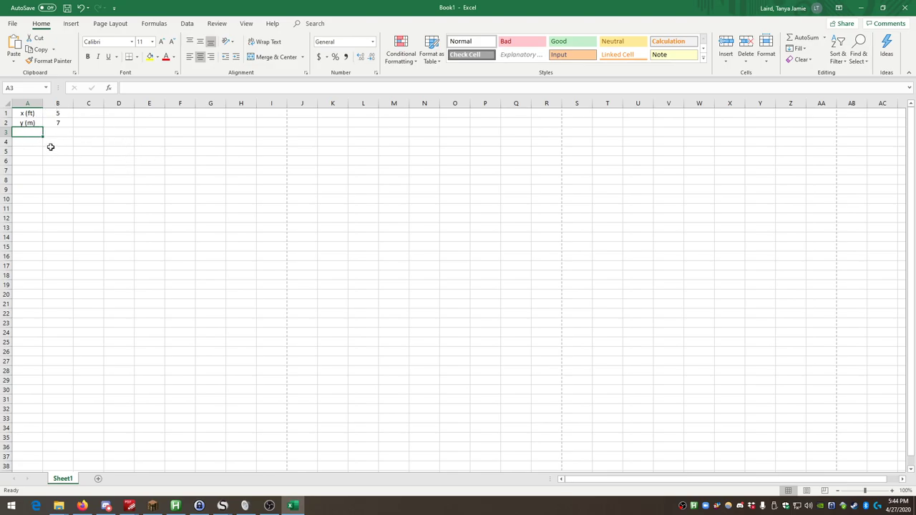
{"action": "mouse_move", "coordinate": [83, 131]}
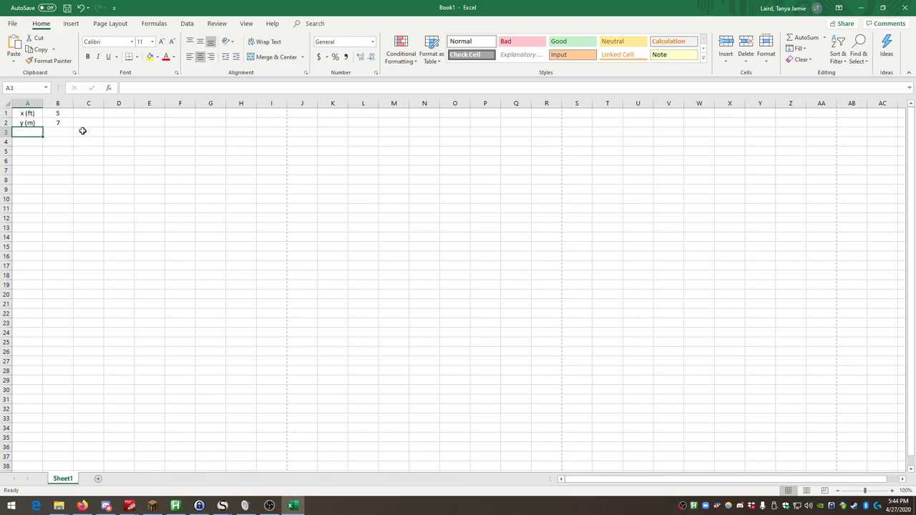
{"action": "mouse_move", "coordinate": [224, 82]}
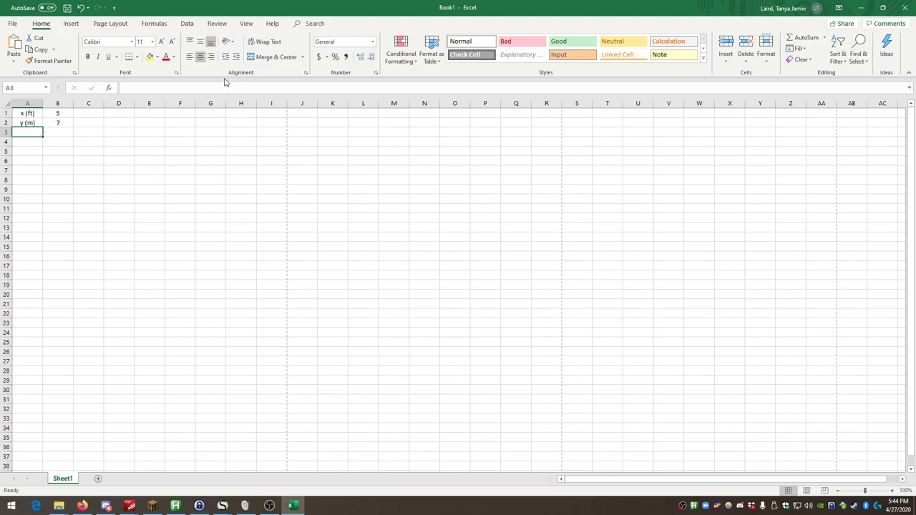
{"action": "mouse_move", "coordinate": [70, 123]}
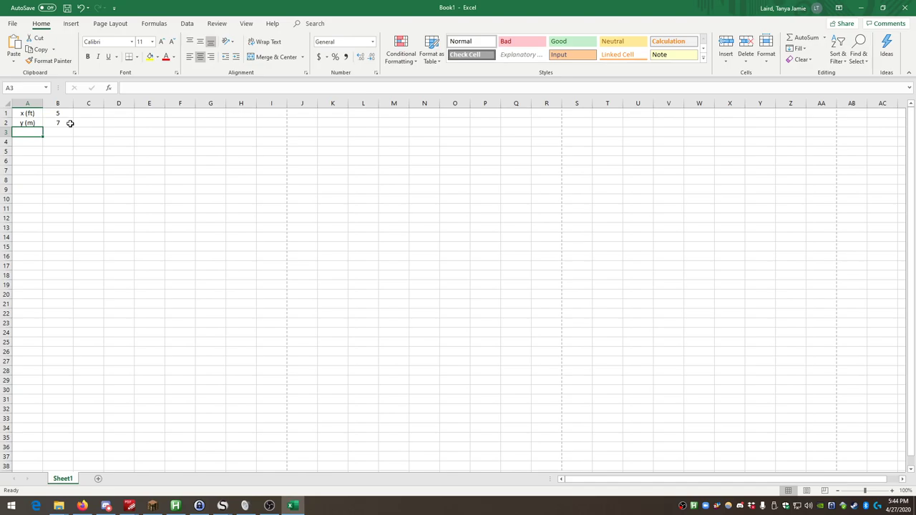
Add a y (cm) row computing 700 with =B2*100, and label A4 as y(in).
{"action": "type", "text": "y("}
{"action": "left_click", "coordinate": [58, 132]}
{"action": "type", "text": "="}
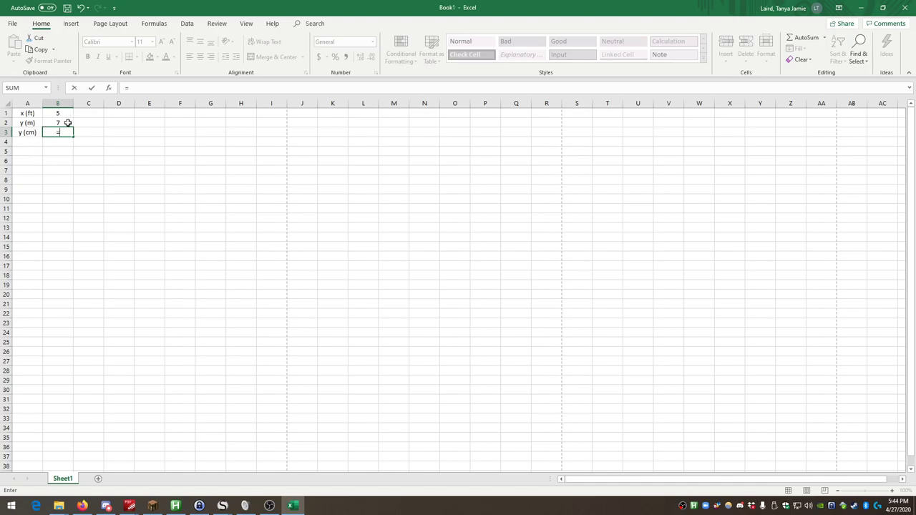
{"action": "left_click", "coordinate": [57, 123]}
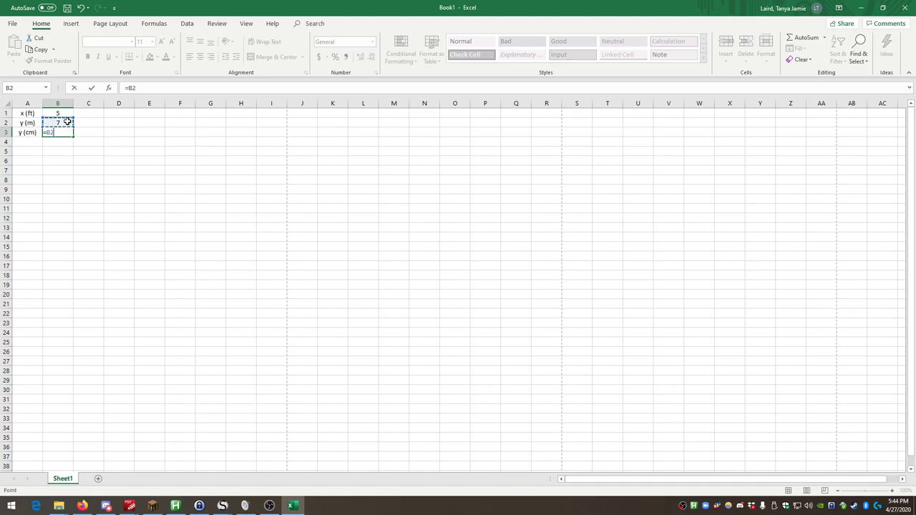
{"action": "type", "text": "*"}
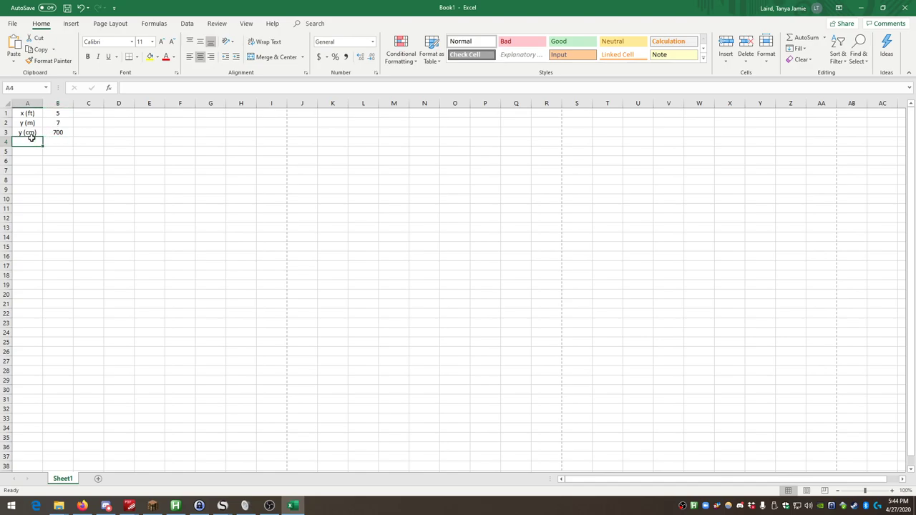
{"action": "type", "text": "y(in"}
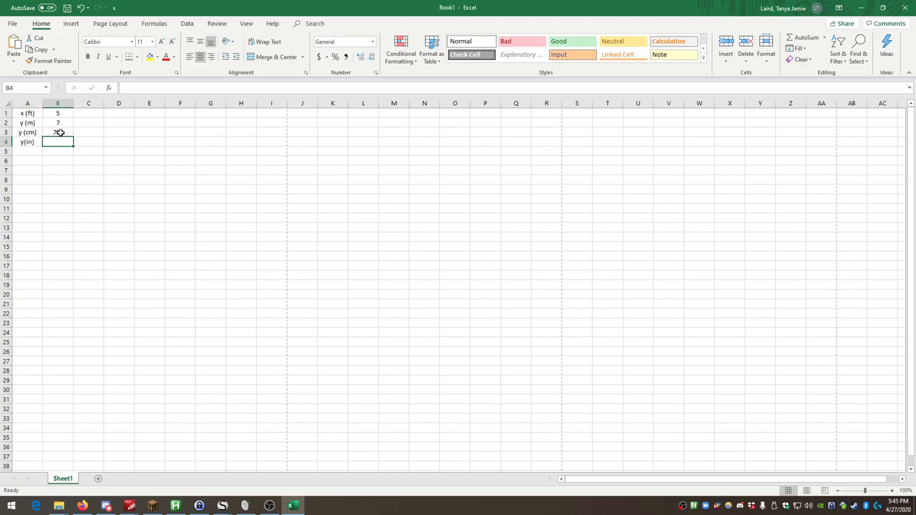
Compute y(in) from B3 and 2.54, then add a y (ft) row using =B4*12.
{"action": "left_click", "coordinate": [58, 132]}
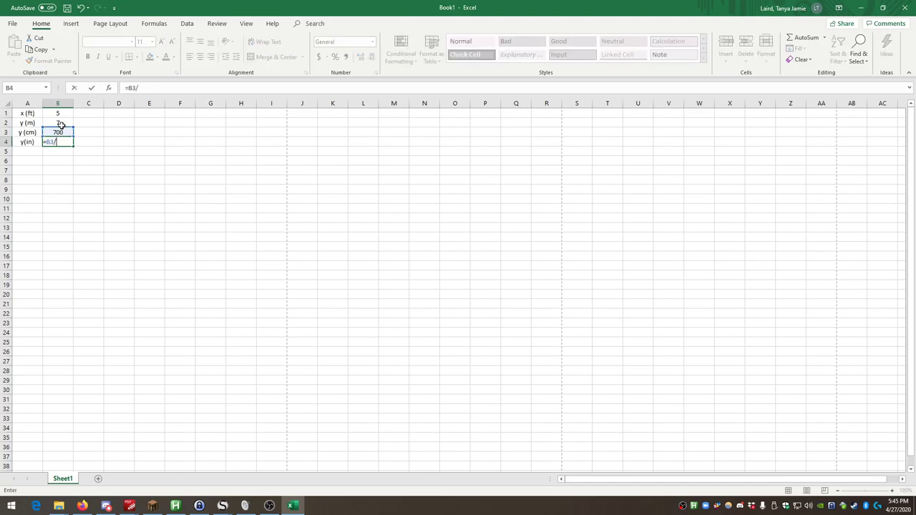
{"action": "type", "text": "2.54"}
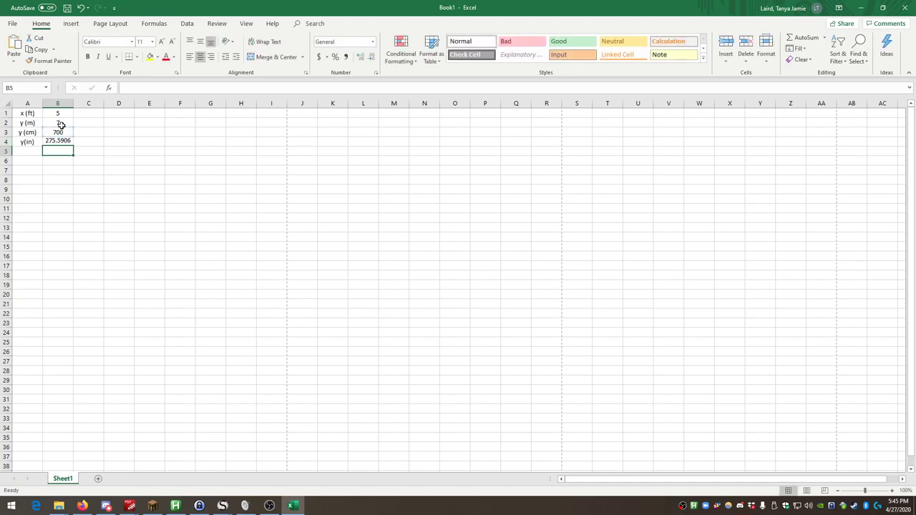
{"action": "left_click", "coordinate": [28, 151]}
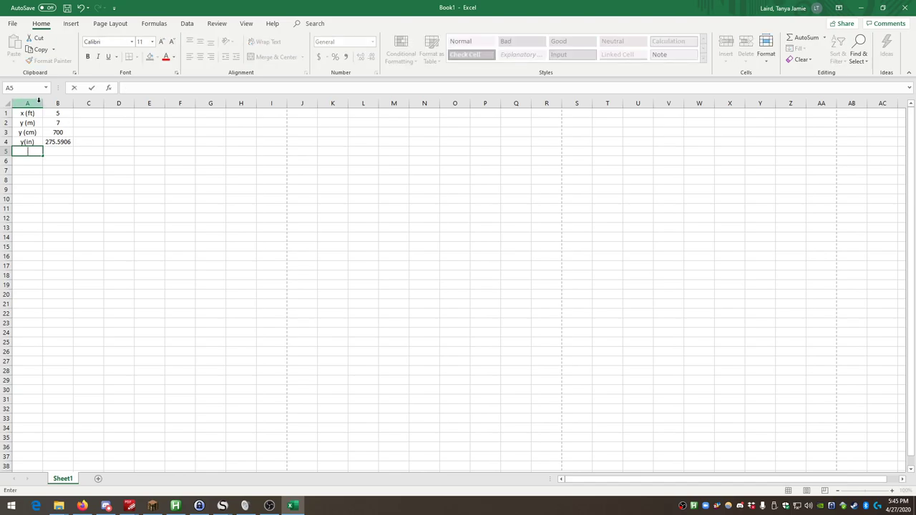
{"action": "type", "text": "y (ft)"}
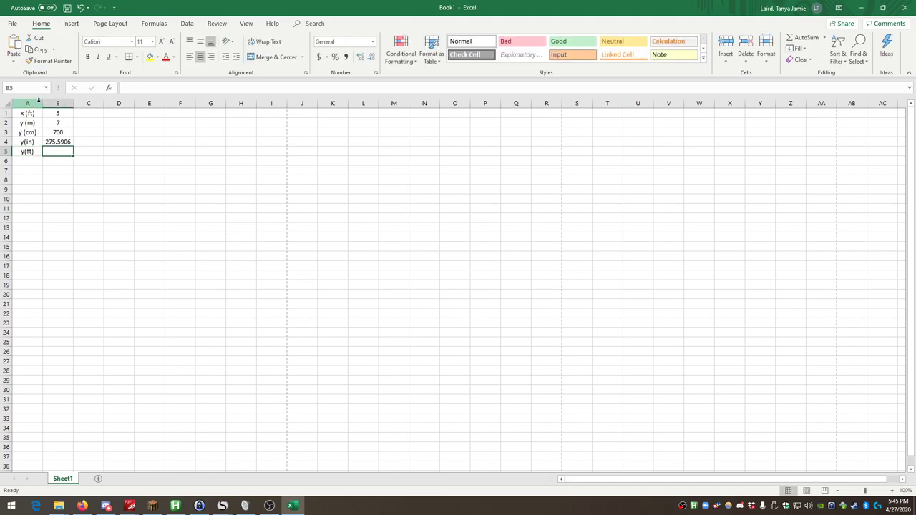
{"action": "type", "text": "=B4"}
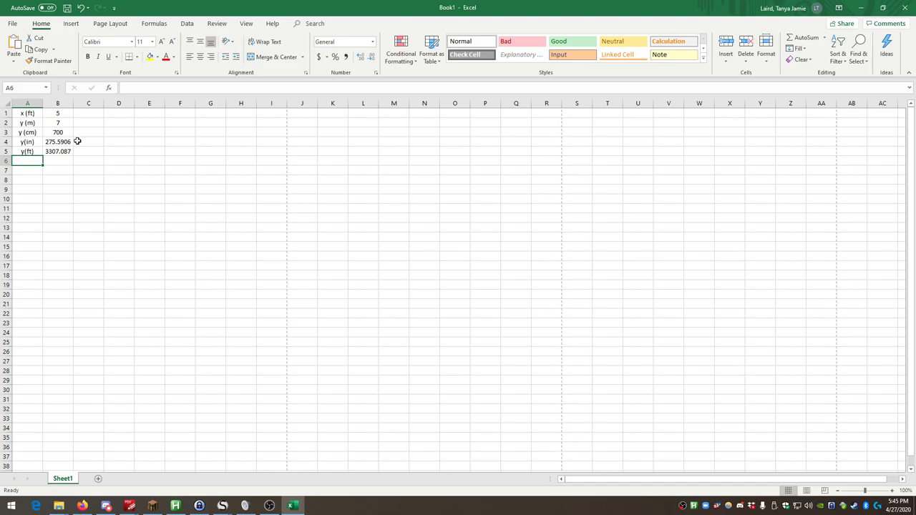
{"action": "mouse_move", "coordinate": [81, 143]}
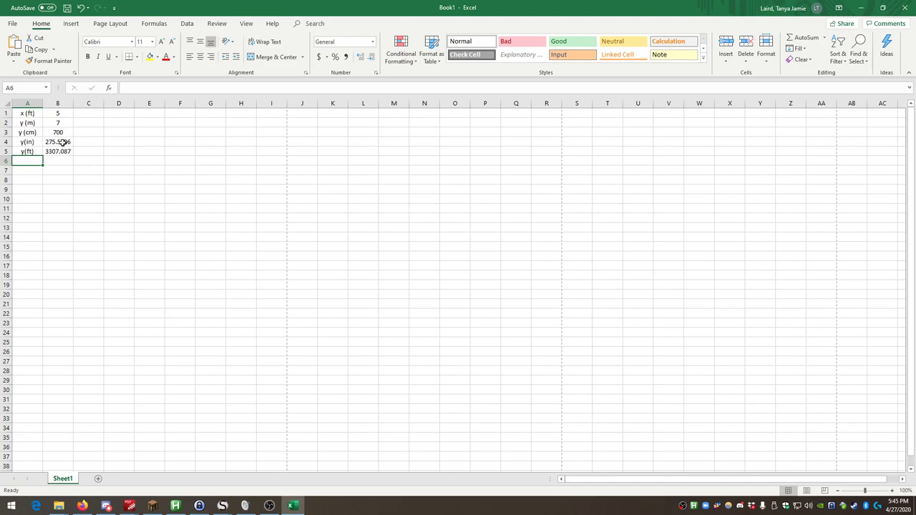
Review the metres value and the y(ft) formula giving 3307.087.
{"action": "left_click", "coordinate": [57, 122]}
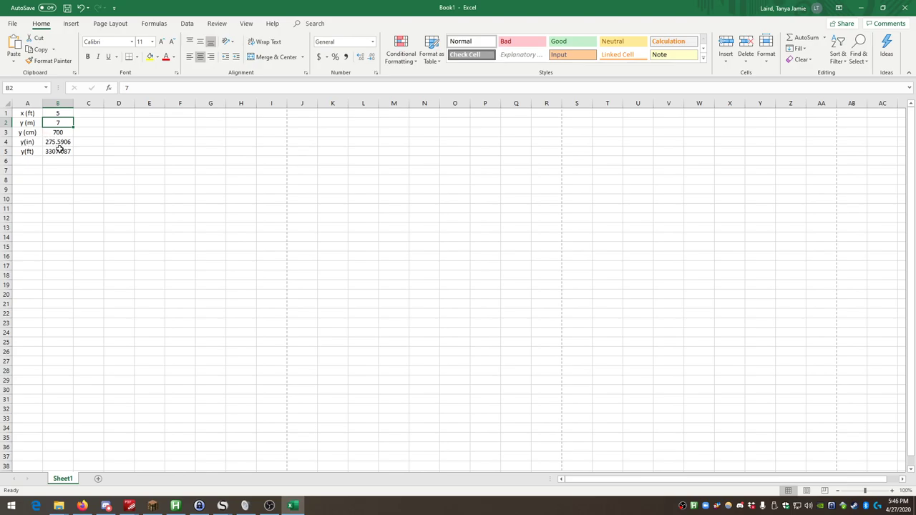
{"action": "left_click", "coordinate": [57, 151]}
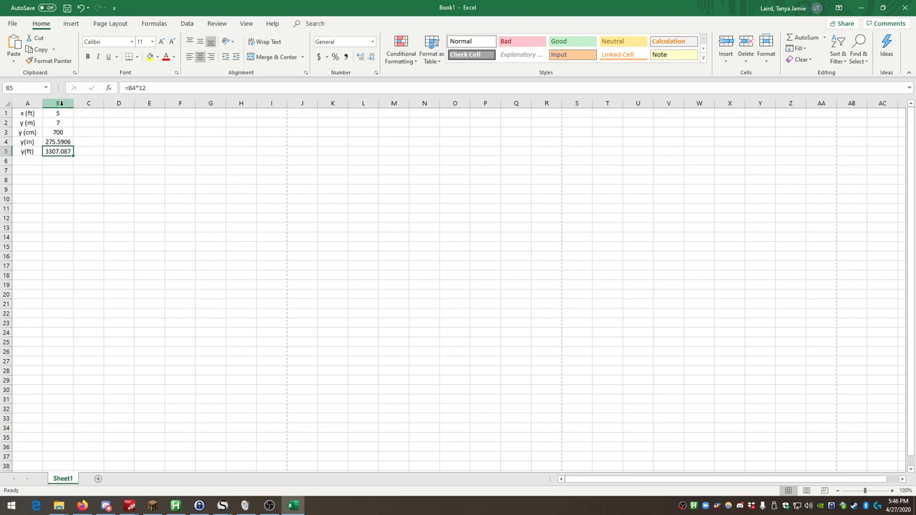
{"action": "left_click", "coordinate": [27, 161]}
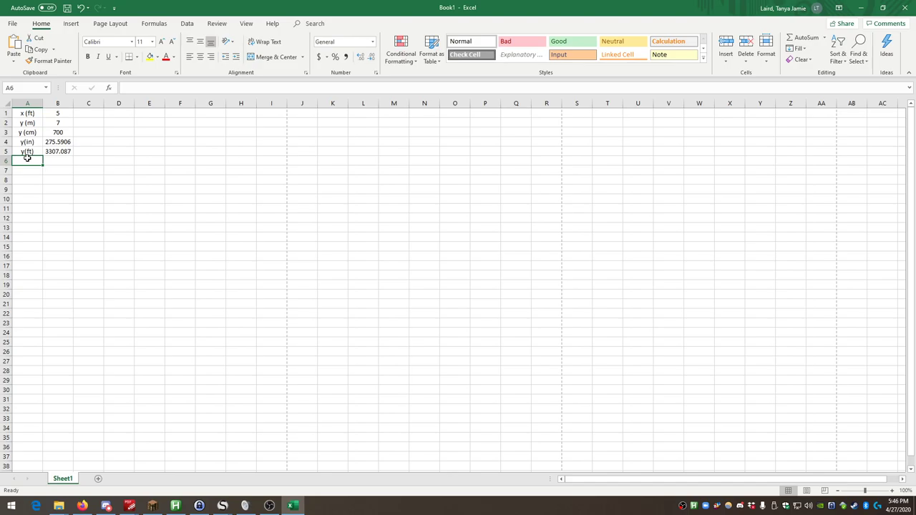
Label row 6 as z and cancel the unfinished entry in its value cell.
{"action": "type", "text": "z"}
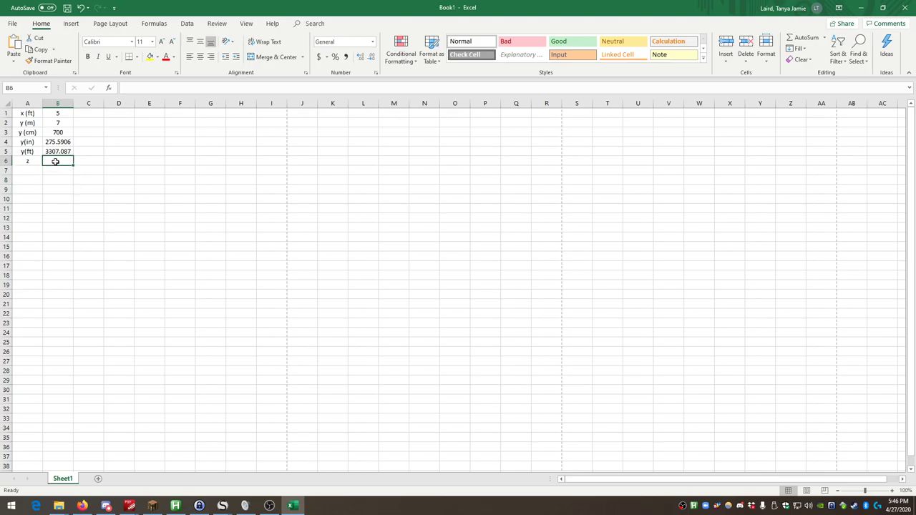
{"action": "type", "text": "="}
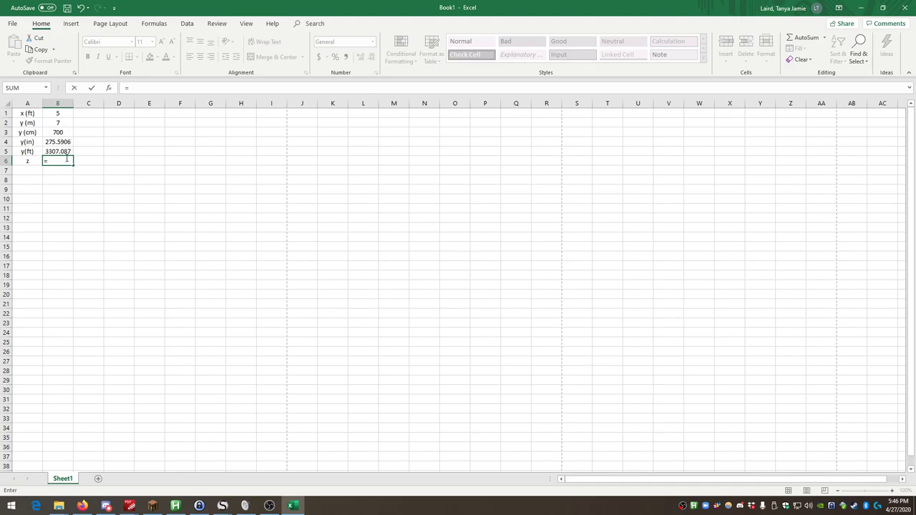
{"action": "key", "text": "Escape"}
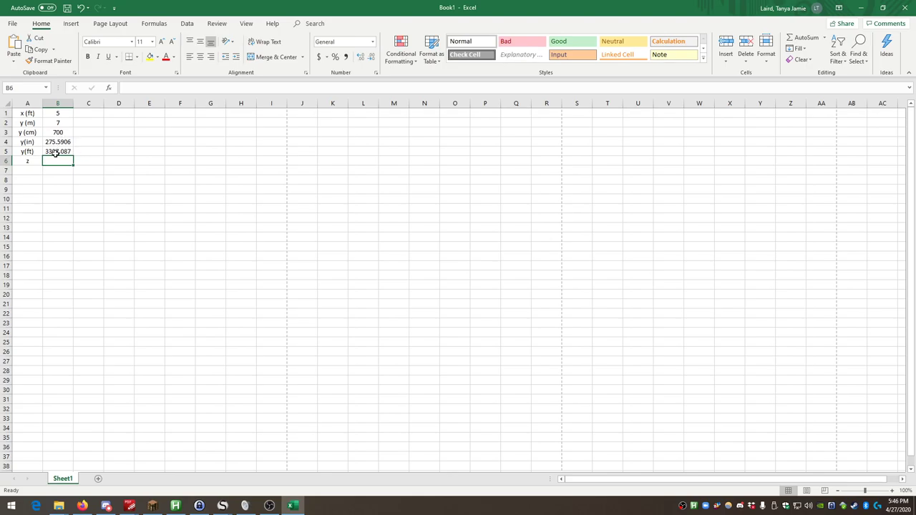
{"action": "left_click", "coordinate": [57, 132]}
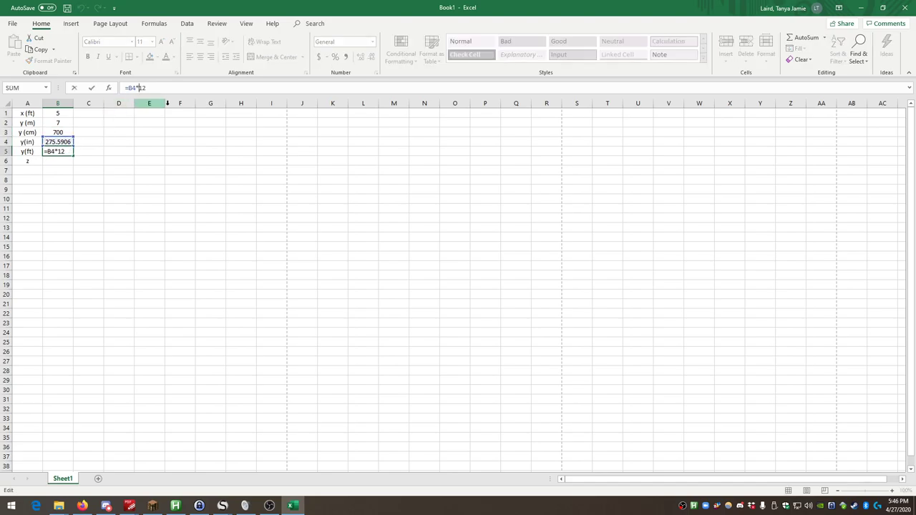
Confirm the entry and review the inch and y(ft) formulas.
{"action": "key", "text": "enter"}
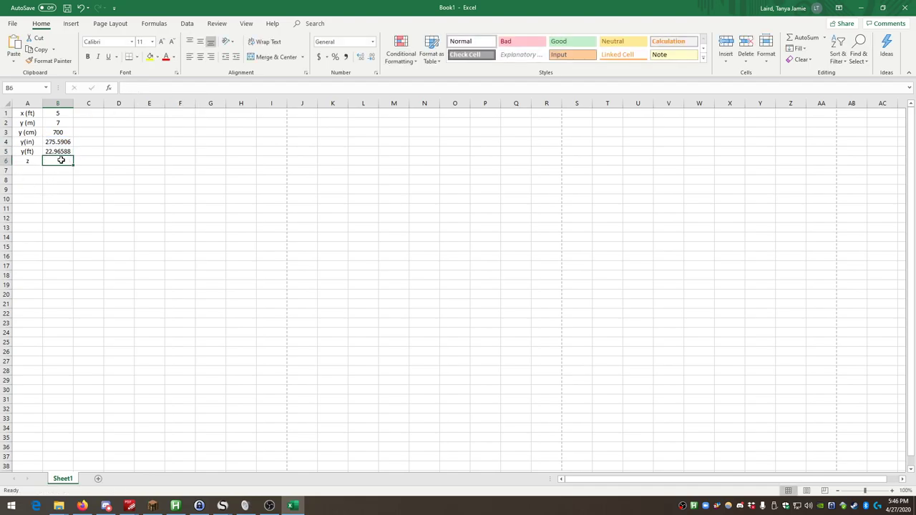
{"action": "left_click", "coordinate": [57, 141]}
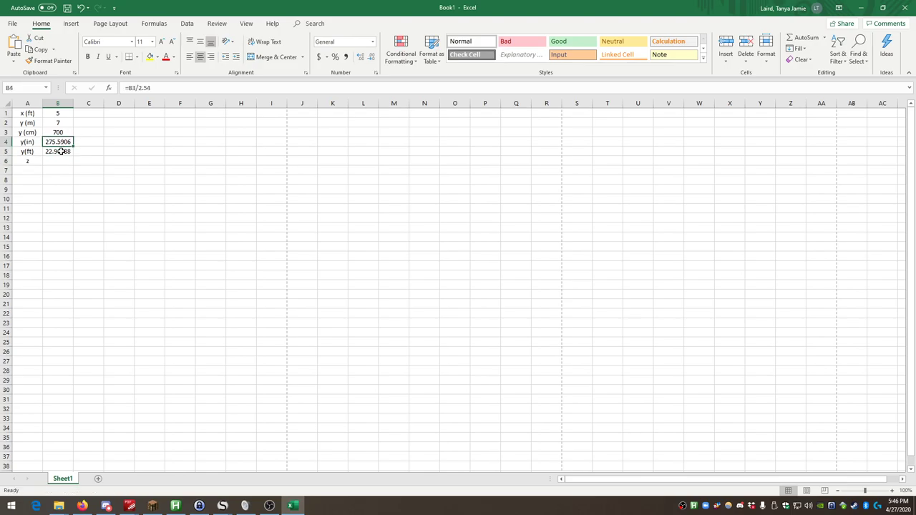
{"action": "left_click", "coordinate": [57, 160]}
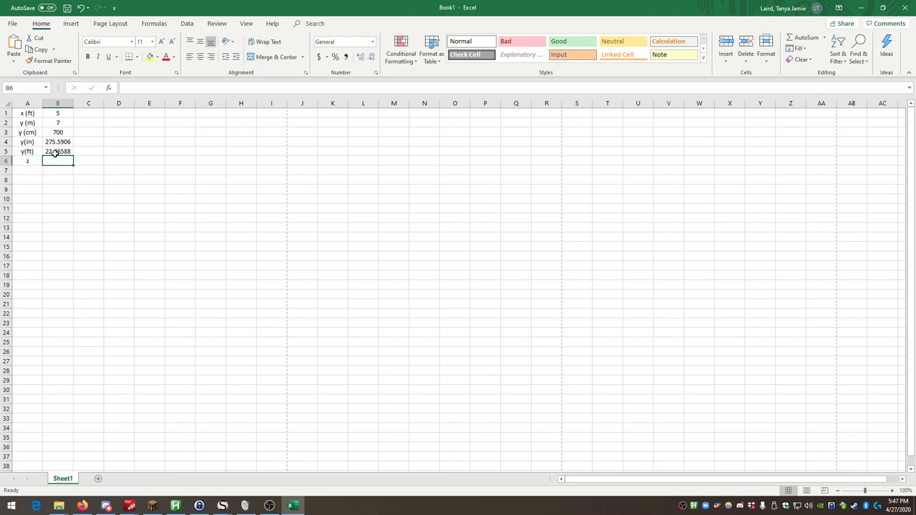
{"action": "left_click", "coordinate": [57, 151]}
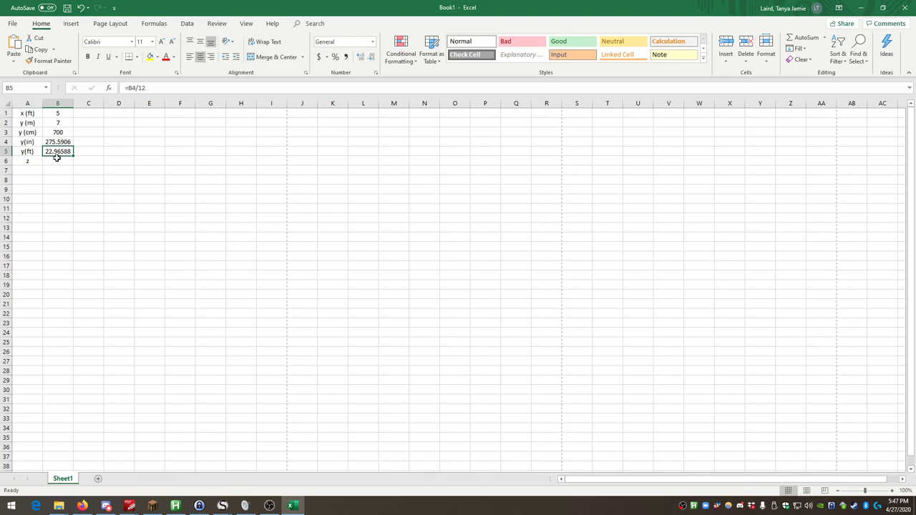
Change the y(ft) formula from =B4*12 to =B4/12, giving 22.96588.
{"action": "type", "text": "=B4*12"}
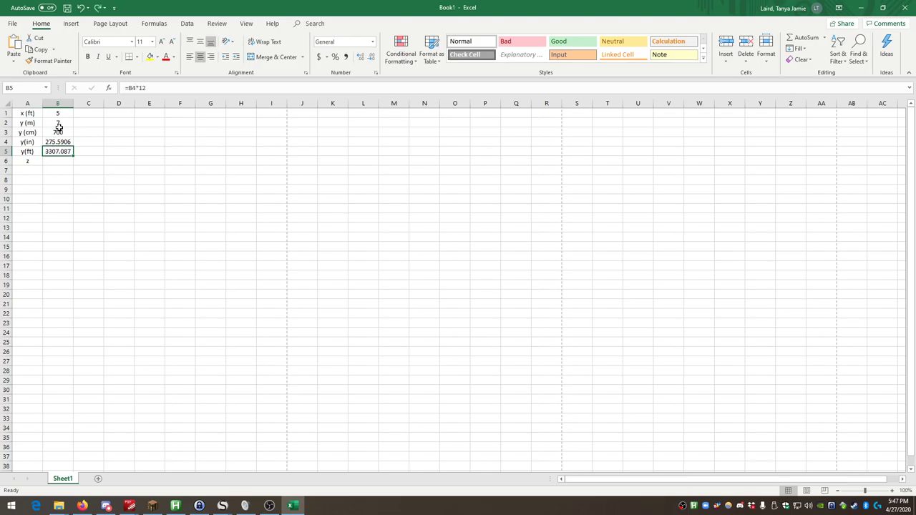
{"action": "type", "text": "7"}
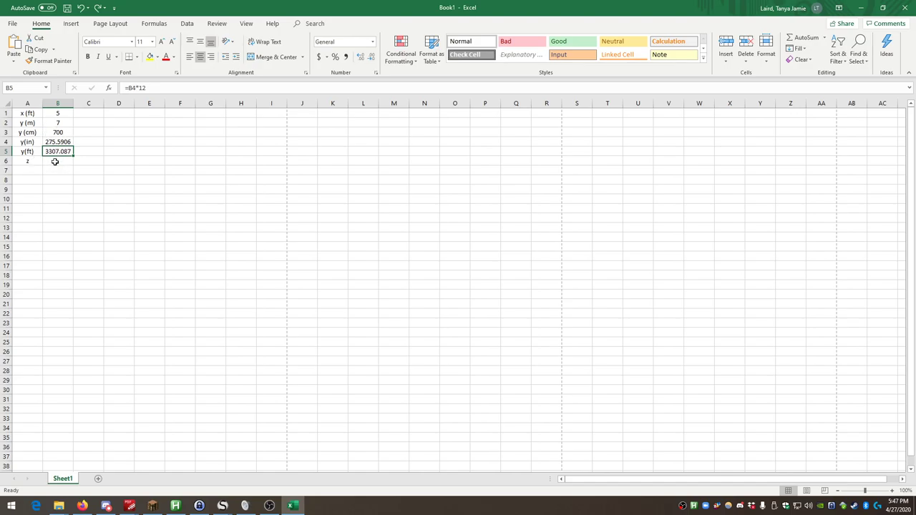
{"action": "type", "text": "=B4/12"}
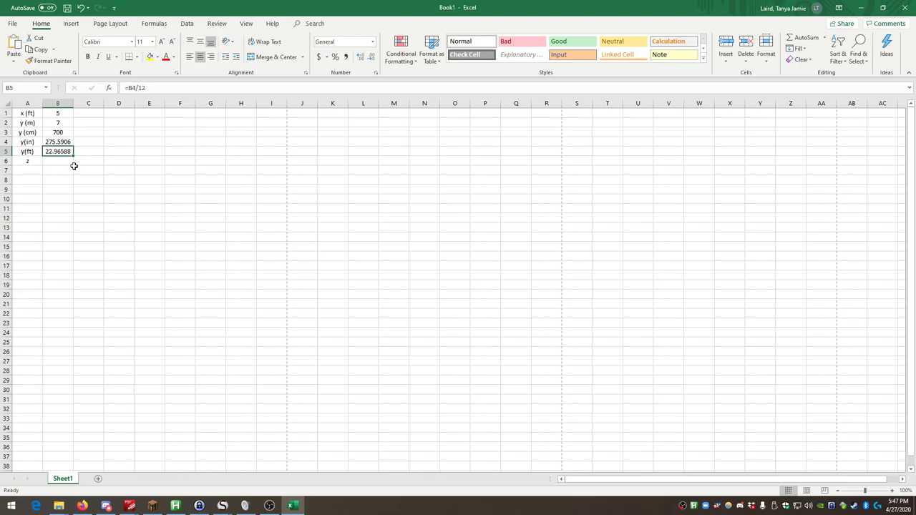
{"action": "left_click", "coordinate": [58, 160]}
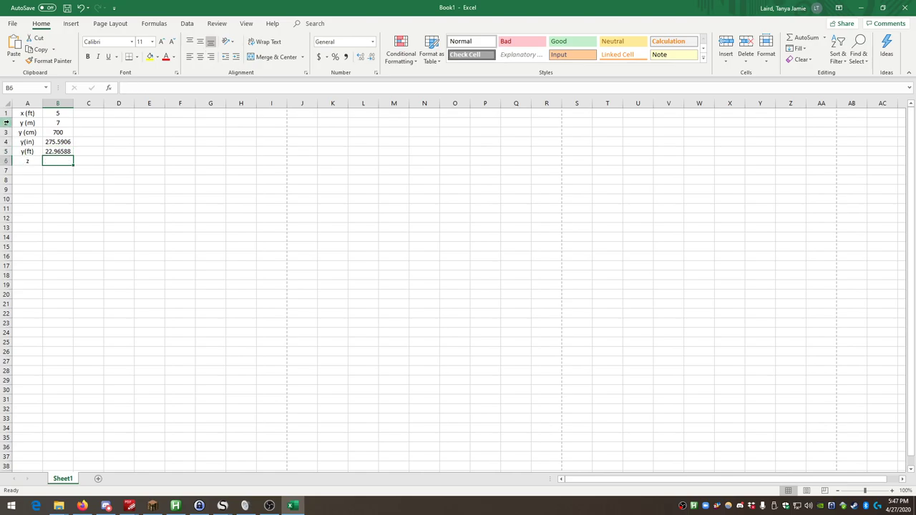
{"action": "type", "text": "="}
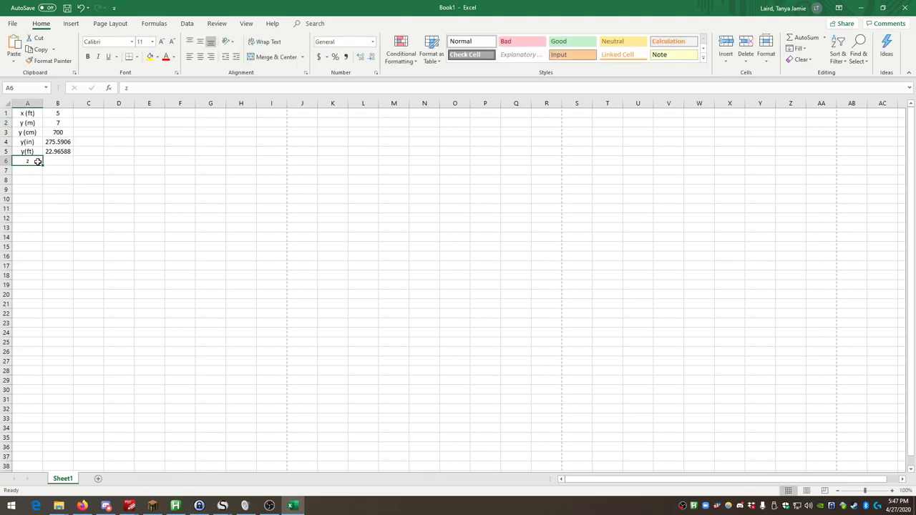
Relabel row 6 as z (ft) and enter =B1+B5 in B6, giving 27.96588.
{"action": "type", "text": "(ft"}
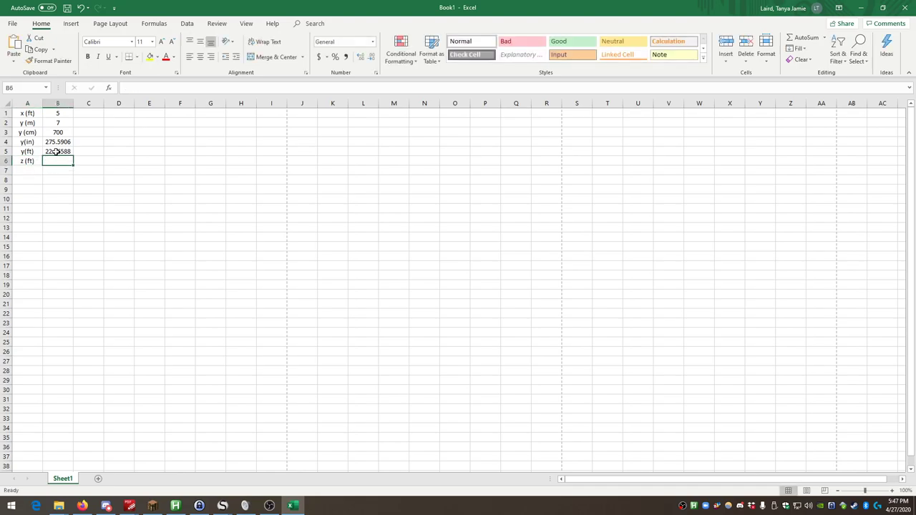
{"action": "type", "text": "="}
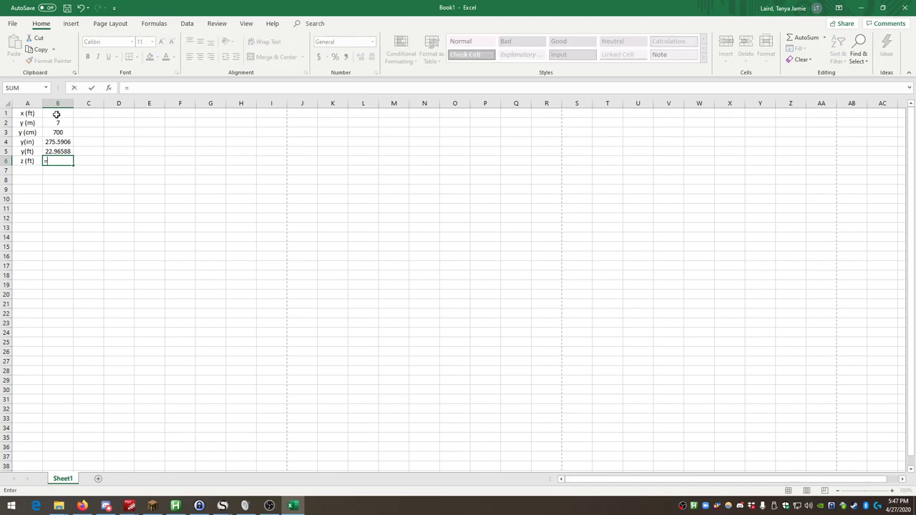
{"action": "left_click", "coordinate": [58, 113]}
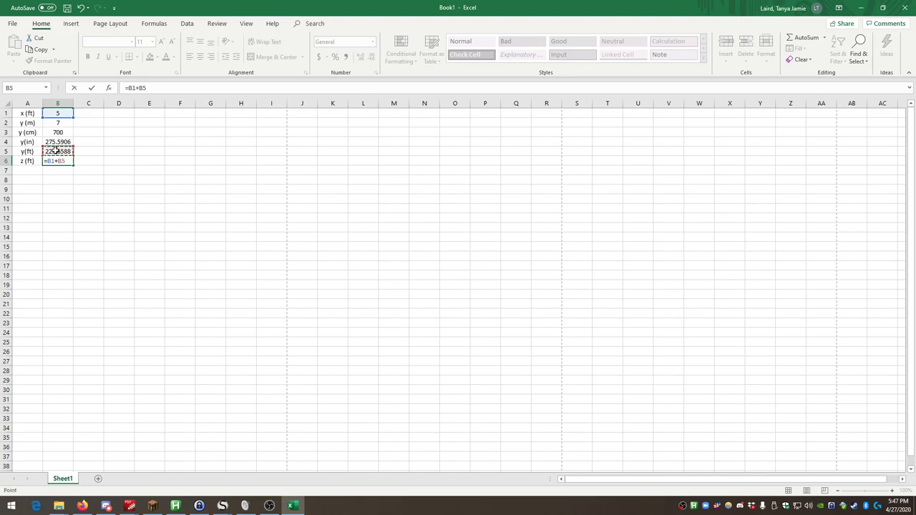
{"action": "key", "text": "enter"}
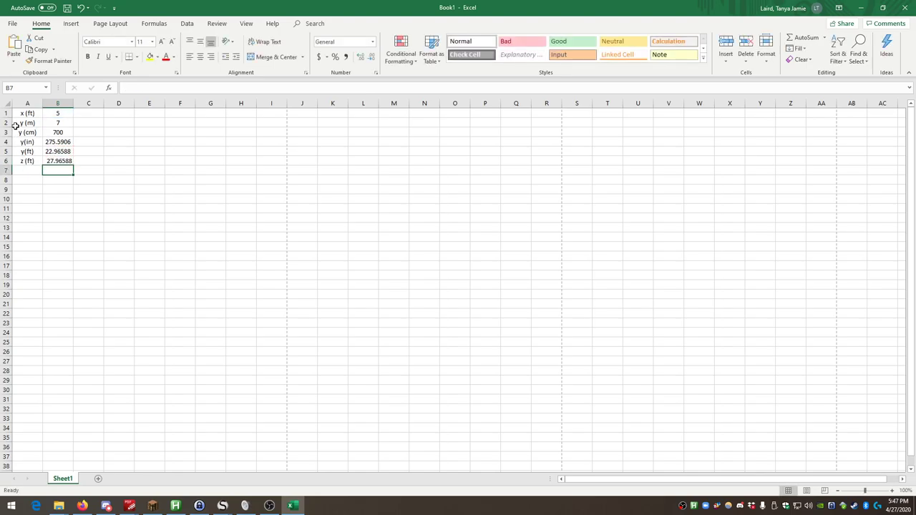
{"action": "mouse_move", "coordinate": [20, 173]}
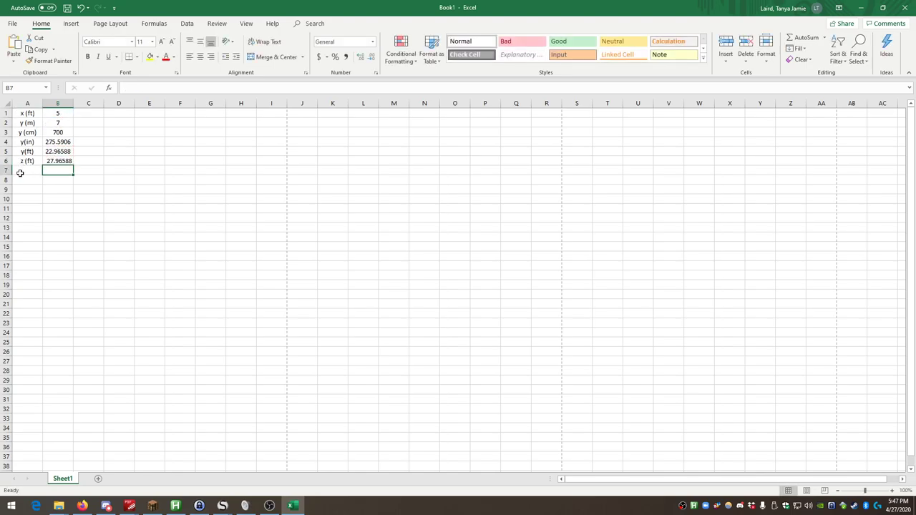
{"action": "left_click", "coordinate": [58, 161]}
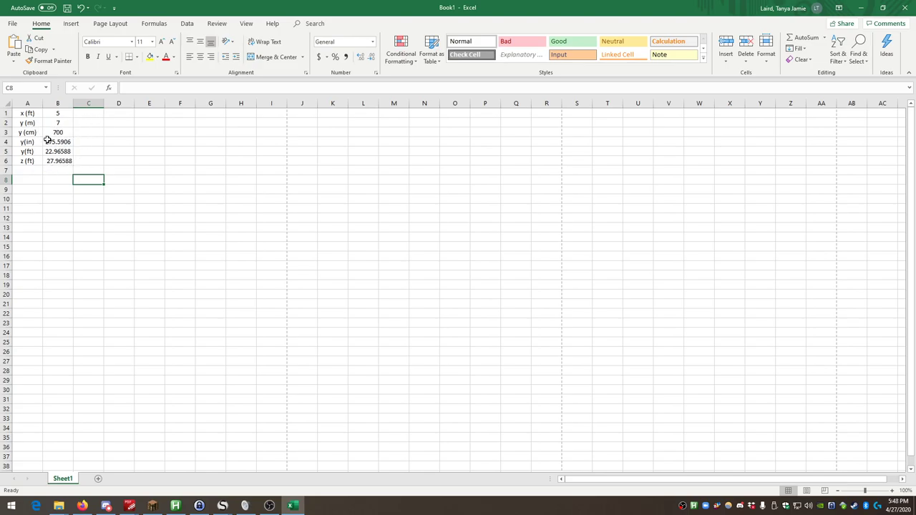
{"action": "left_click", "coordinate": [57, 151]}
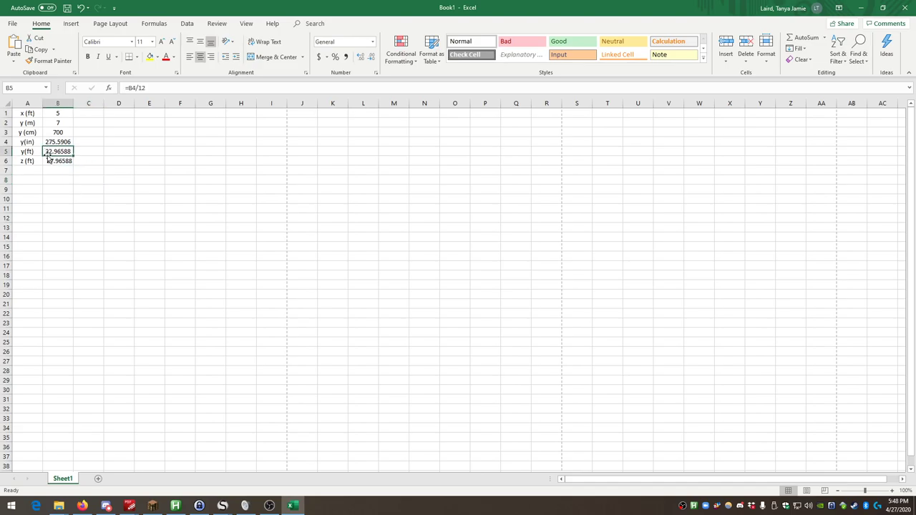
Review the cm, inch and ft conversion formulas, then return to SMath Studio.
{"action": "left_click", "coordinate": [149, 160]}
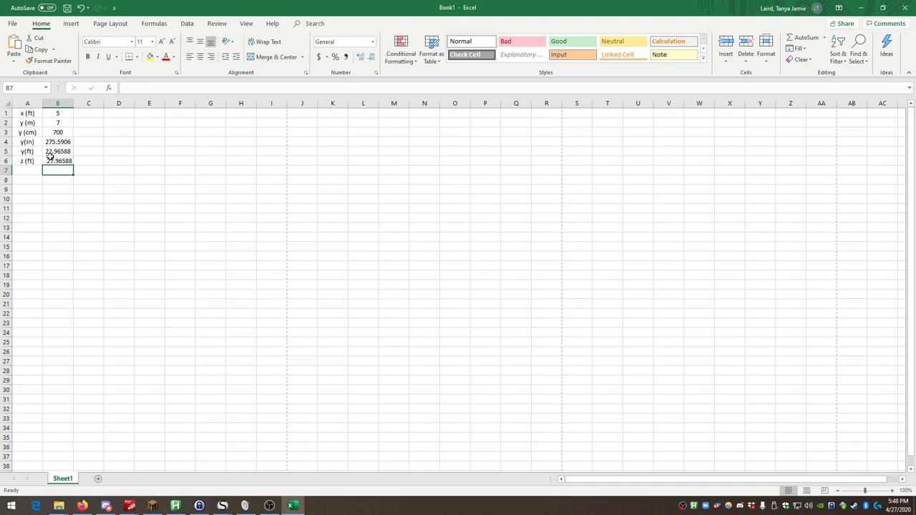
{"action": "left_click", "coordinate": [57, 141]}
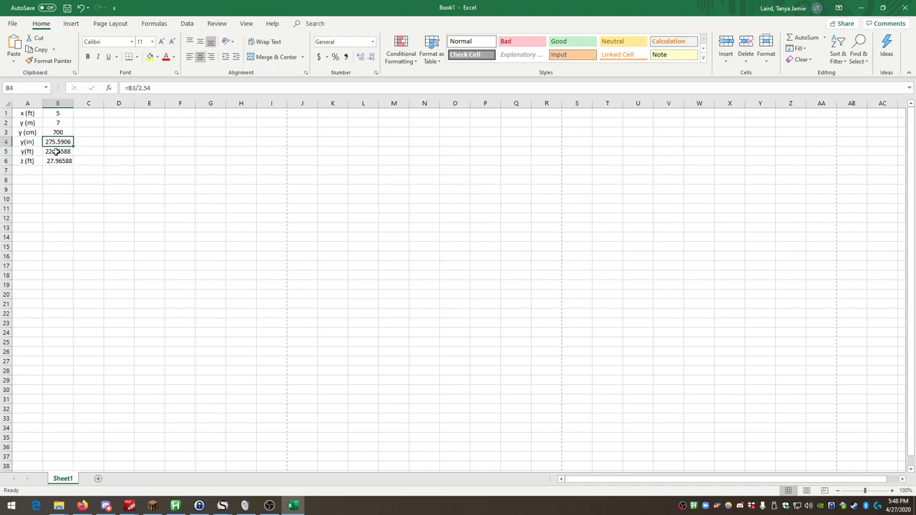
{"action": "left_click", "coordinate": [58, 151]}
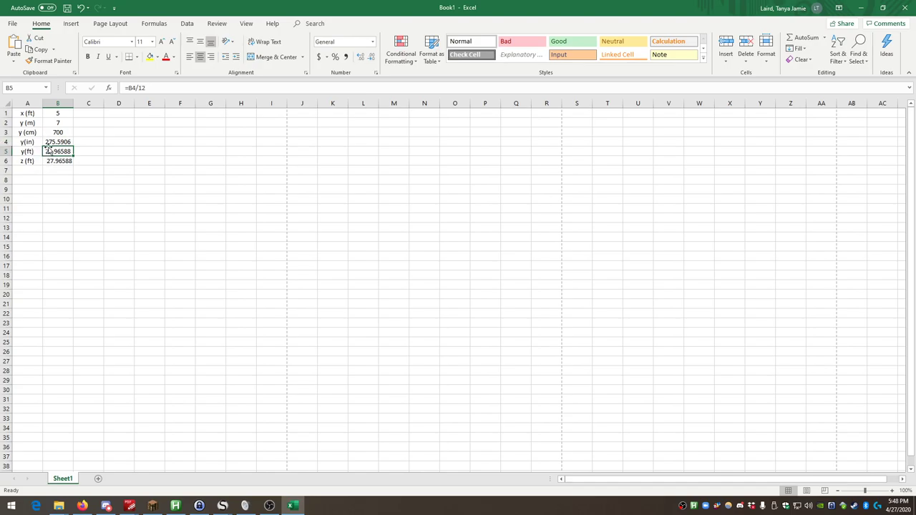
{"action": "left_click", "coordinate": [58, 132]}
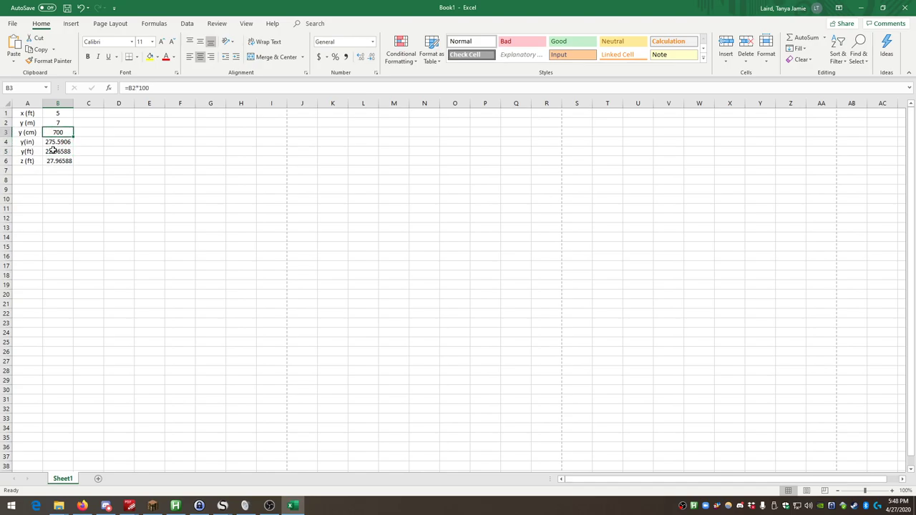
{"action": "left_click", "coordinate": [58, 151]}
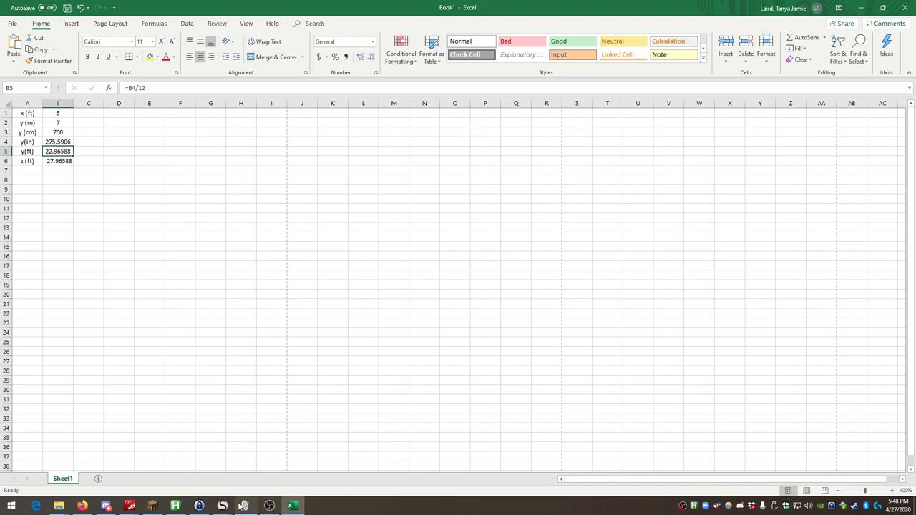
{"action": "left_click", "coordinate": [221, 505]}
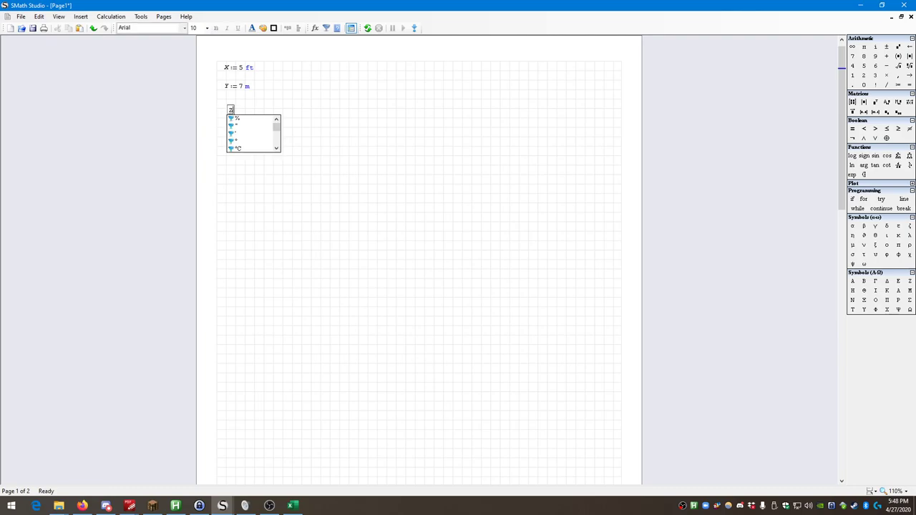
Enter Z := X + Y below Y, displaying the result 27.9659 ft.
{"action": "type", "text": "X + Y = 27.9659 ft"}
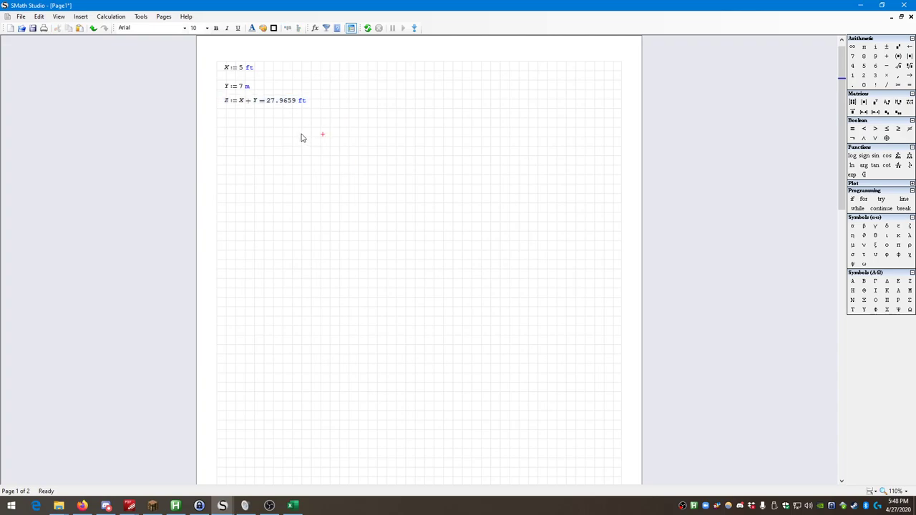
{"action": "mouse_move", "coordinate": [263, 129]}
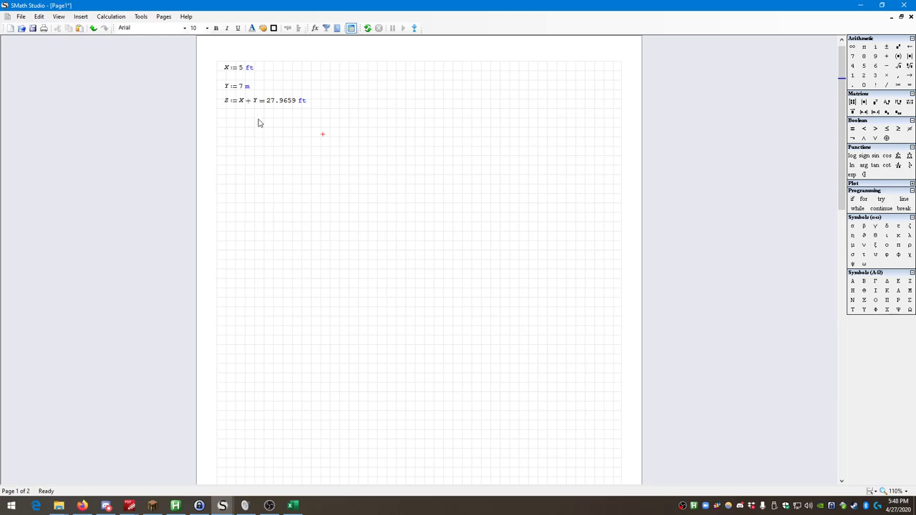
{"action": "mouse_move", "coordinate": [210, 47]}
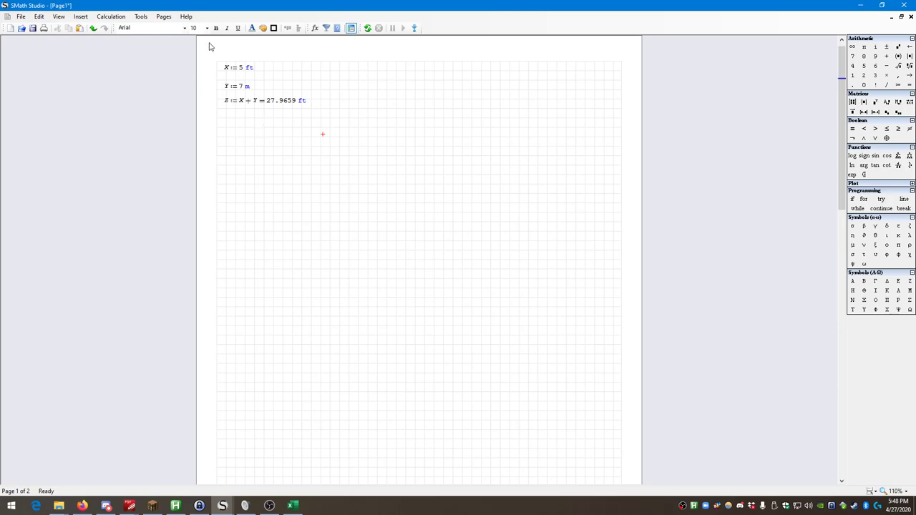
{"action": "mouse_move", "coordinate": [371, 85]}
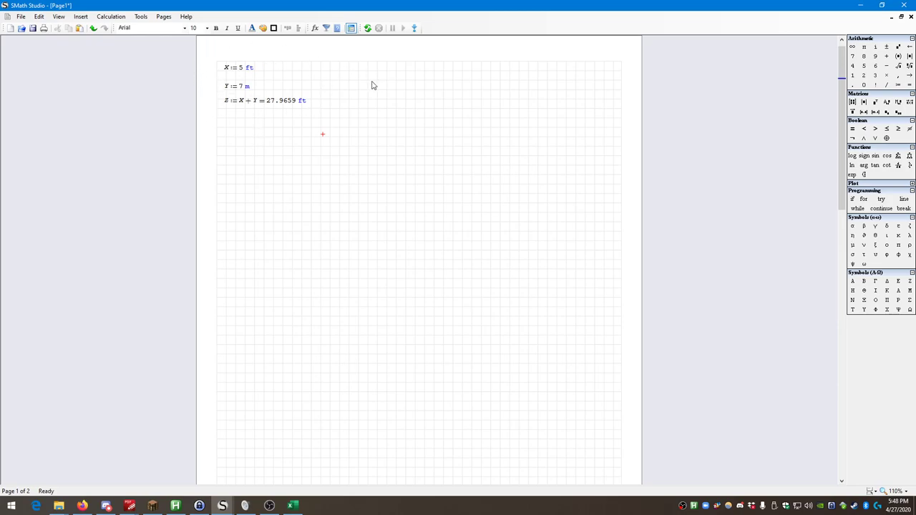
{"action": "mouse_move", "coordinate": [371, 85]}
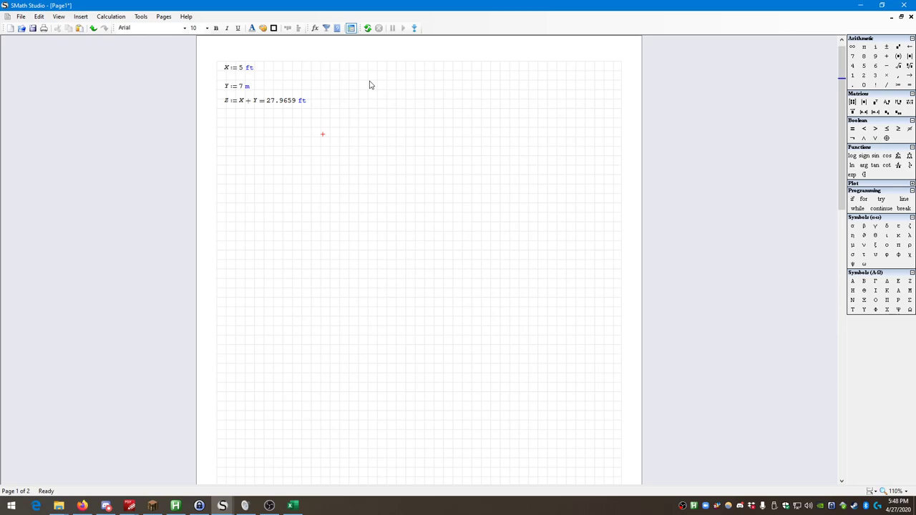
{"action": "mouse_move", "coordinate": [338, 86]}
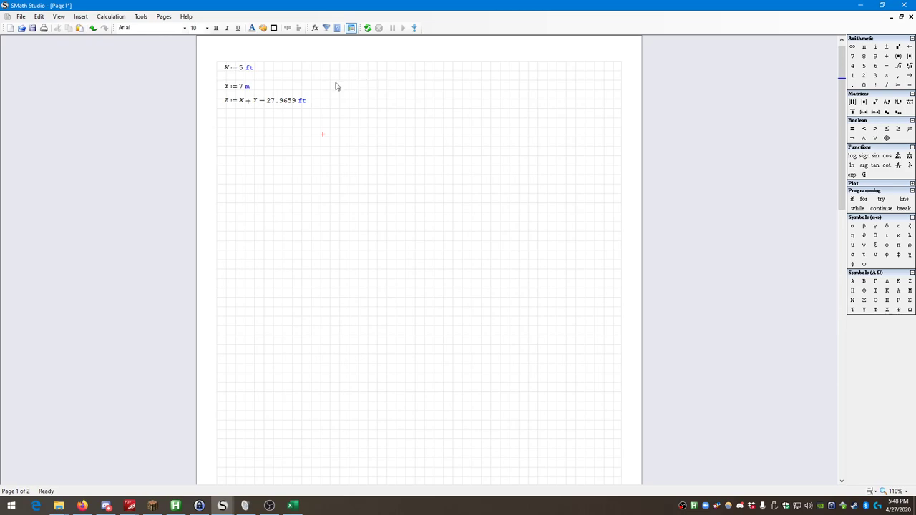
{"action": "mouse_move", "coordinate": [228, 129]}
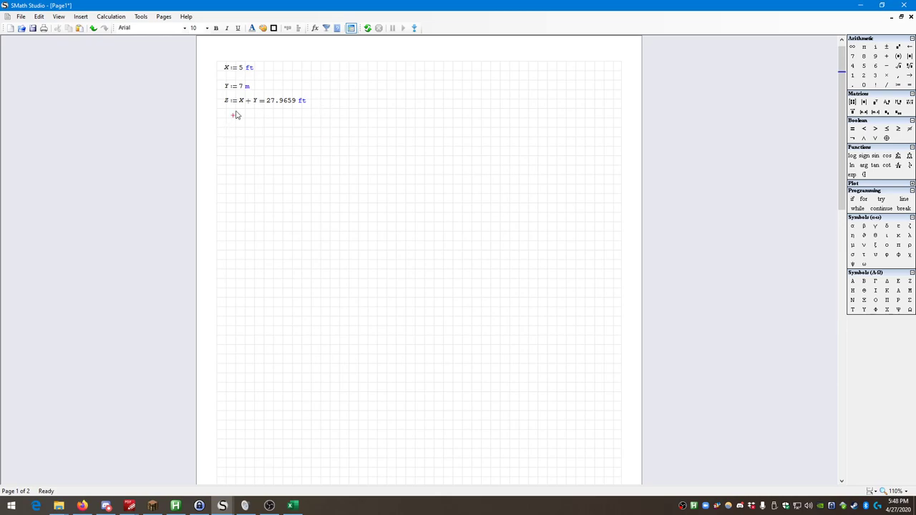
{"action": "left_click", "coordinate": [234, 119]}
{"action": "type", "text": "s"}
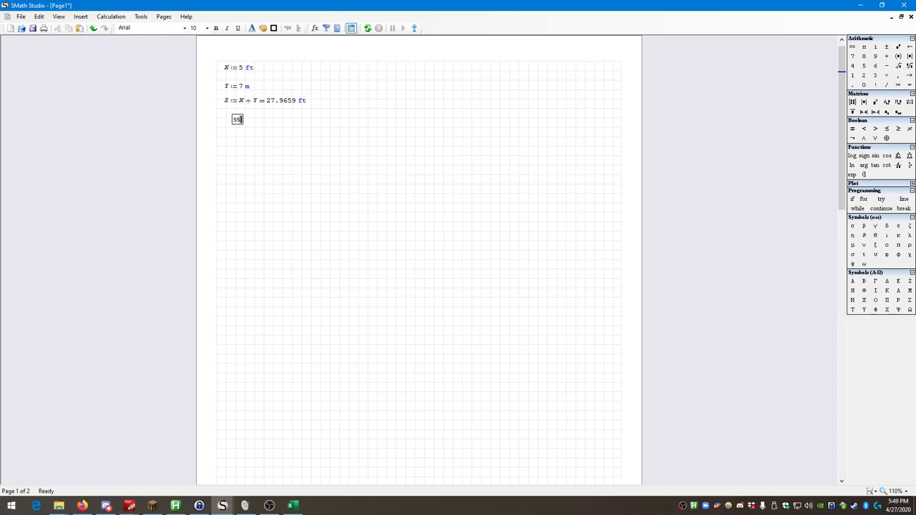
Type the text note 'SMATH SPEAKS UNITS!!!' below the Z result.
{"action": "type", "text": "s"}
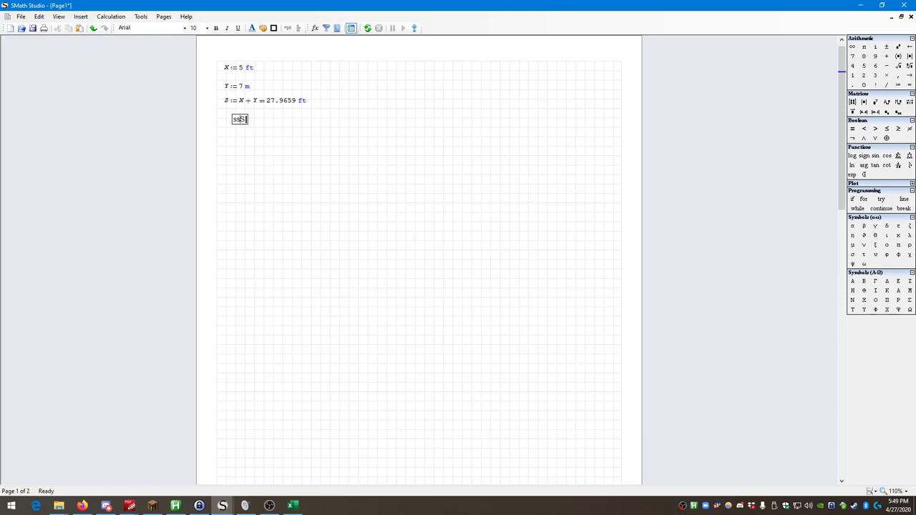
{"action": "type", "text": "SMATH SPEAKS UNITS!!!"}
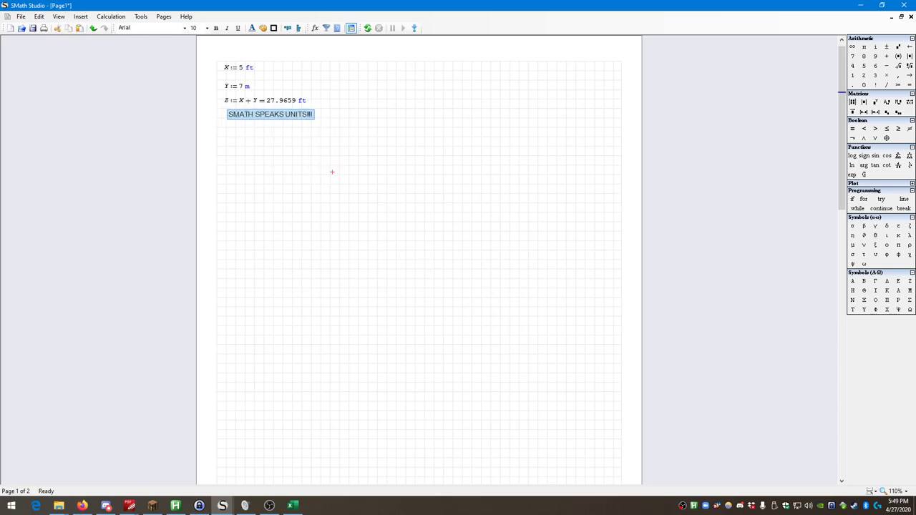
{"action": "left_click", "coordinate": [276, 137]}
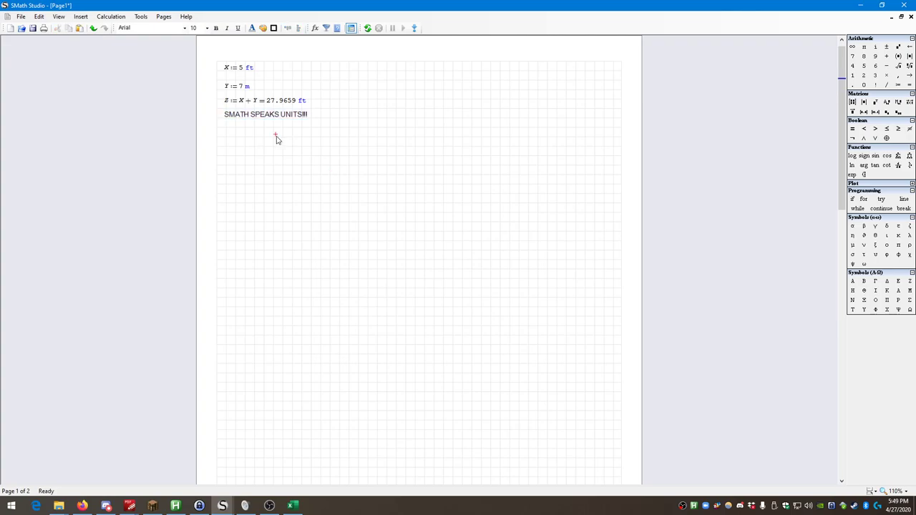
{"action": "mouse_move", "coordinate": [270, 142]}
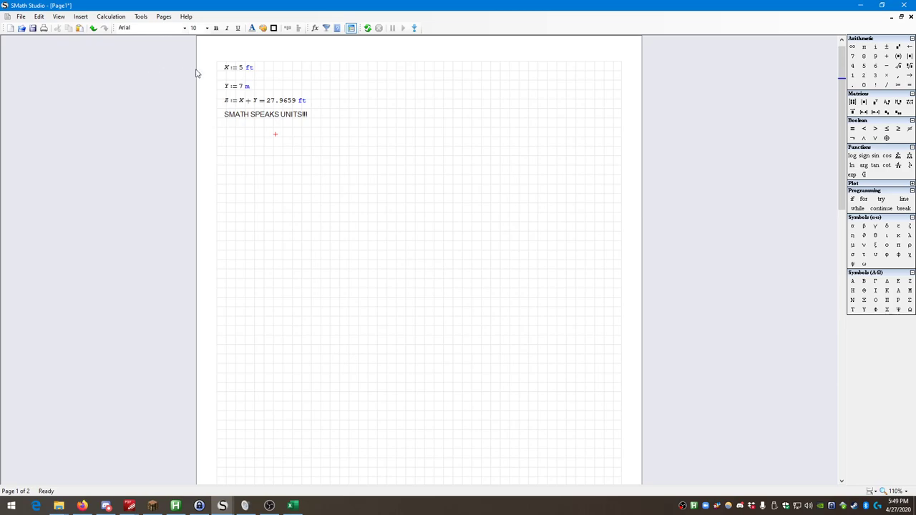
{"action": "mouse_move", "coordinate": [181, 71]}
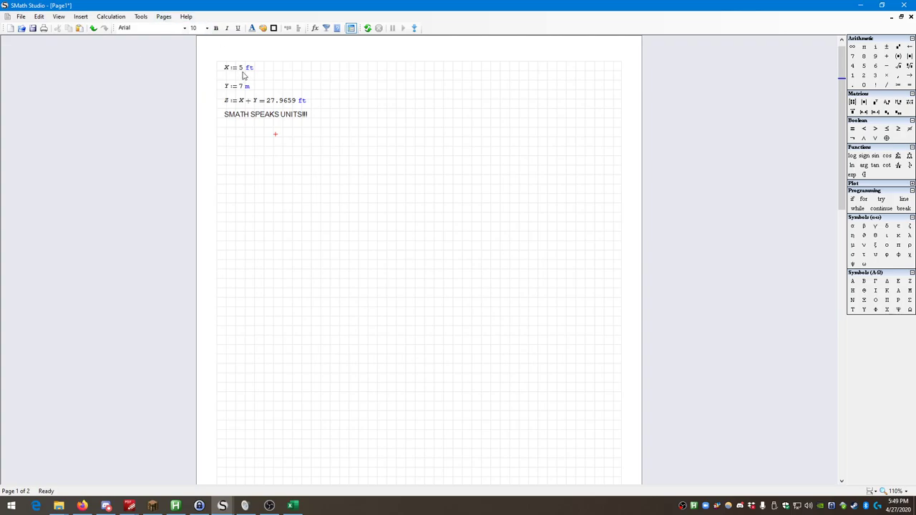
{"action": "mouse_move", "coordinate": [256, 100]}
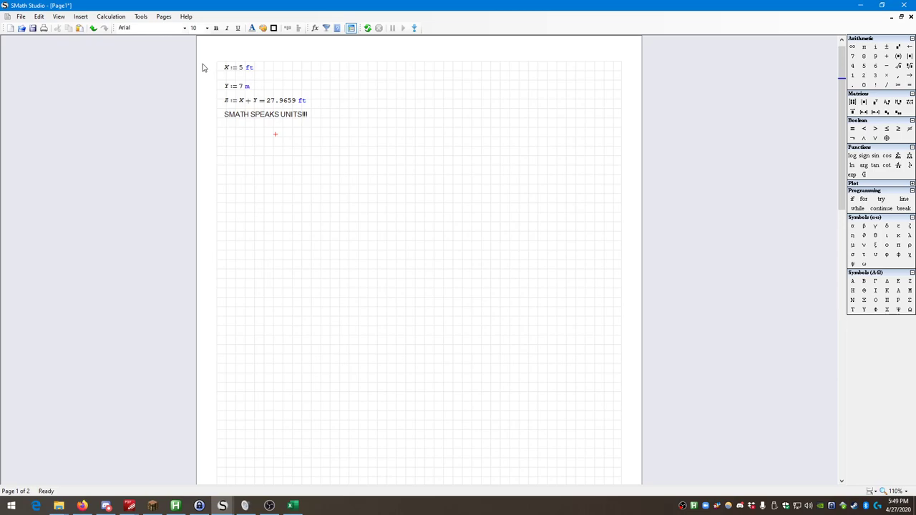
{"action": "mouse_move", "coordinate": [231, 90]}
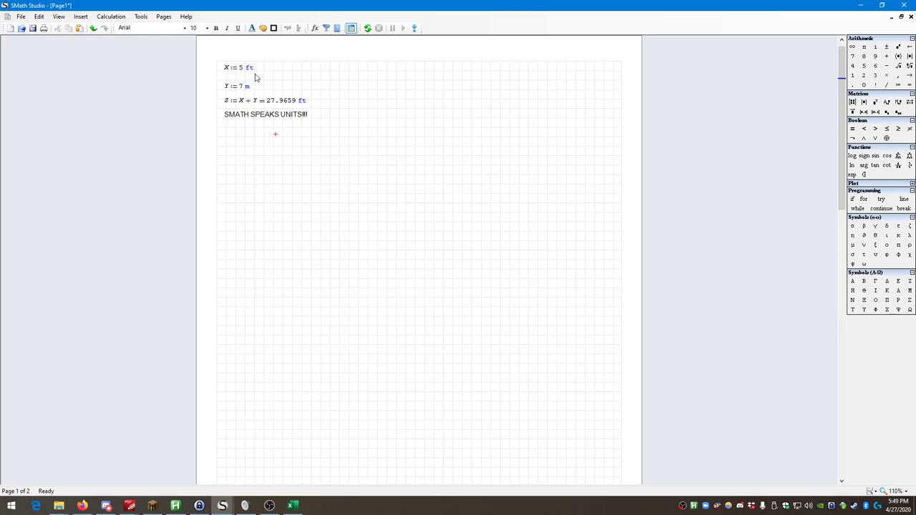
{"action": "mouse_move", "coordinate": [244, 68]}
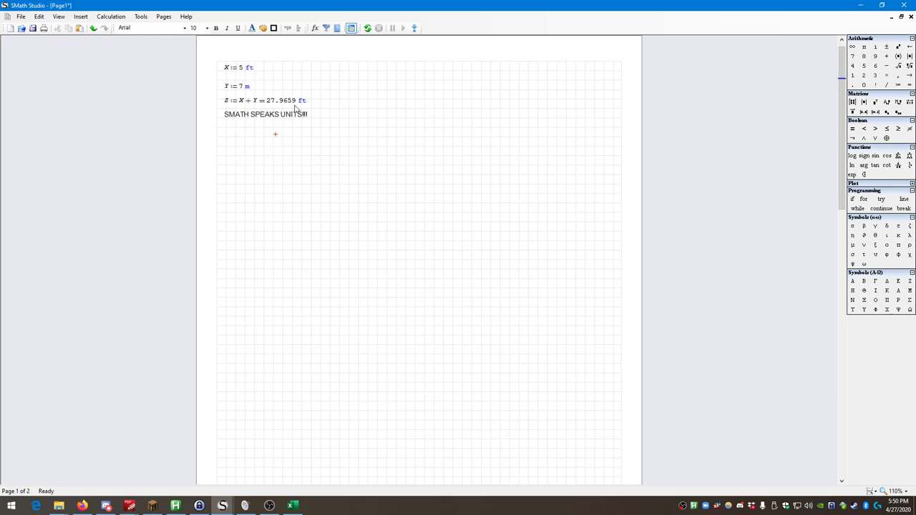
{"action": "mouse_move", "coordinate": [299, 110]}
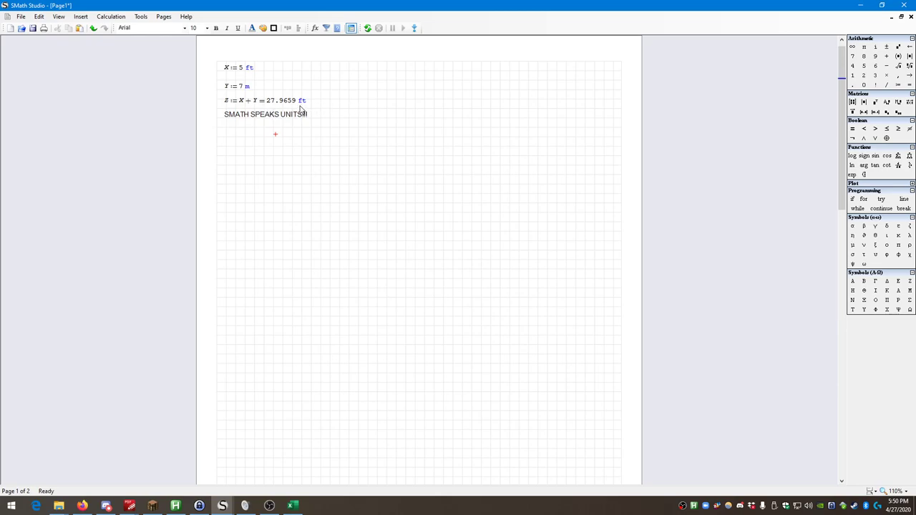
{"action": "mouse_move", "coordinate": [301, 108]}
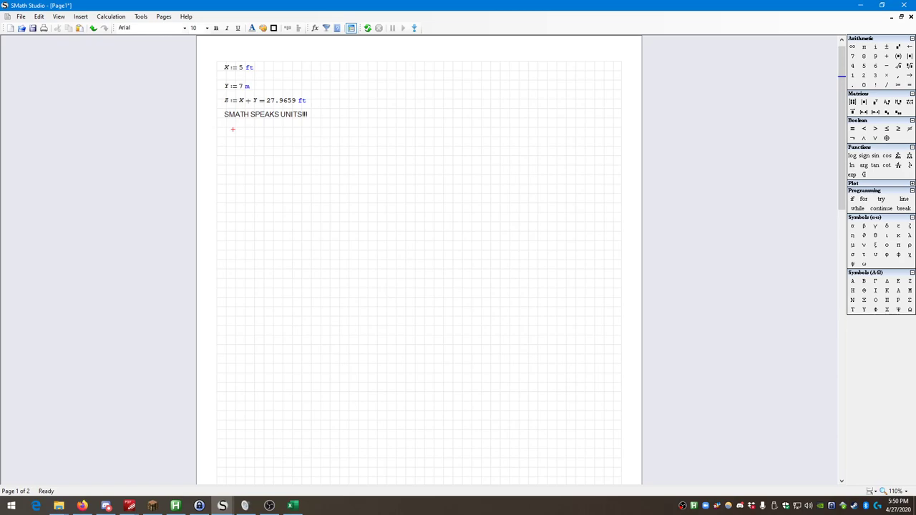
Define a := 12 L using the litre unit beneath the SMATH SPEAKS UNITS!!! note.
{"action": "type", "text": "a := 7 ·"}
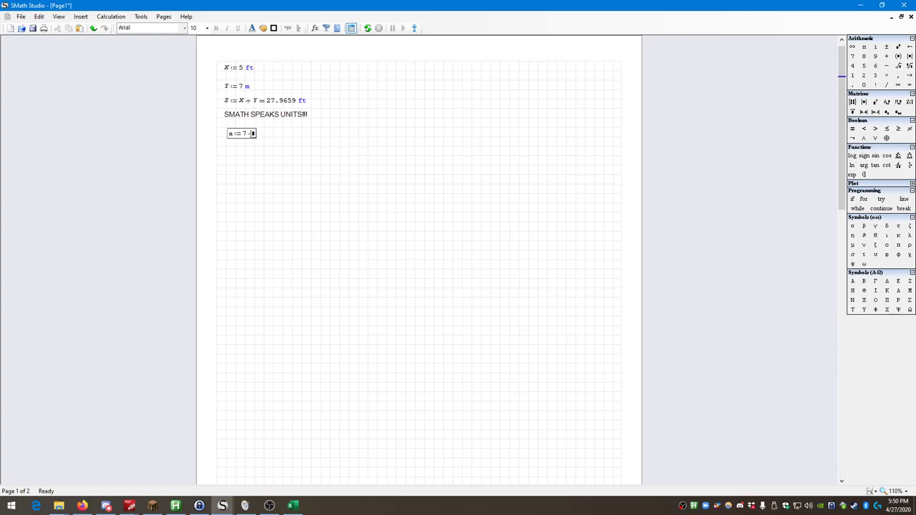
{"action": "type", "text": "lit"}
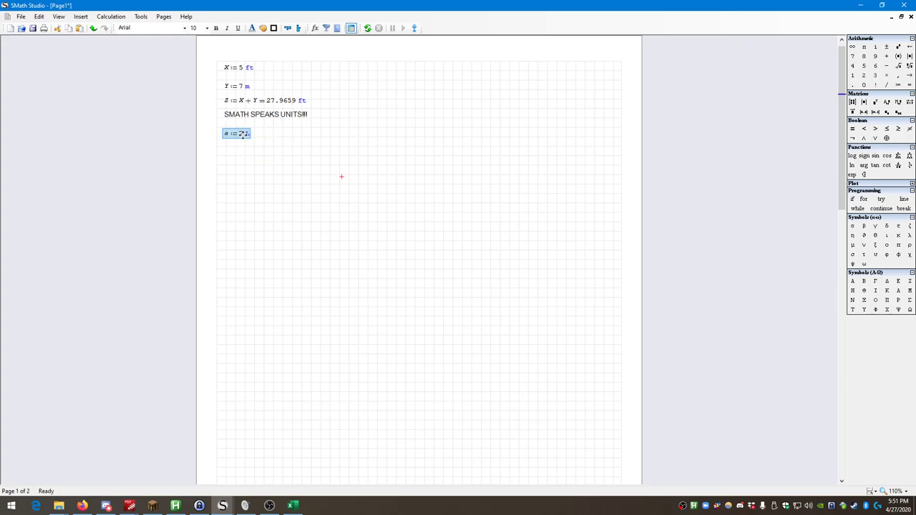
{"action": "type", "text": "12"}
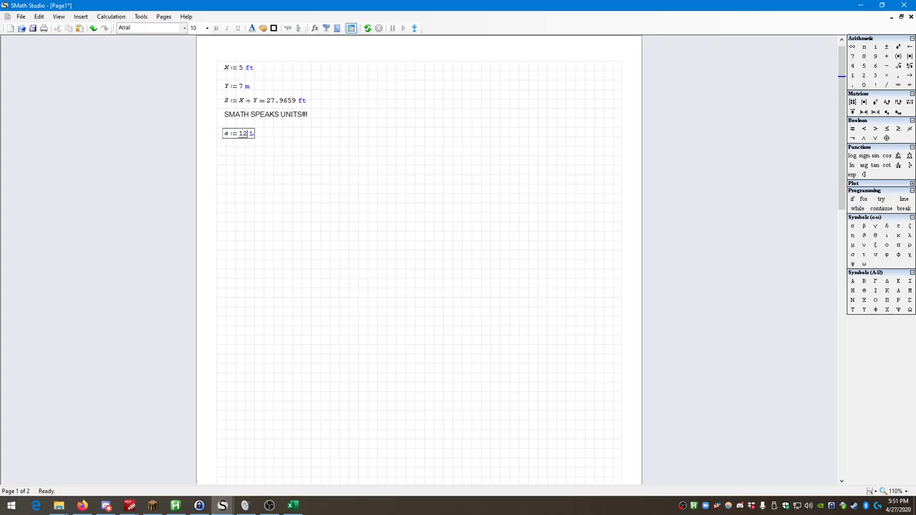
{"action": "left_click_drag", "start_coordinate": [226, 134], "coordinate": [299, 178]}
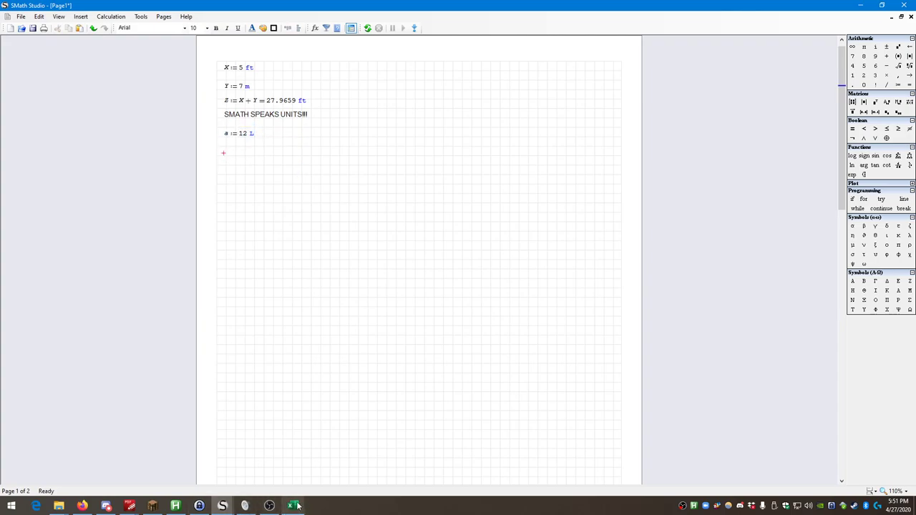
In Excel, add row A (L) holding 12 and row B with =B1+B8, giving 17.
{"action": "left_click", "coordinate": [291, 506]}
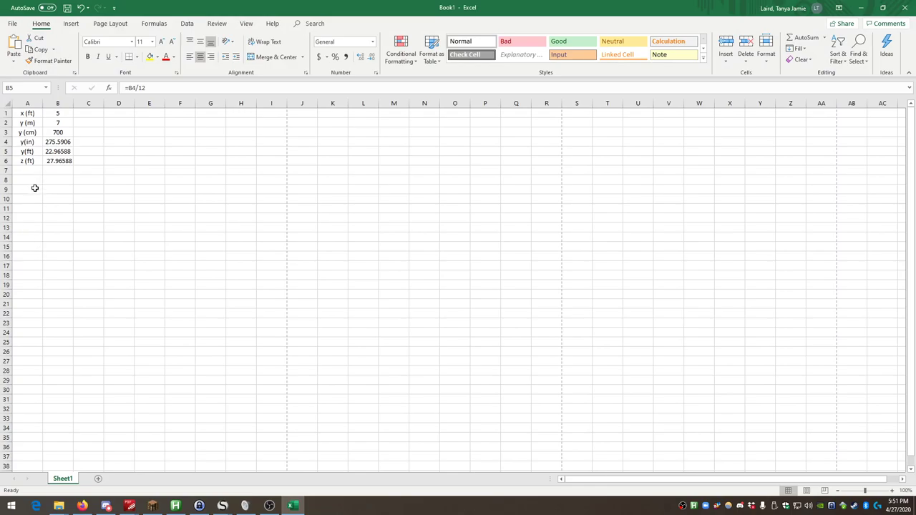
{"action": "left_click", "coordinate": [27, 180]}
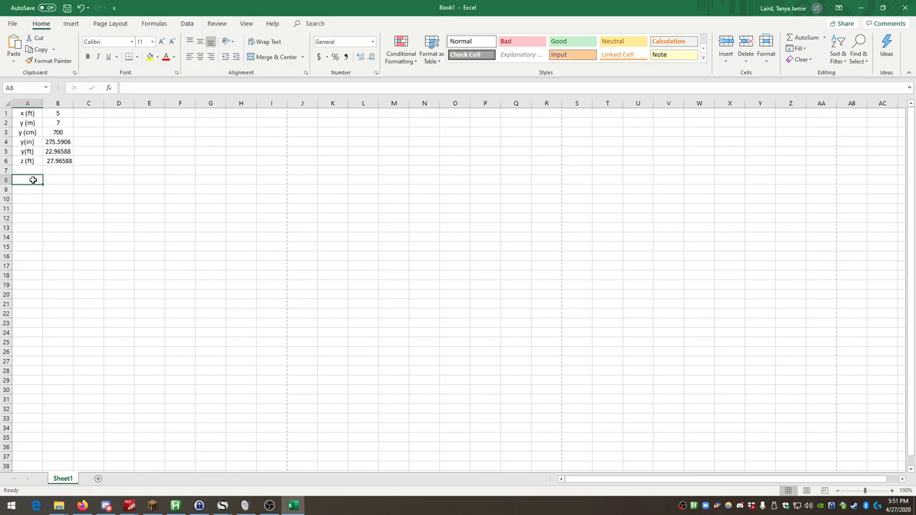
{"action": "type", "text": "A ("}
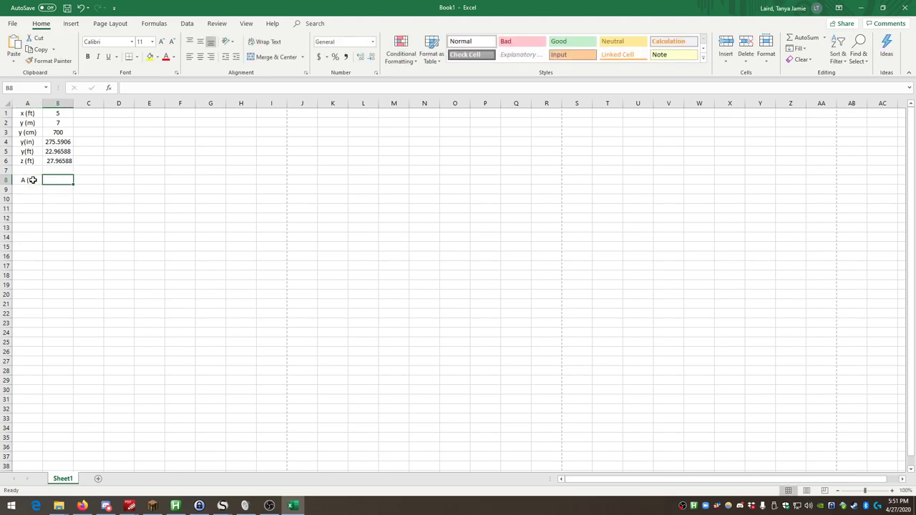
{"action": "type", "text": "B"}
{"action": "left_click", "coordinate": [57, 189]}
{"action": "type", "text": "="}
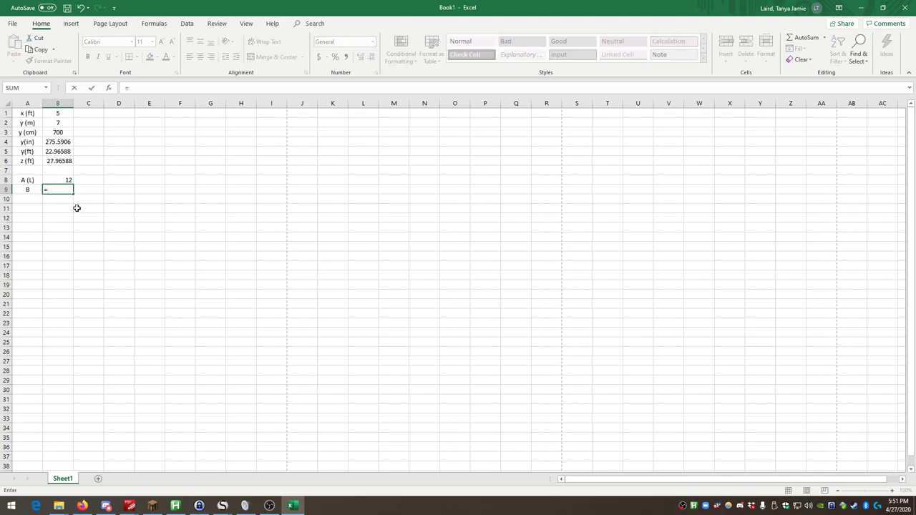
{"action": "left_click", "coordinate": [57, 113]}
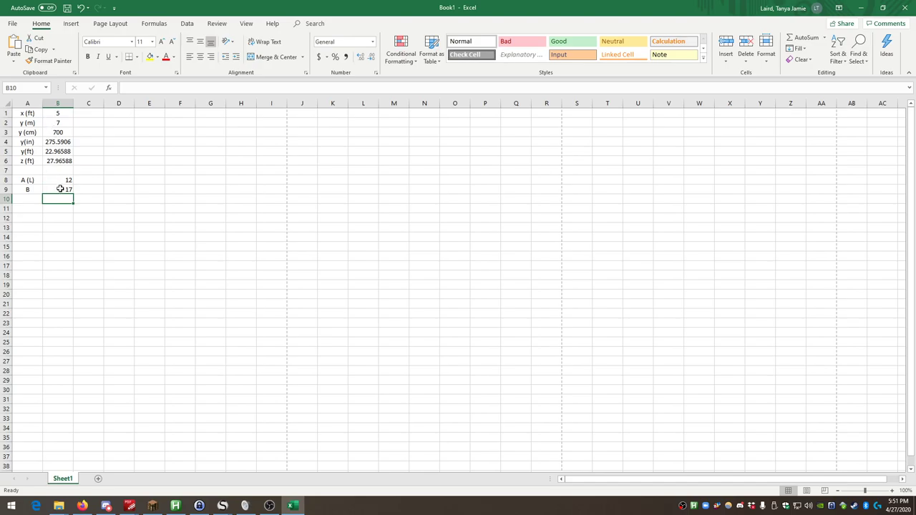
{"action": "mouse_move", "coordinate": [28, 189]}
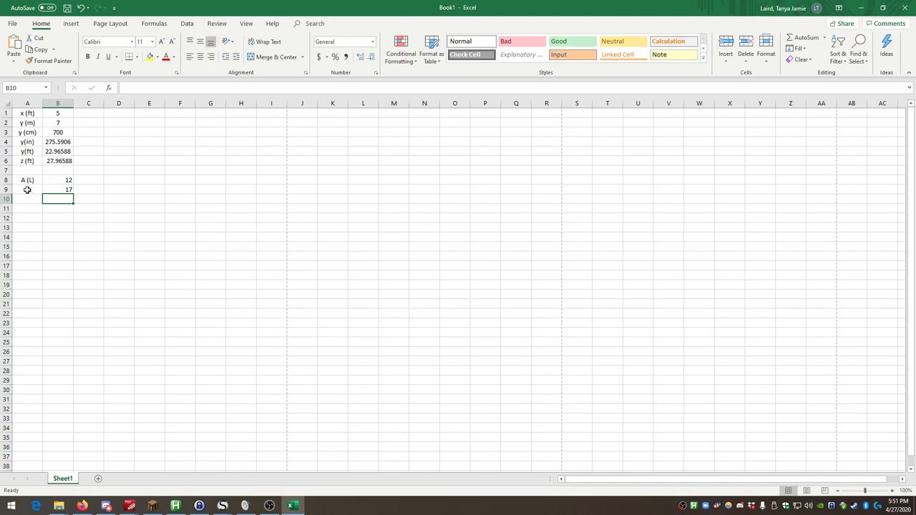
{"action": "type", "text": "B"}
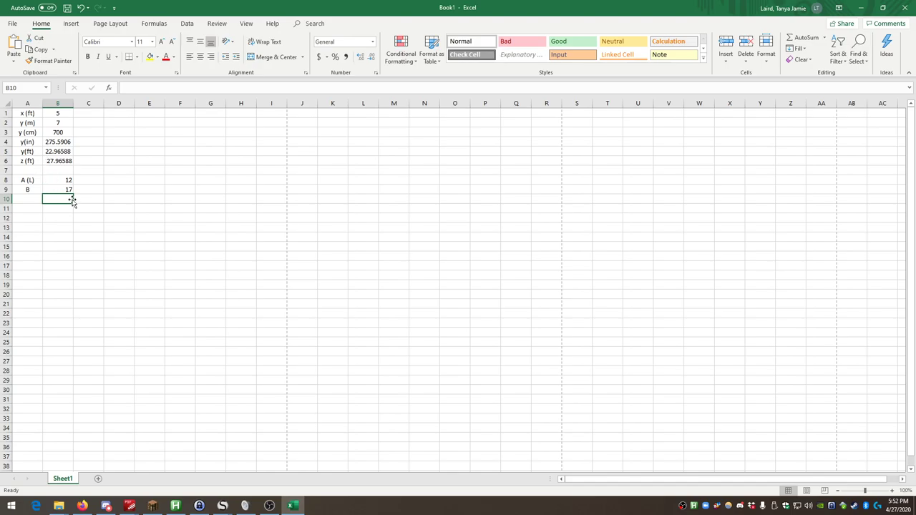
{"action": "left_click", "coordinate": [58, 189]}
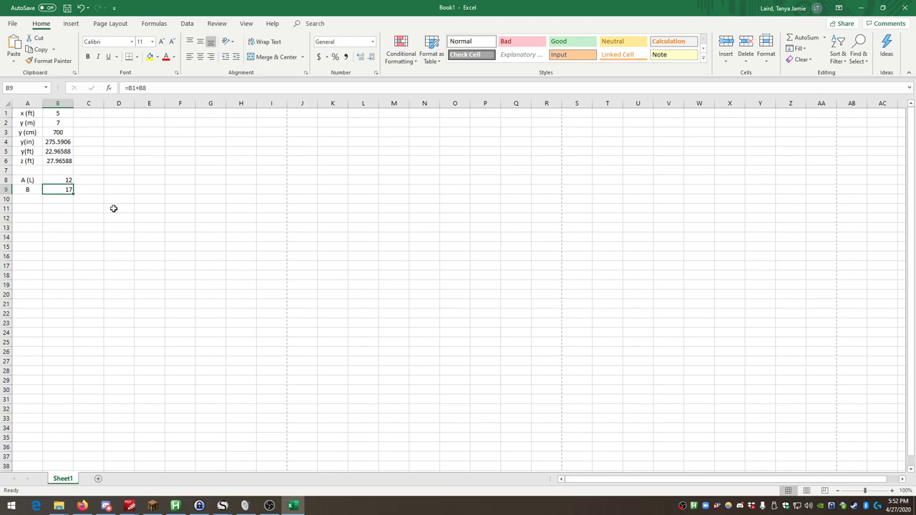
{"action": "mouse_move", "coordinate": [65, 207]}
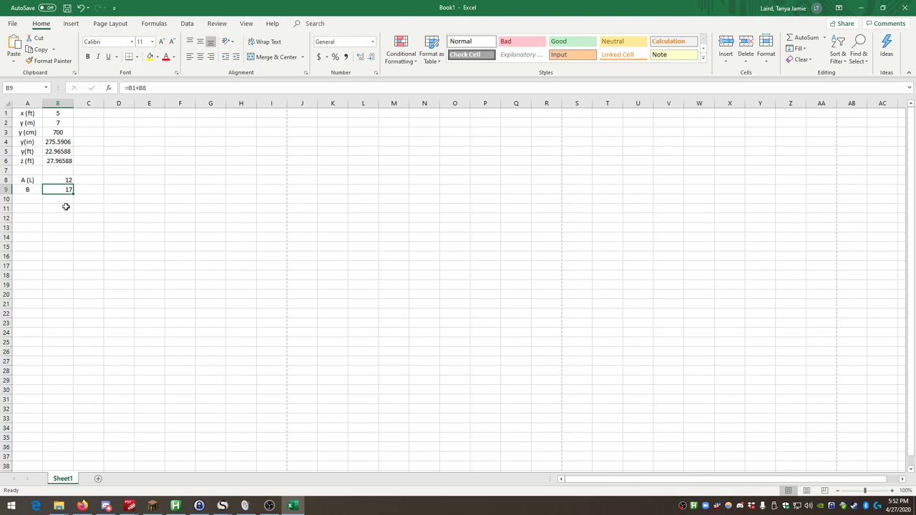
{"action": "mouse_move", "coordinate": [58, 199]}
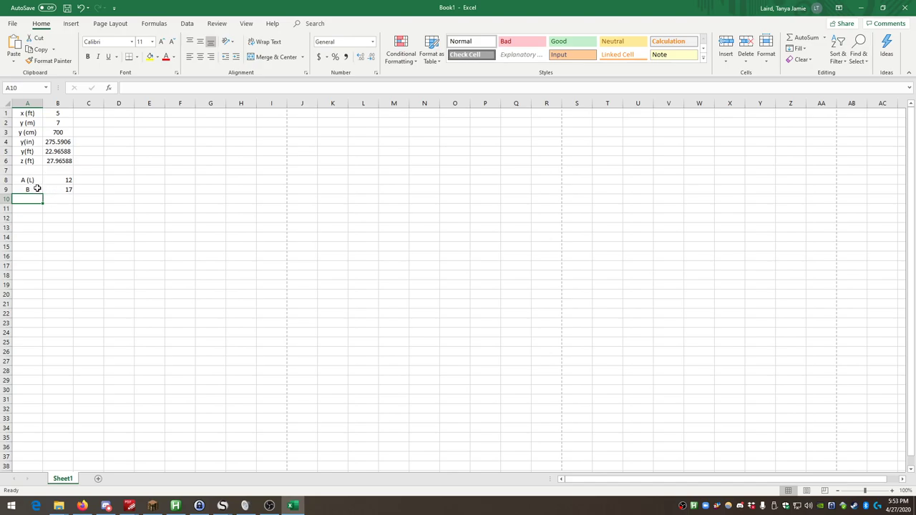
{"action": "mouse_move", "coordinate": [321, 209]}
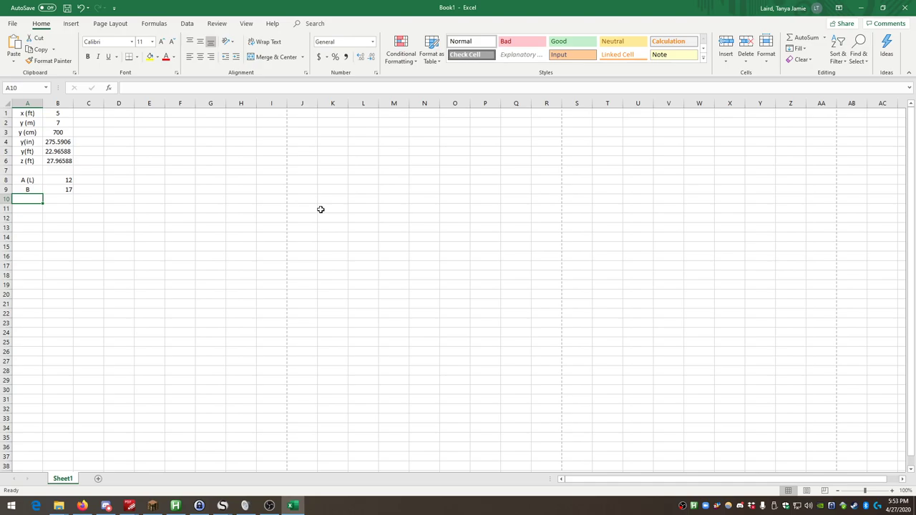
{"action": "mouse_move", "coordinate": [310, 191]}
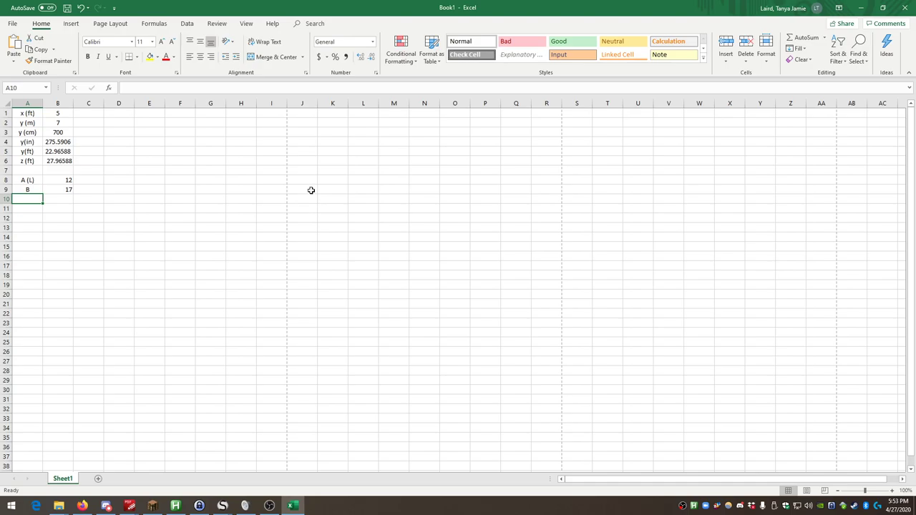
{"action": "mouse_move", "coordinate": [161, 174]}
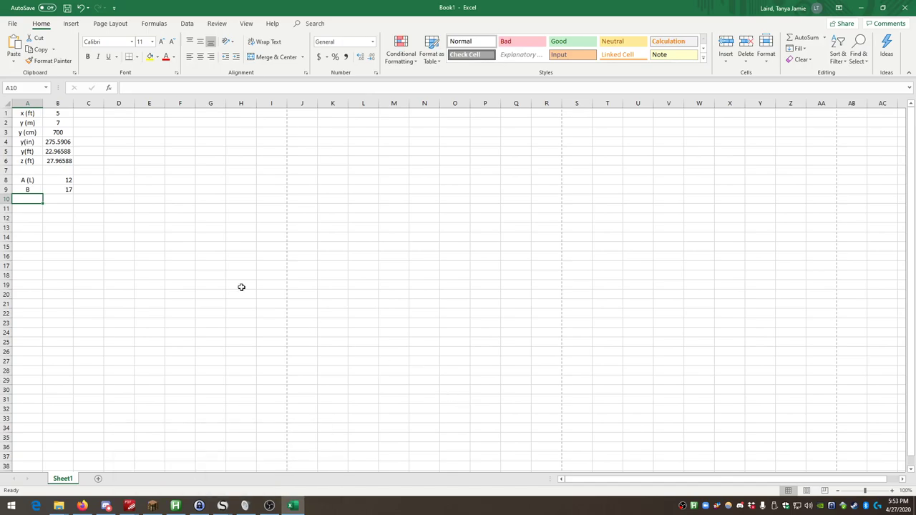
{"action": "mouse_move", "coordinate": [61, 174]}
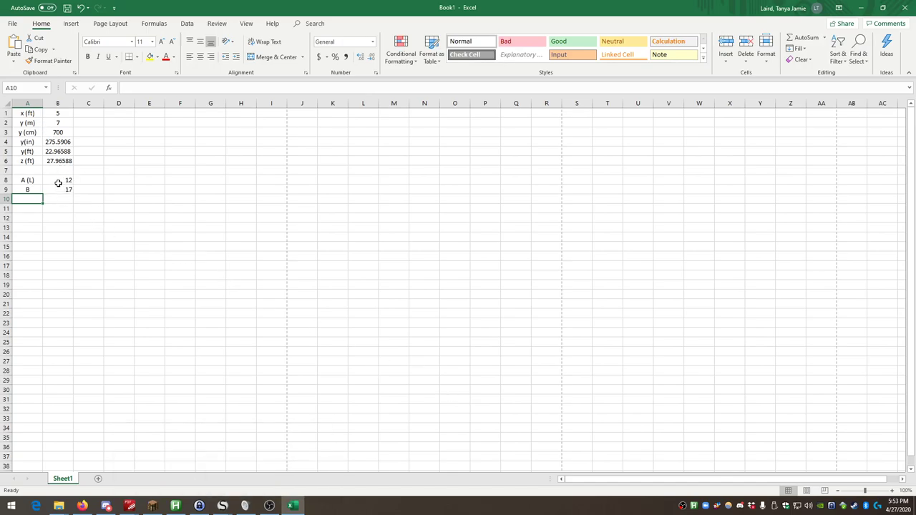
{"action": "mouse_move", "coordinate": [185, 414]}
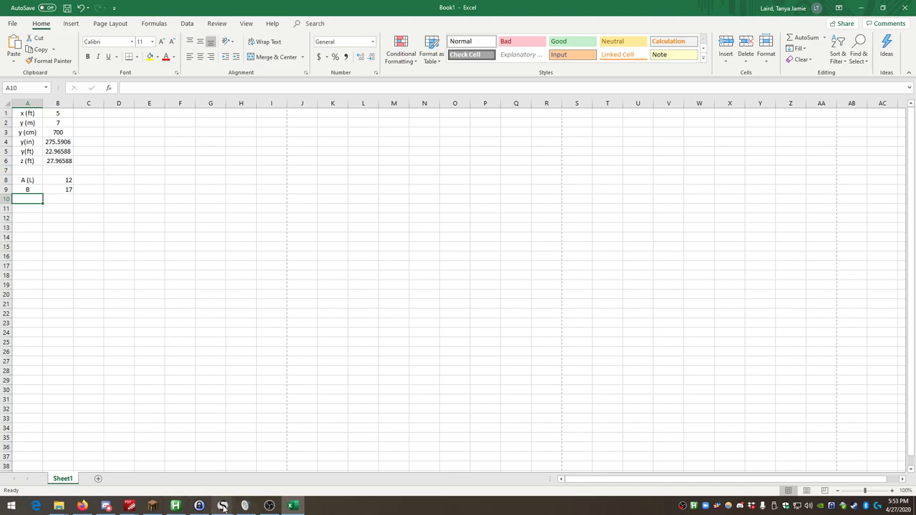
Back in SMath, enter B := X + a and get the 'Units don't match' error.
{"action": "left_click", "coordinate": [222, 505]}
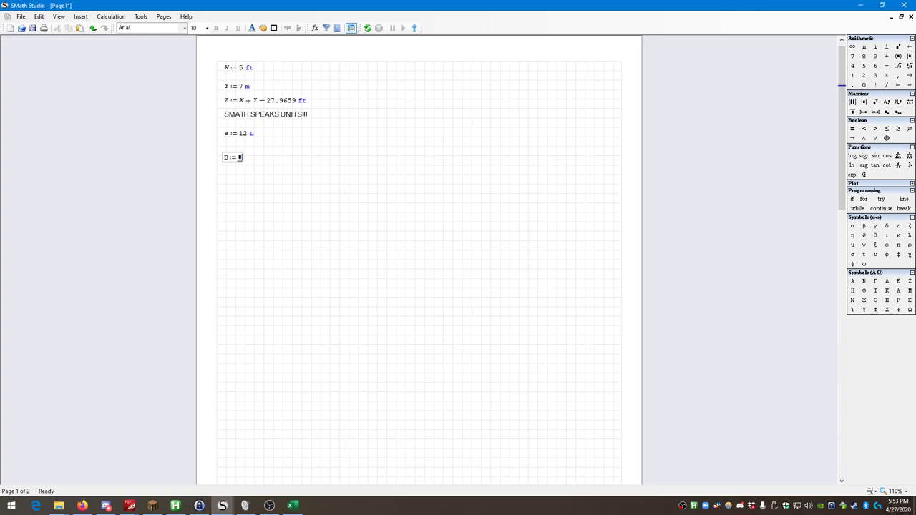
{"action": "type", "text": "X-a"}
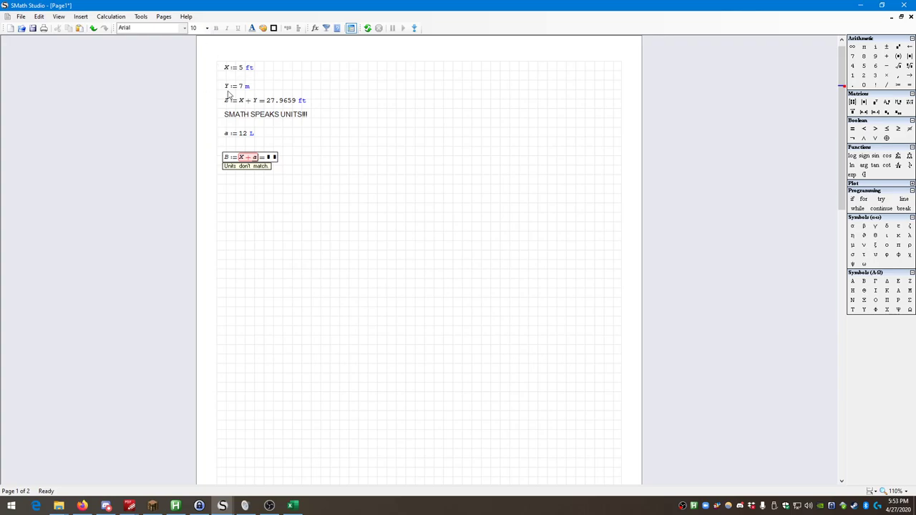
{"action": "mouse_move", "coordinate": [264, 161]}
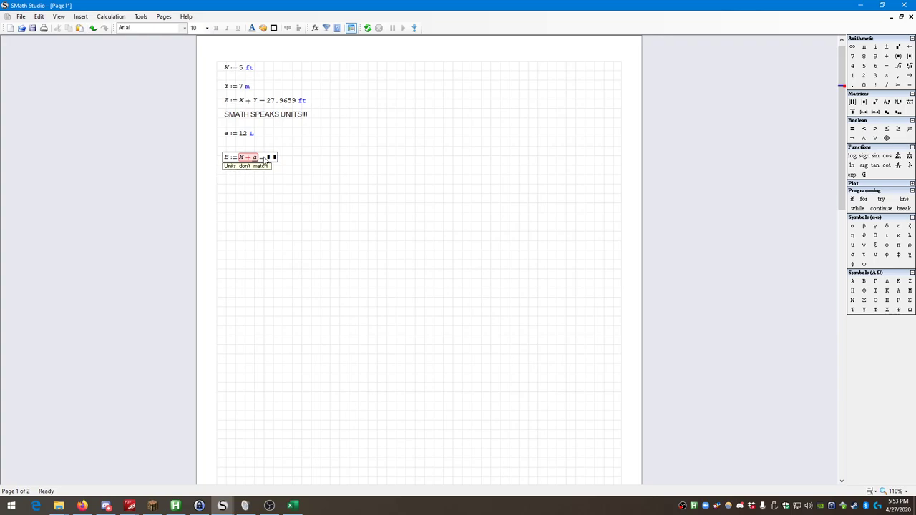
{"action": "mouse_move", "coordinate": [220, 69]}
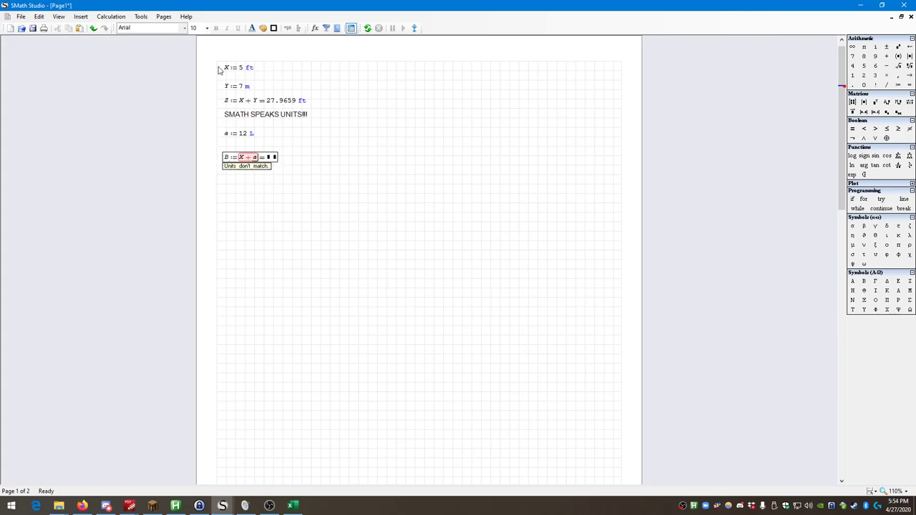
{"action": "mouse_move", "coordinate": [268, 106]}
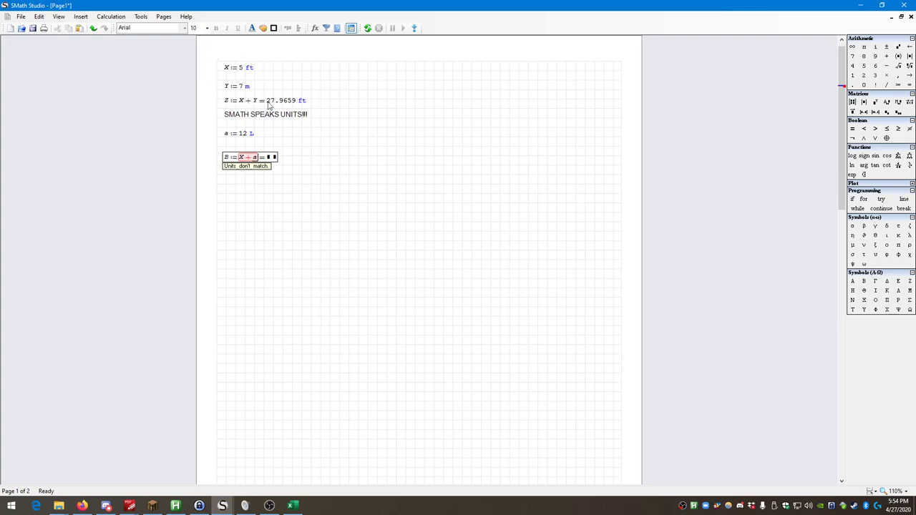
{"action": "mouse_move", "coordinate": [191, 94]}
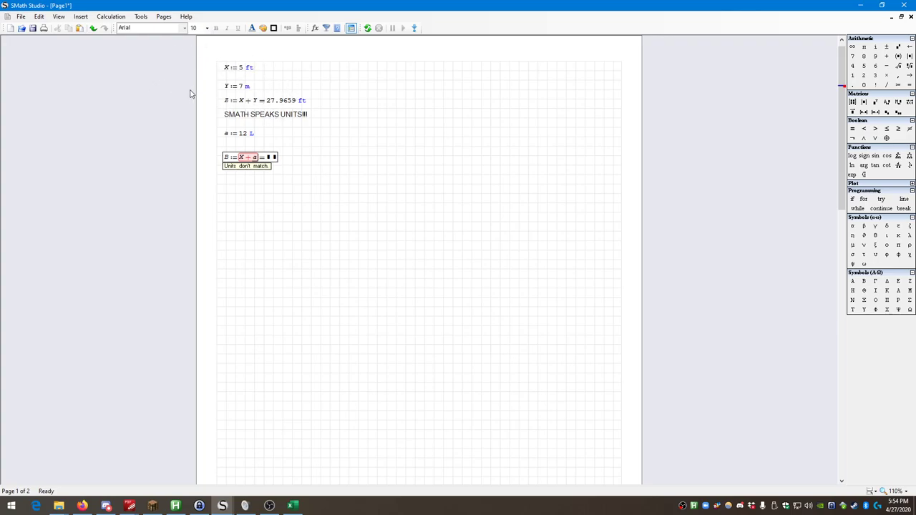
{"action": "mouse_move", "coordinate": [216, 86]}
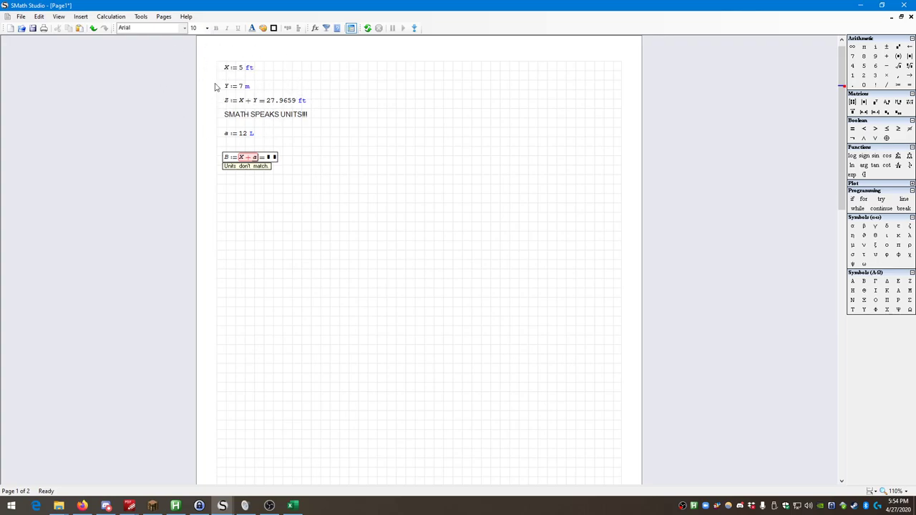
{"action": "mouse_move", "coordinate": [222, 74]}
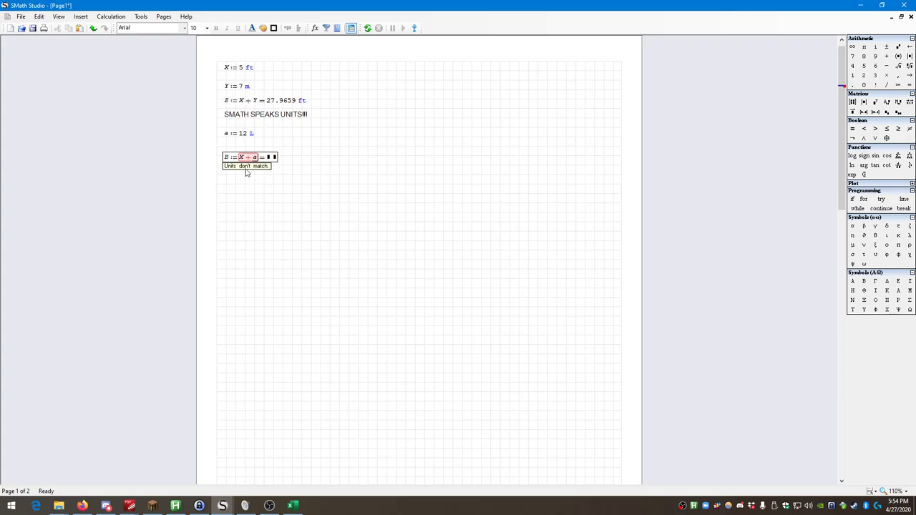
{"action": "mouse_move", "coordinate": [248, 163]}
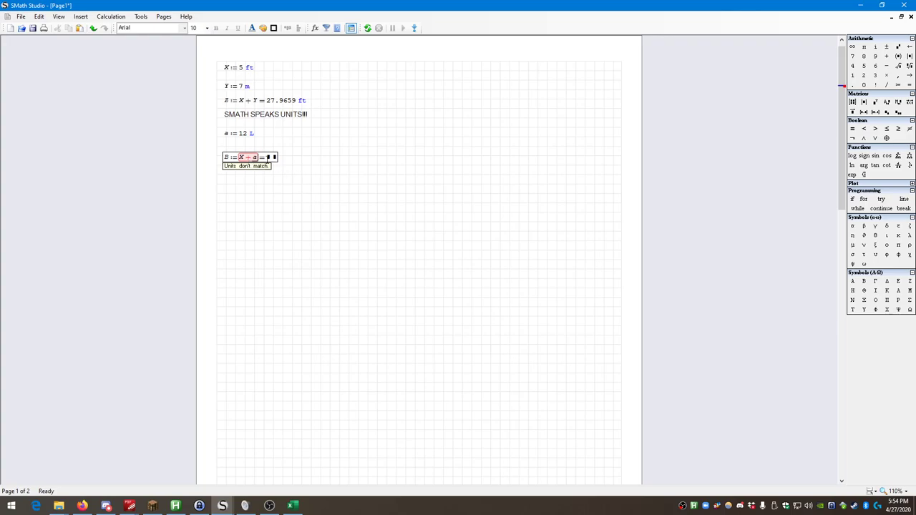
{"action": "mouse_move", "coordinate": [286, 86]}
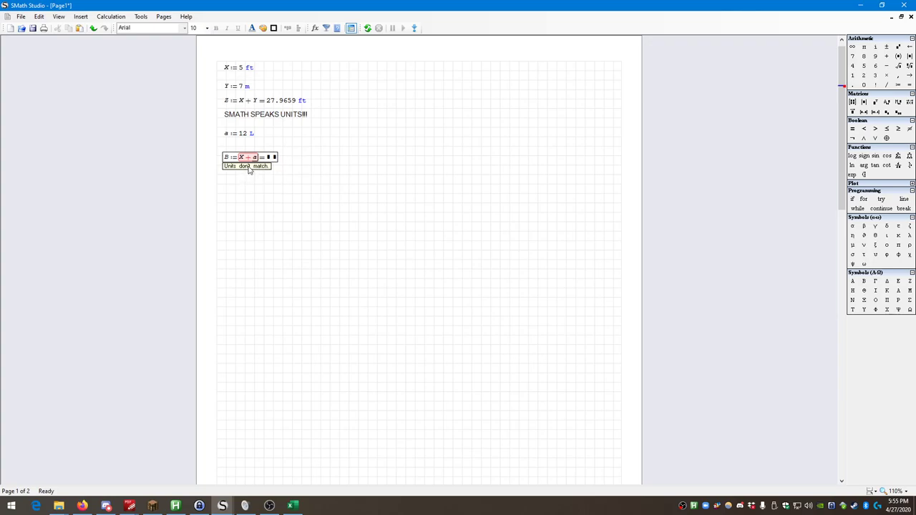
{"action": "mouse_move", "coordinate": [289, 182]}
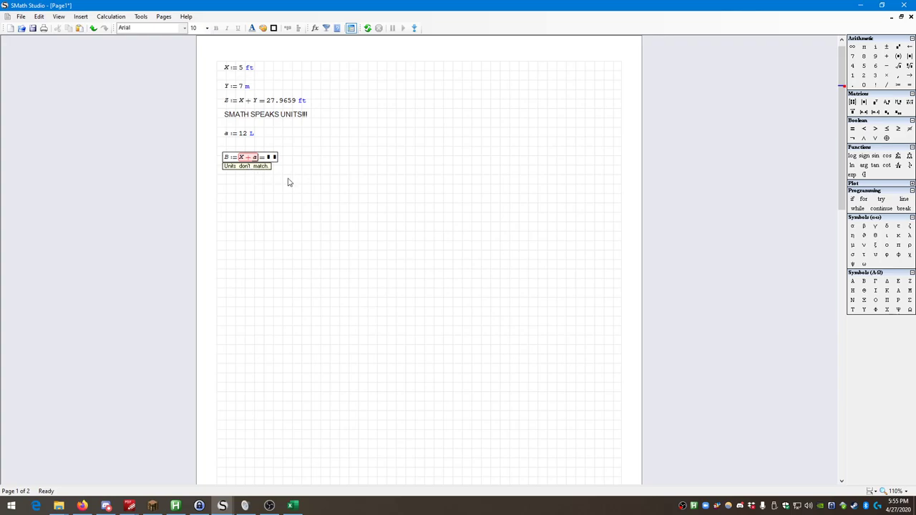
{"action": "mouse_move", "coordinate": [243, 119]}
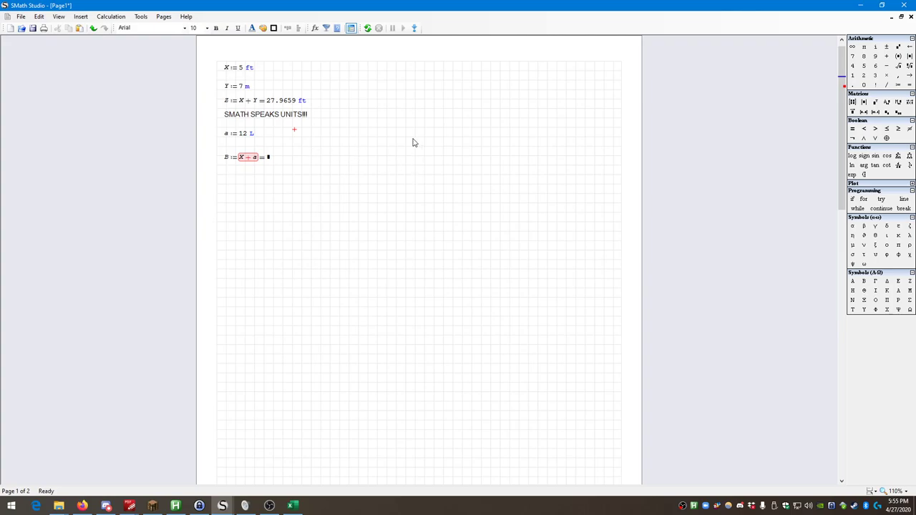
{"action": "mouse_move", "coordinate": [321, 120]}
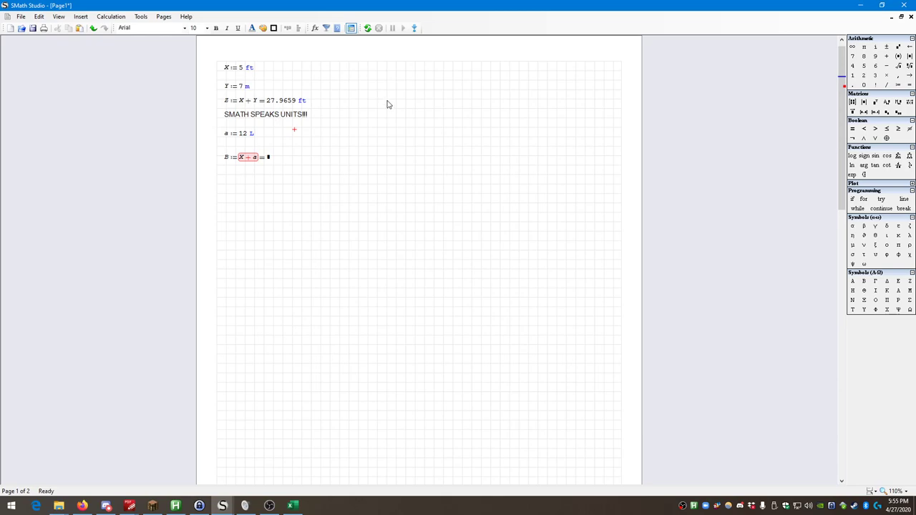
{"action": "mouse_move", "coordinate": [278, 93]}
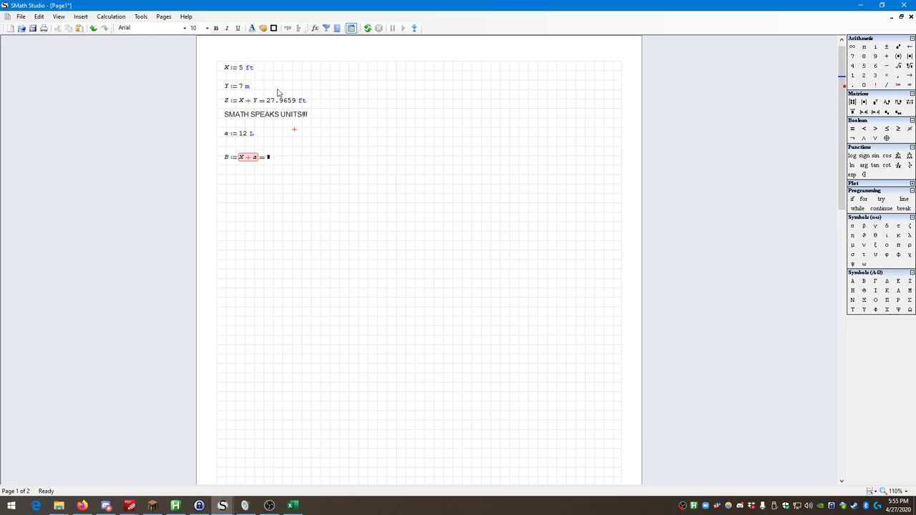
{"action": "mouse_move", "coordinate": [295, 74]}
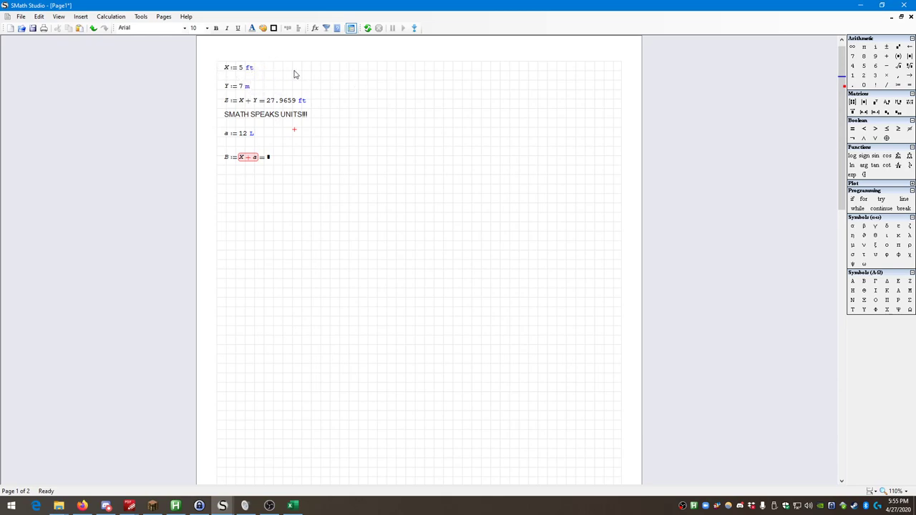
{"action": "mouse_move", "coordinate": [270, 70]}
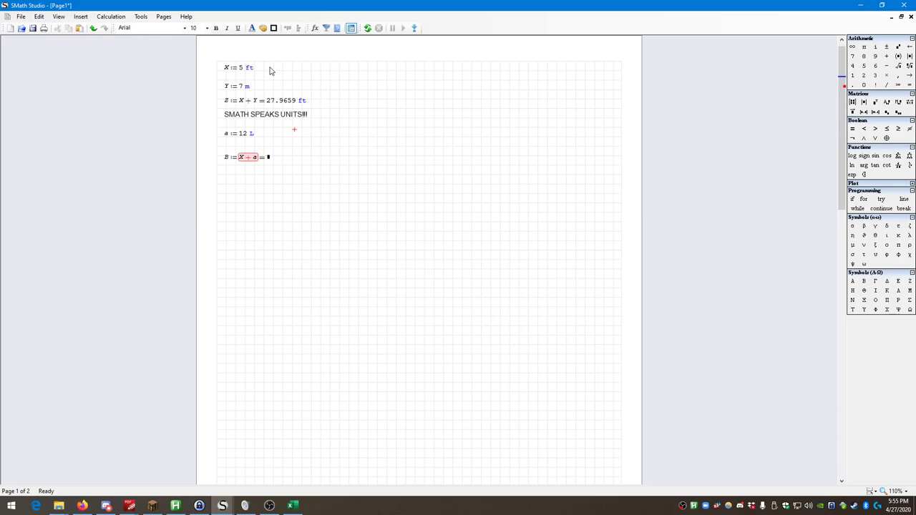
{"action": "mouse_move", "coordinate": [231, 156]}
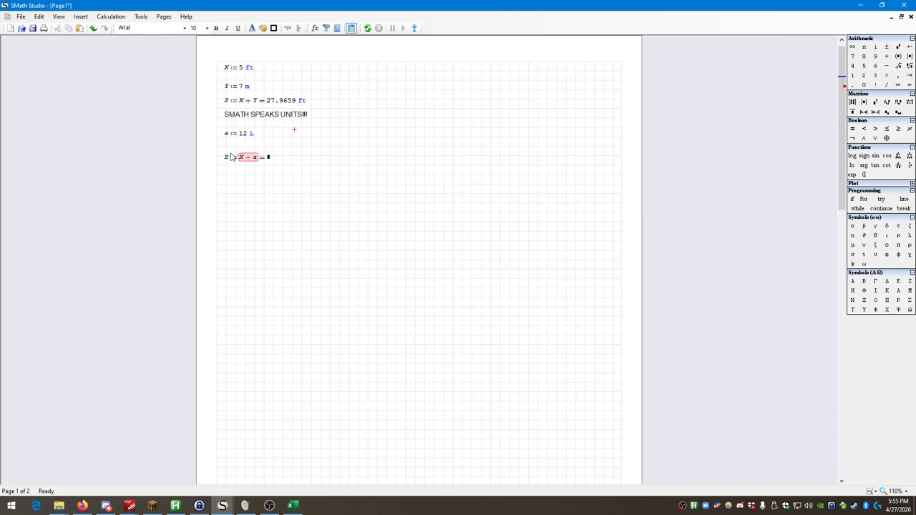
{"action": "mouse_move", "coordinate": [238, 149]}
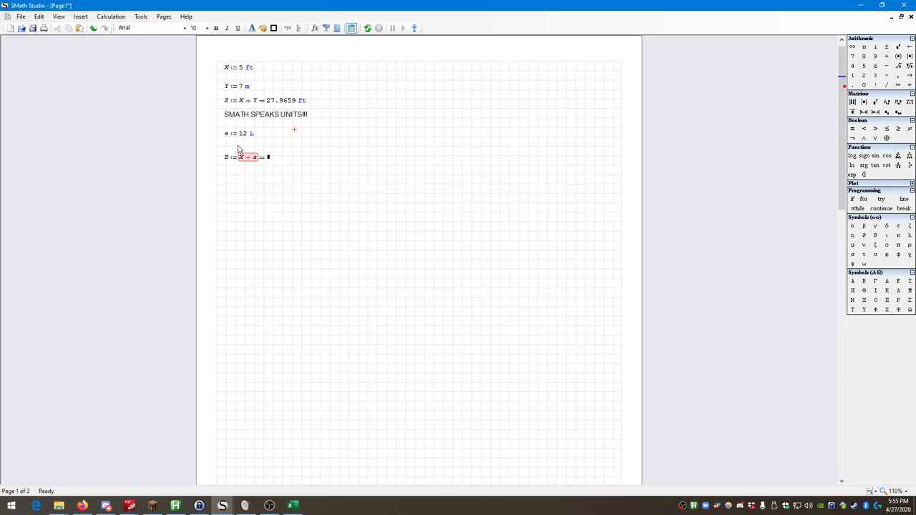
{"action": "mouse_move", "coordinate": [250, 161]}
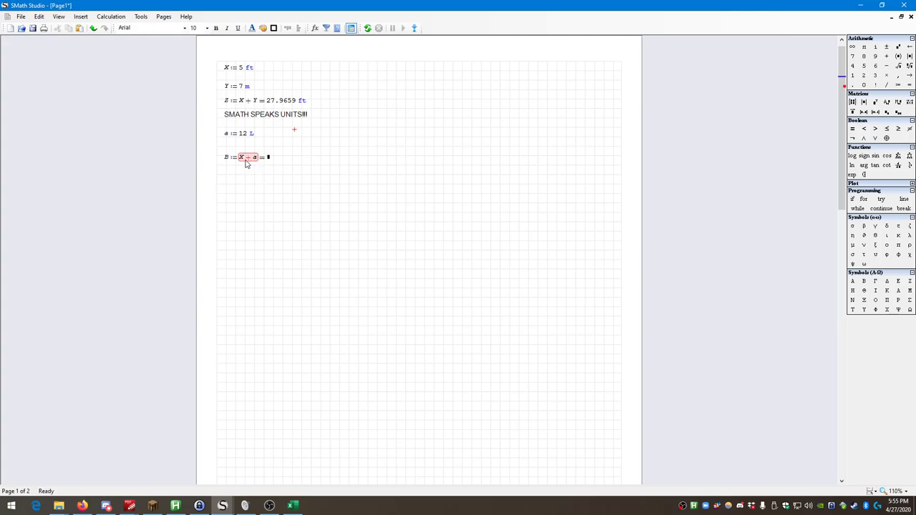
{"action": "mouse_move", "coordinate": [338, 159]}
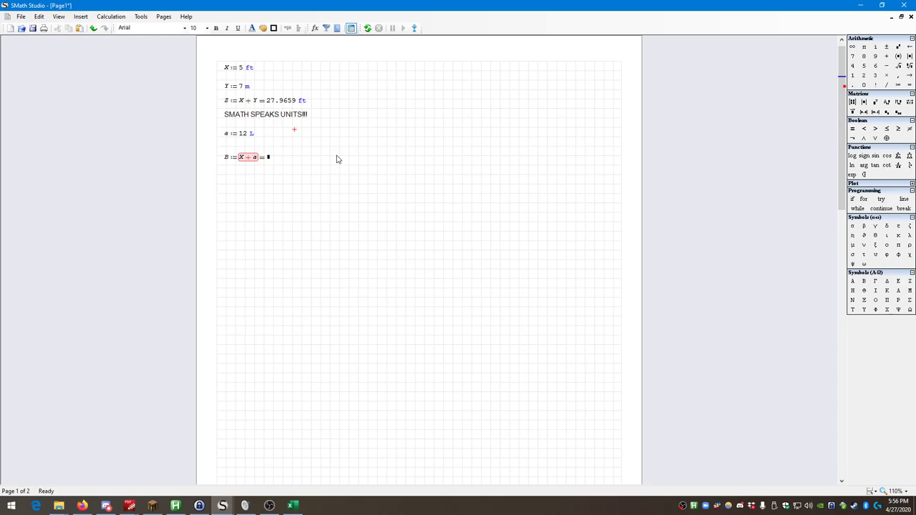
{"action": "mouse_move", "coordinate": [240, 153]}
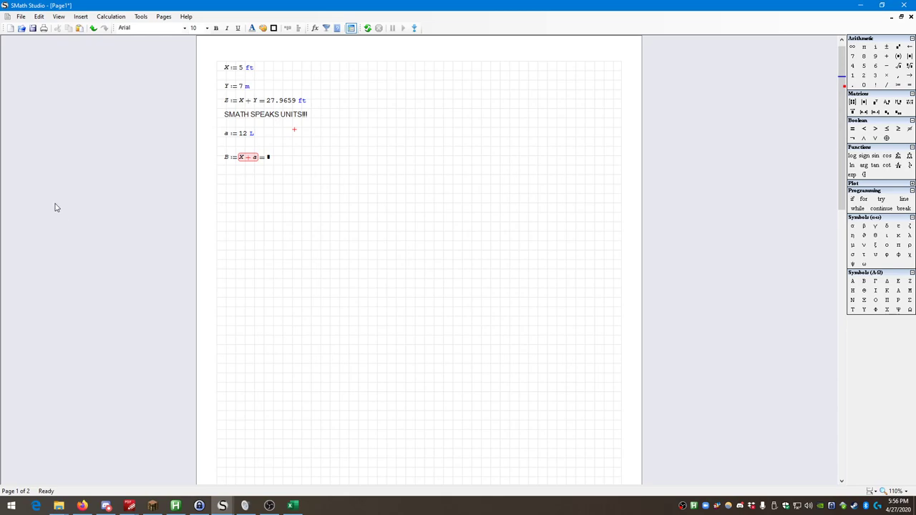
{"action": "mouse_move", "coordinate": [32, 184]}
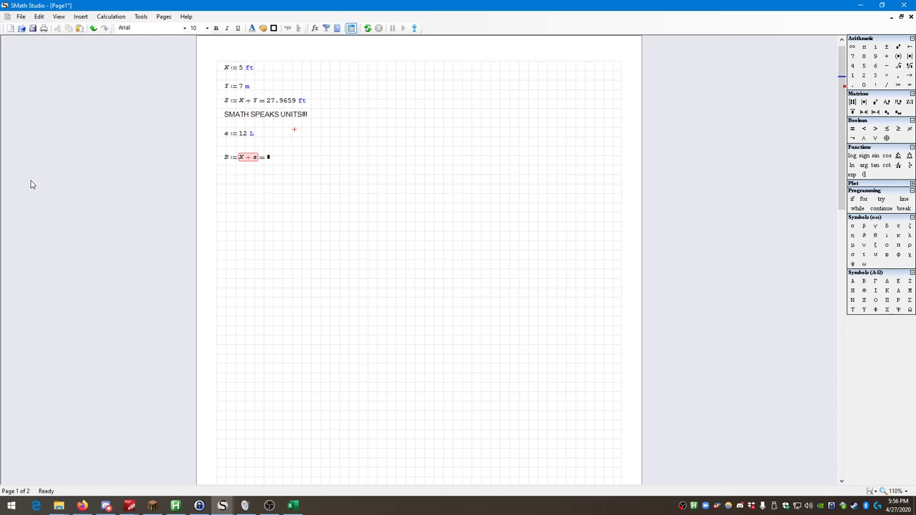
{"action": "mouse_move", "coordinate": [32, 176]}
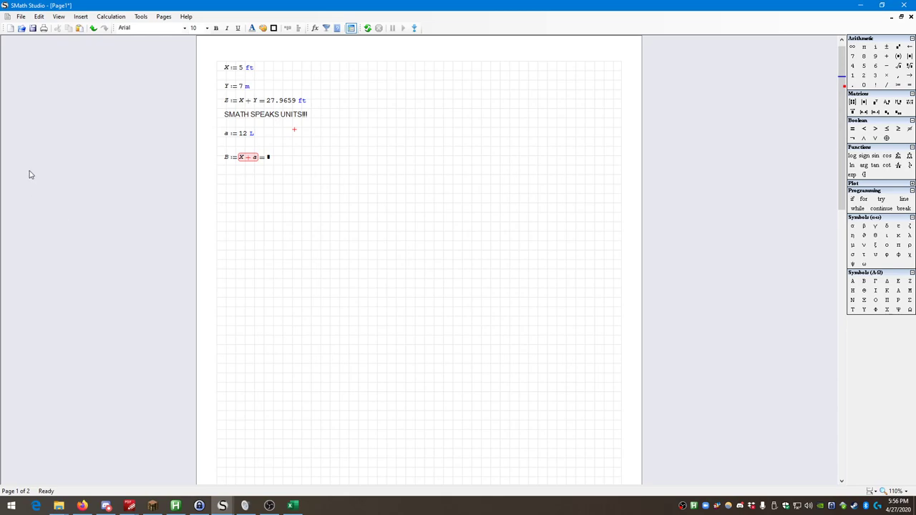